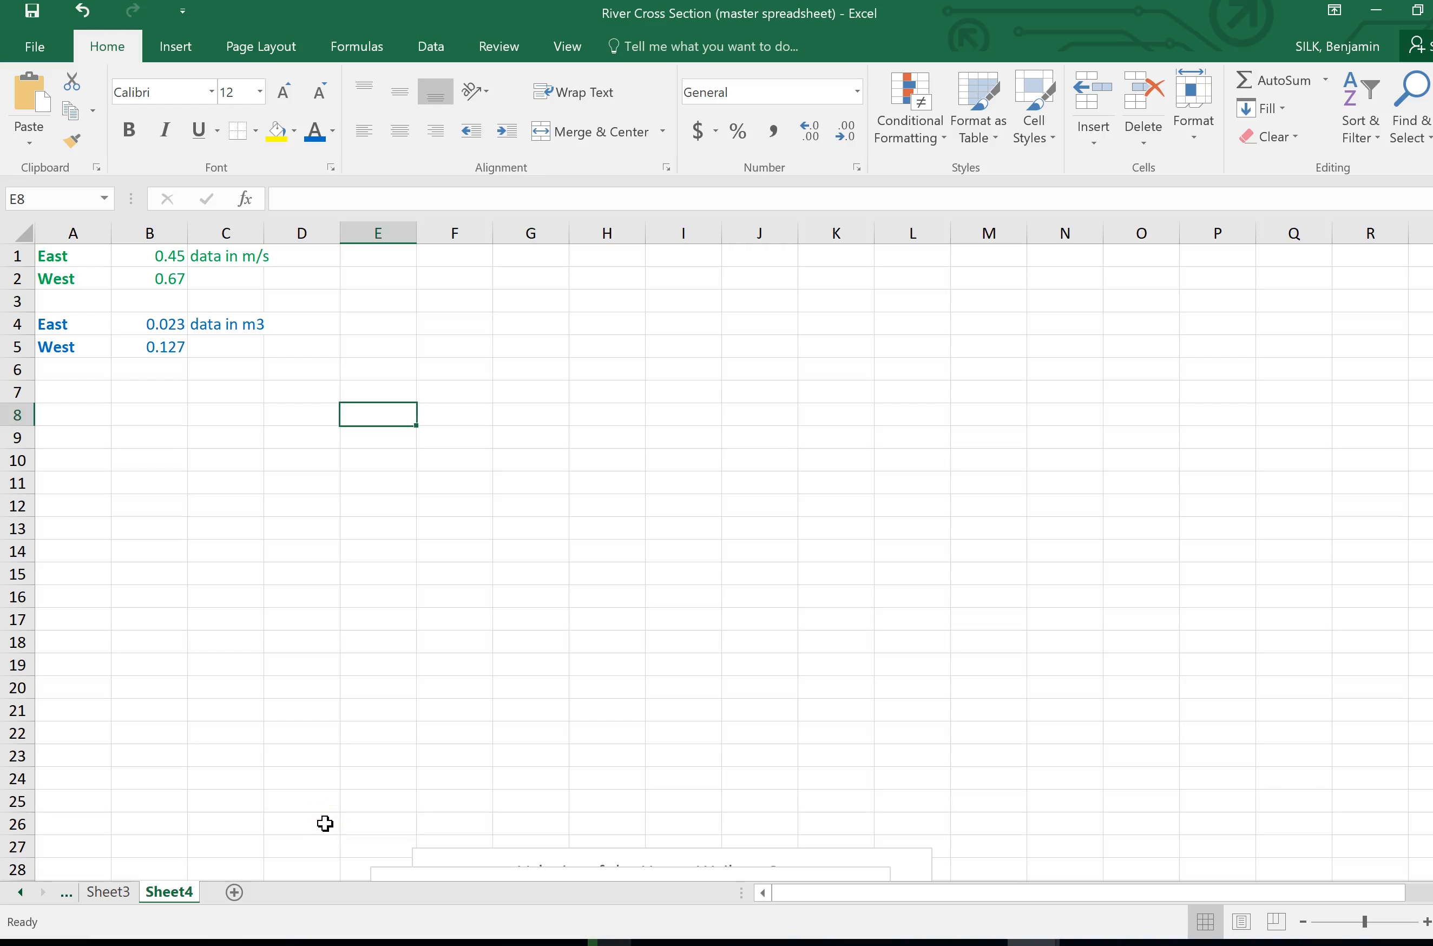
mouse_move(338, 790)
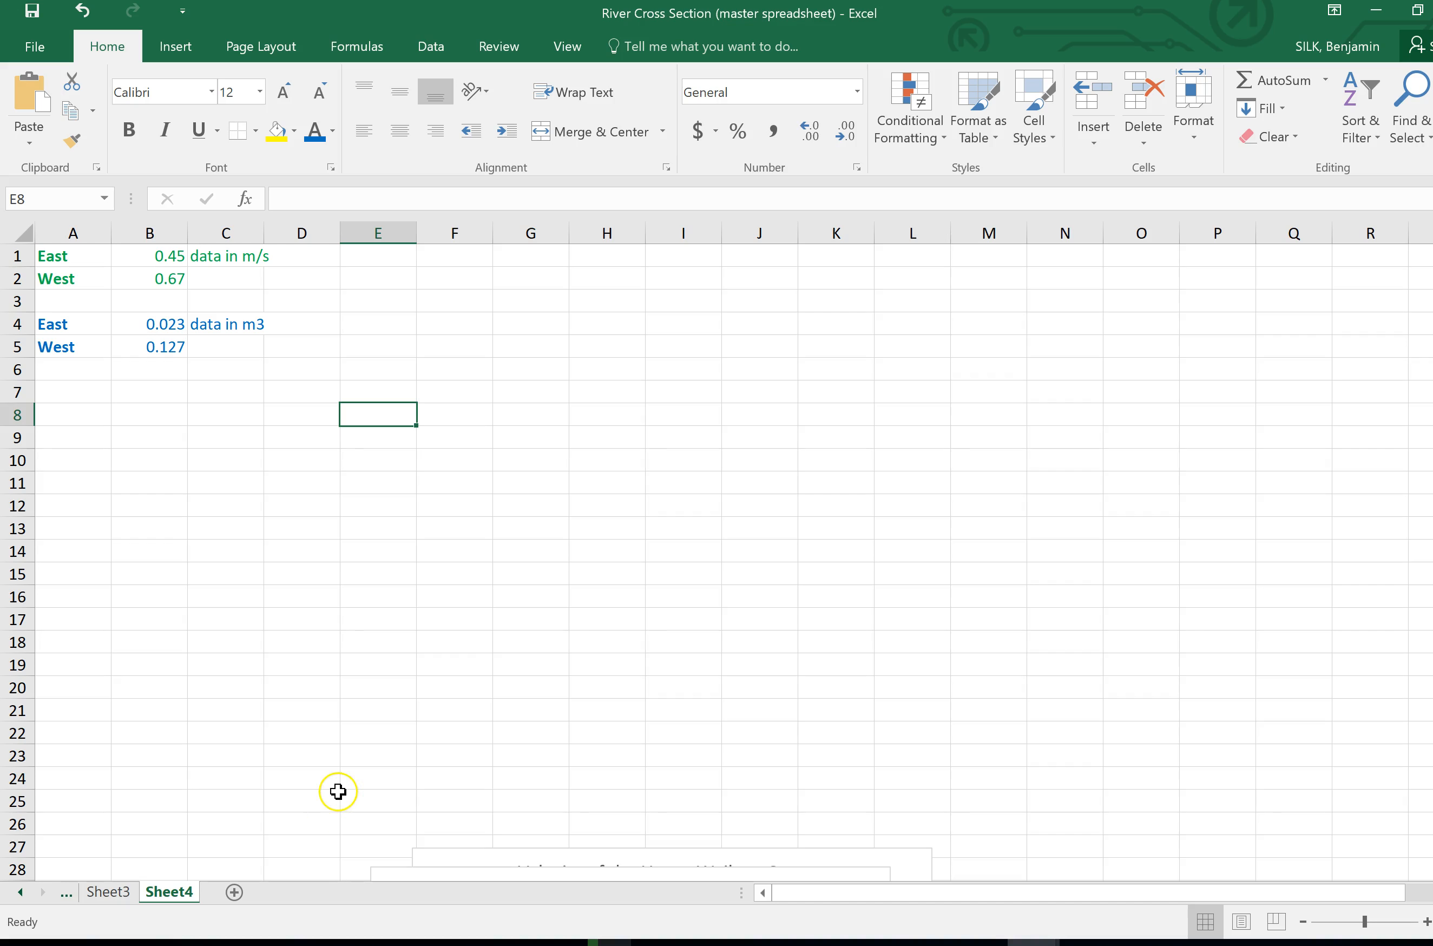
mouse_move(323, 639)
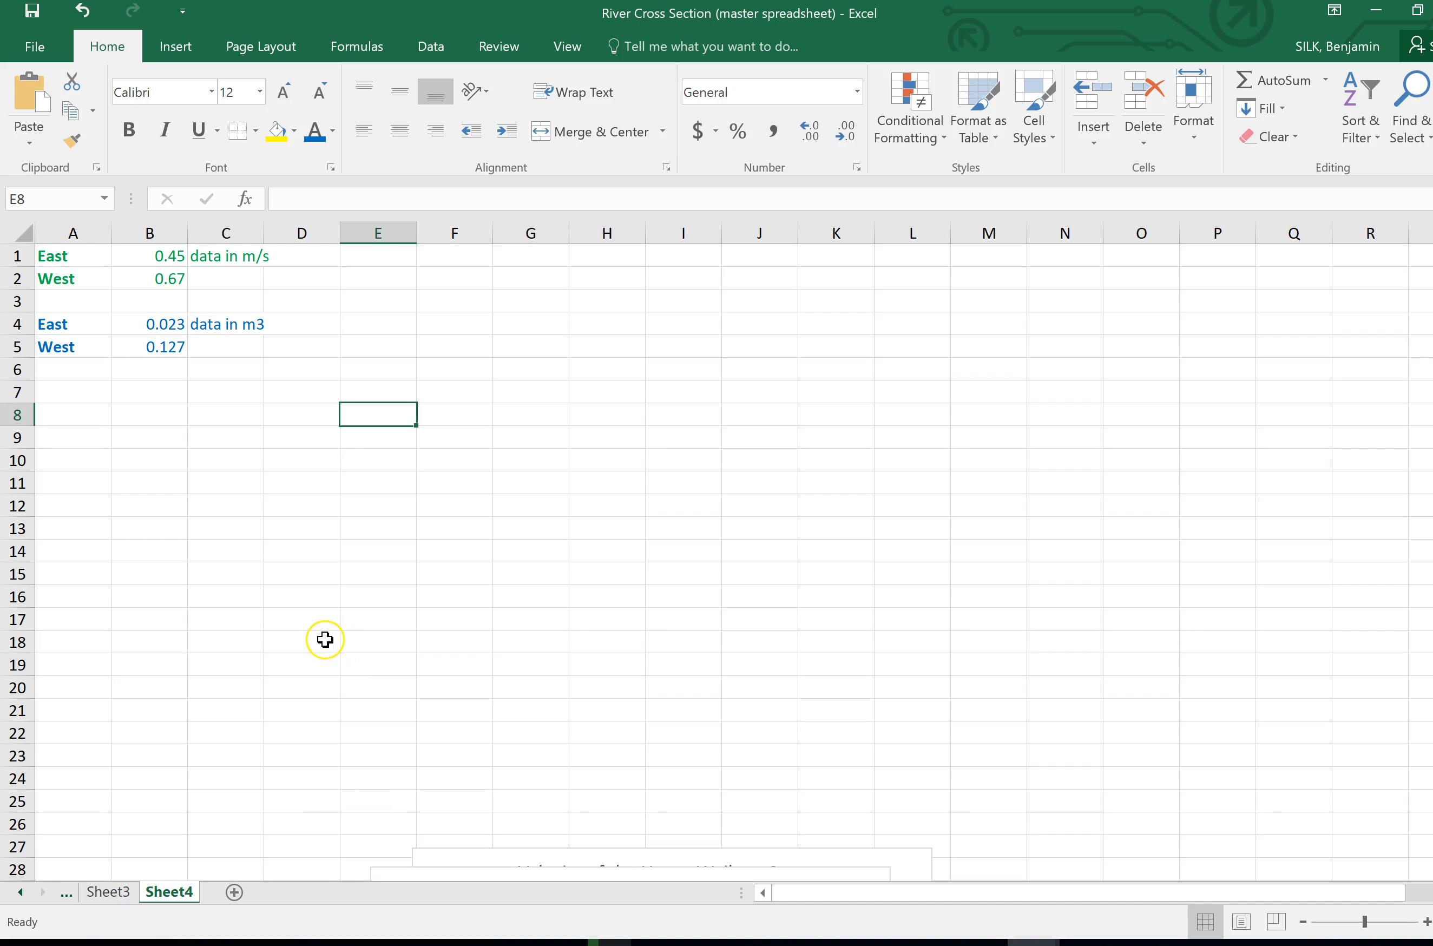
mouse_move(400, 455)
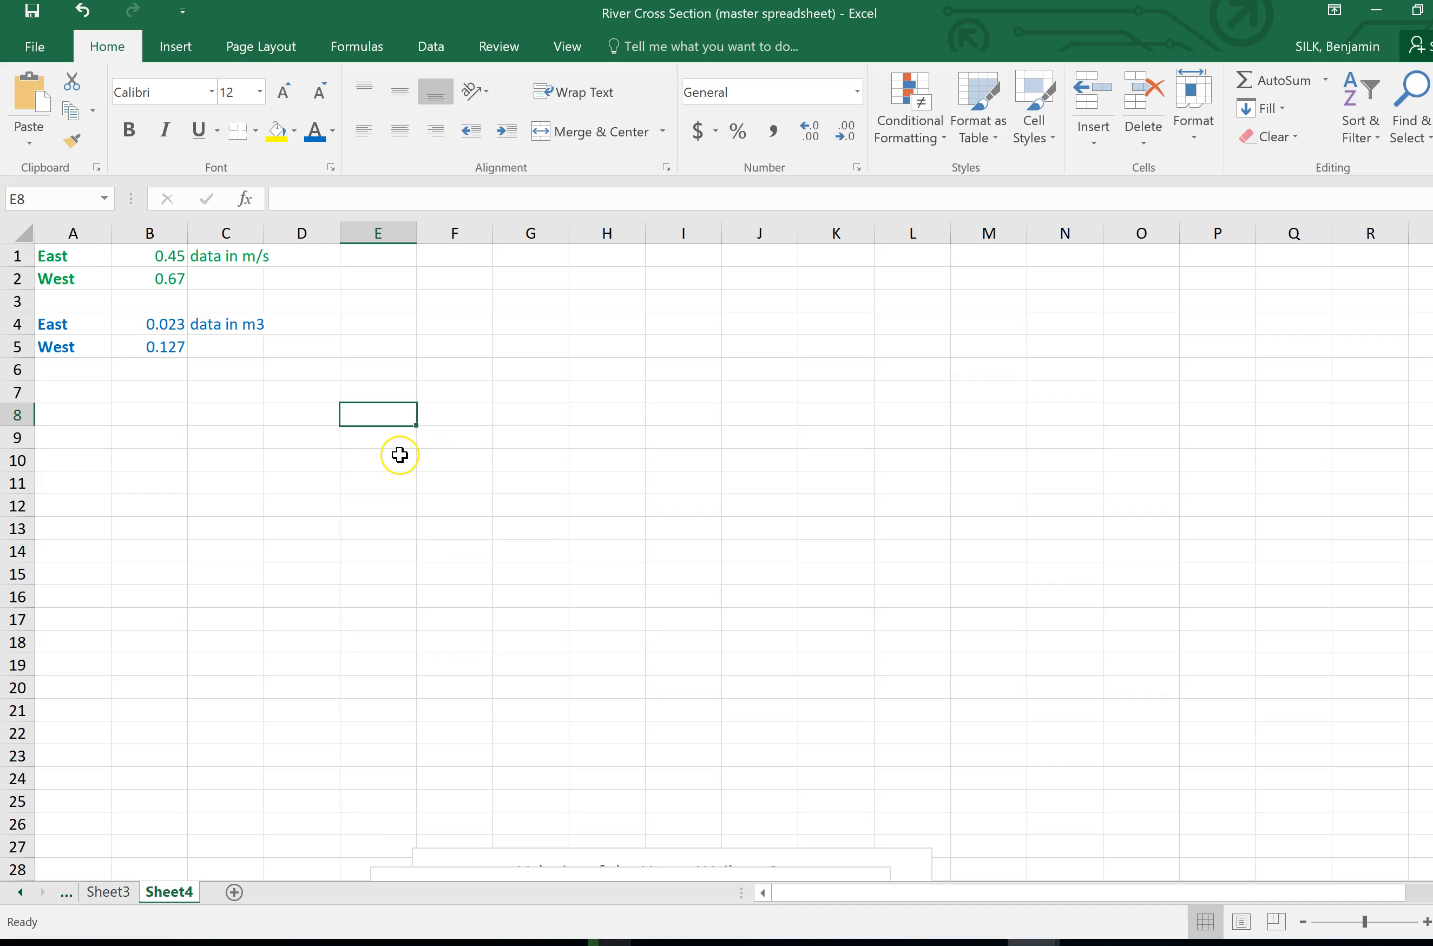
mouse_move(409, 473)
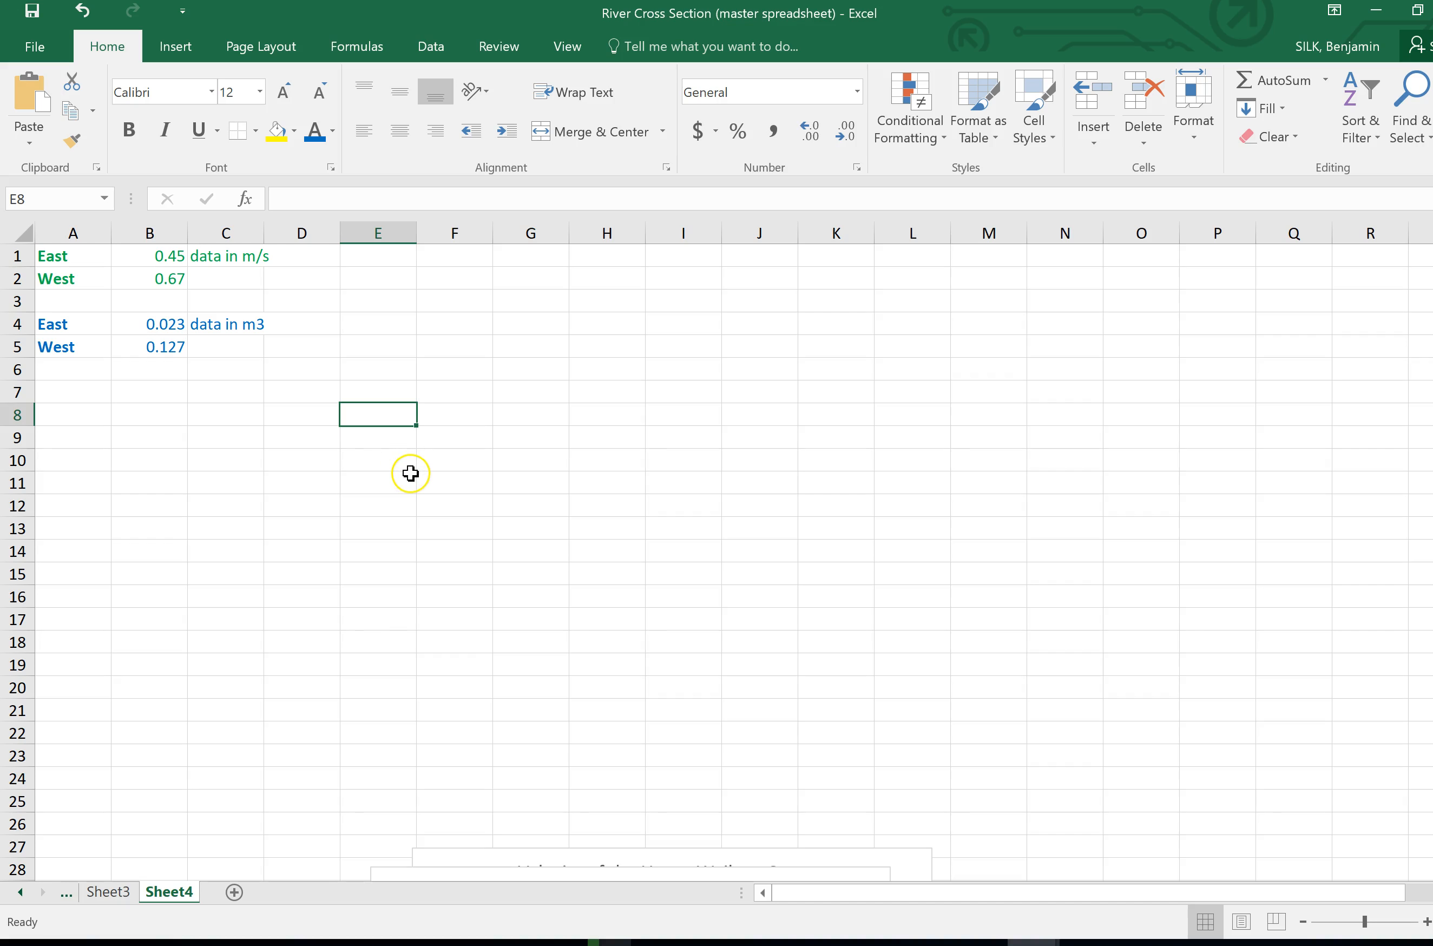
mouse_move(1093, 51)
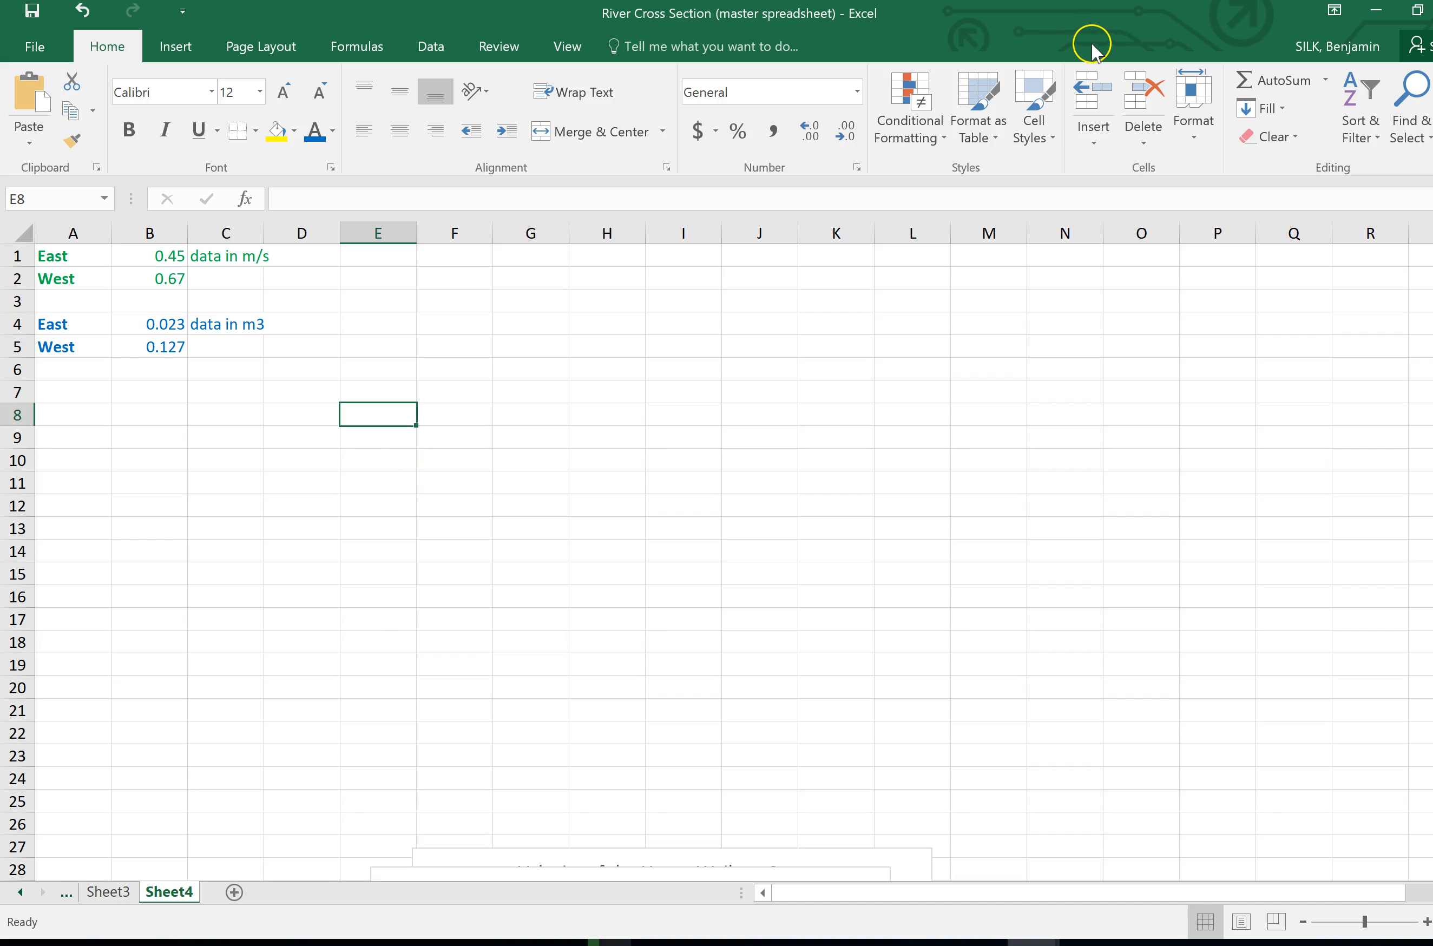
mouse_move(236, 428)
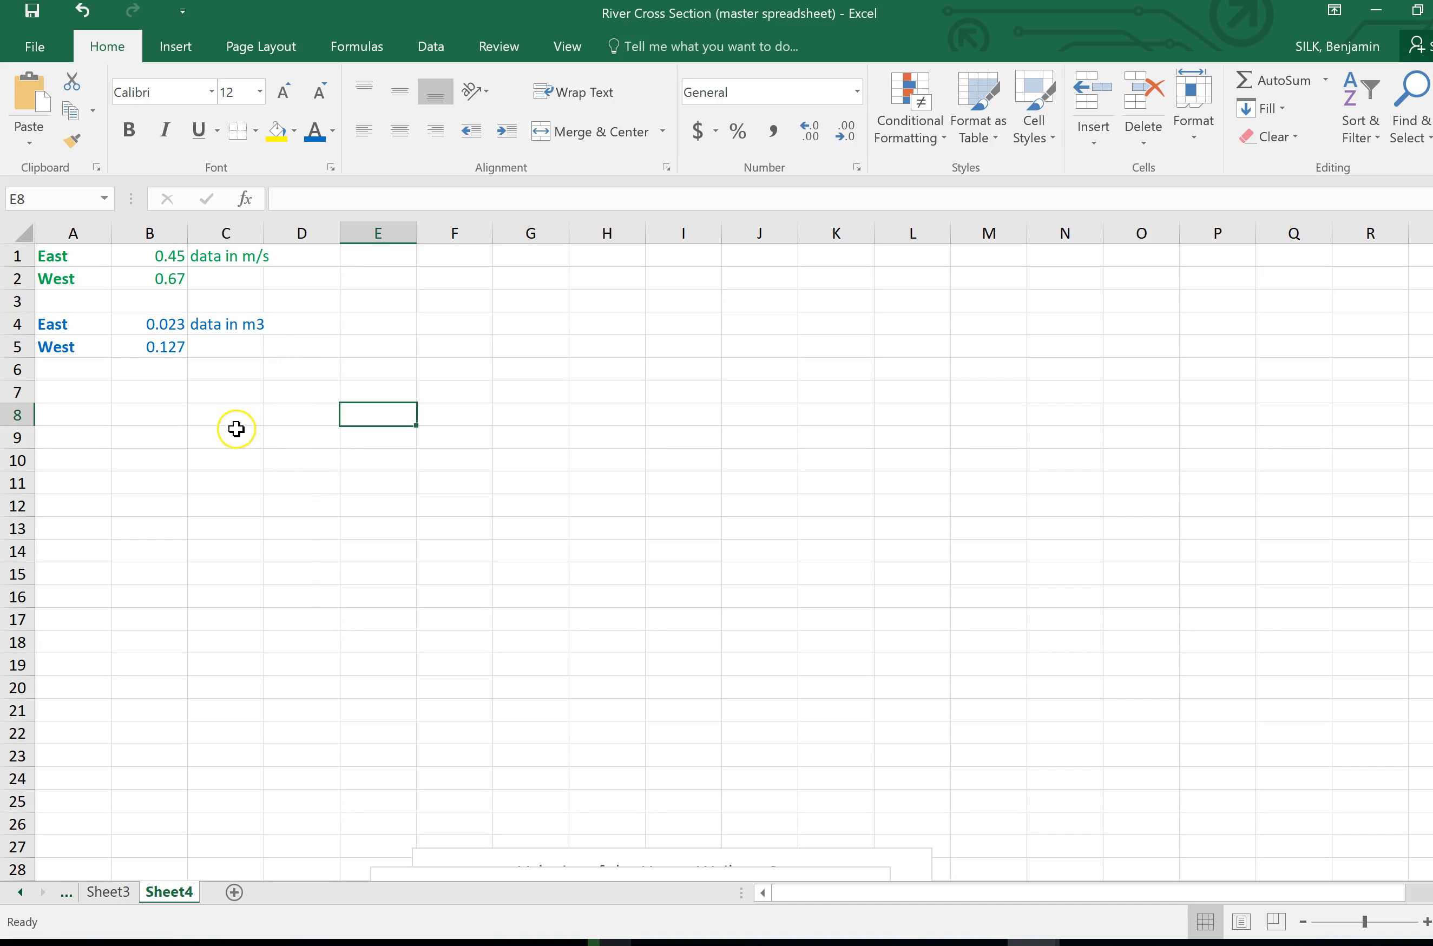
mouse_move(110, 275)
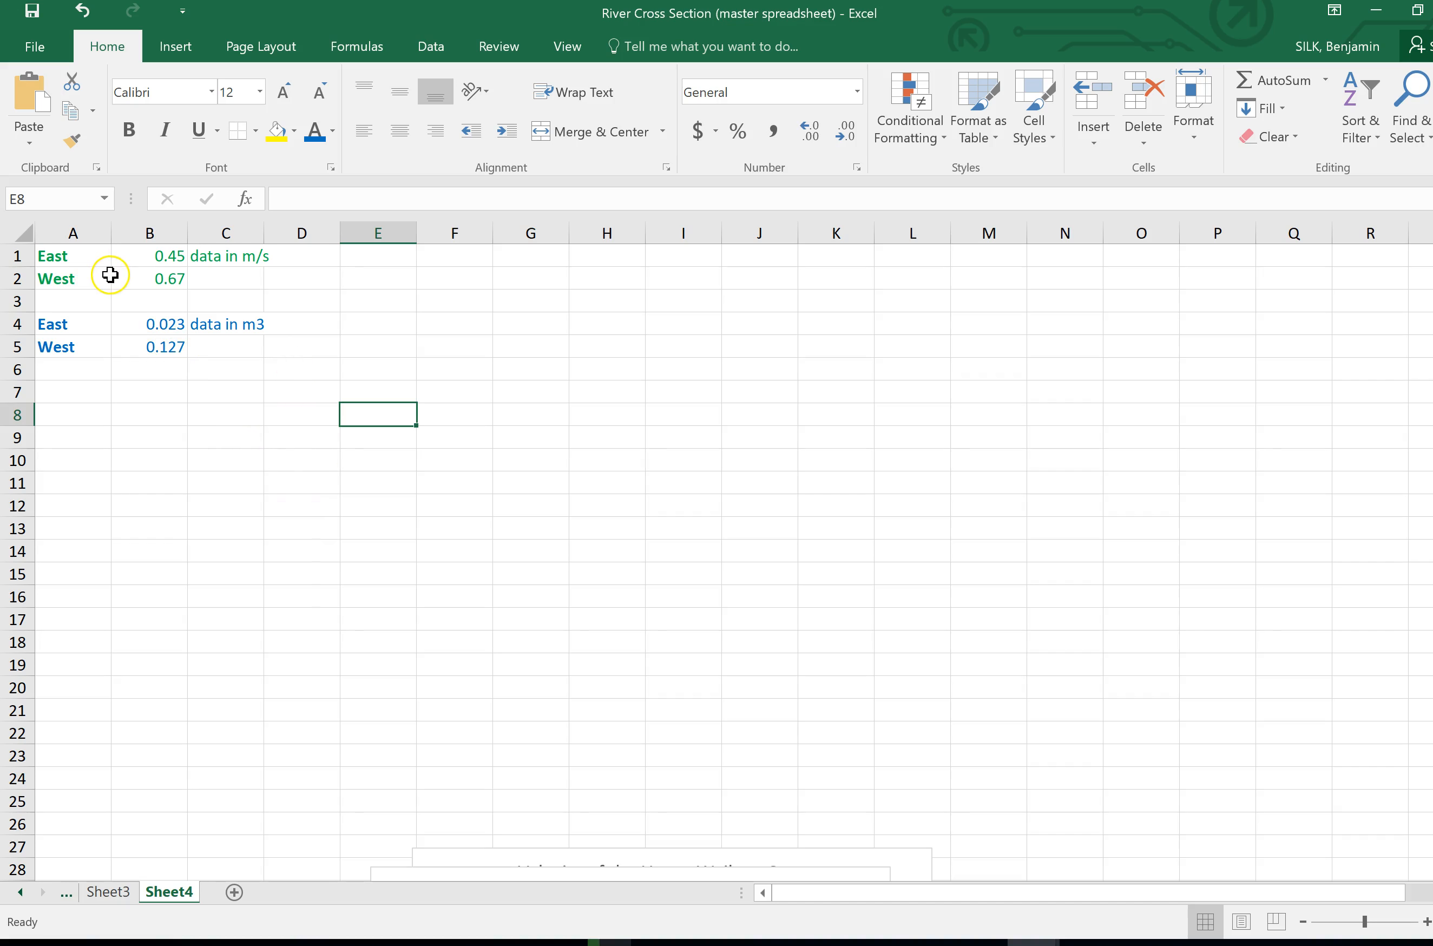
mouse_move(82, 254)
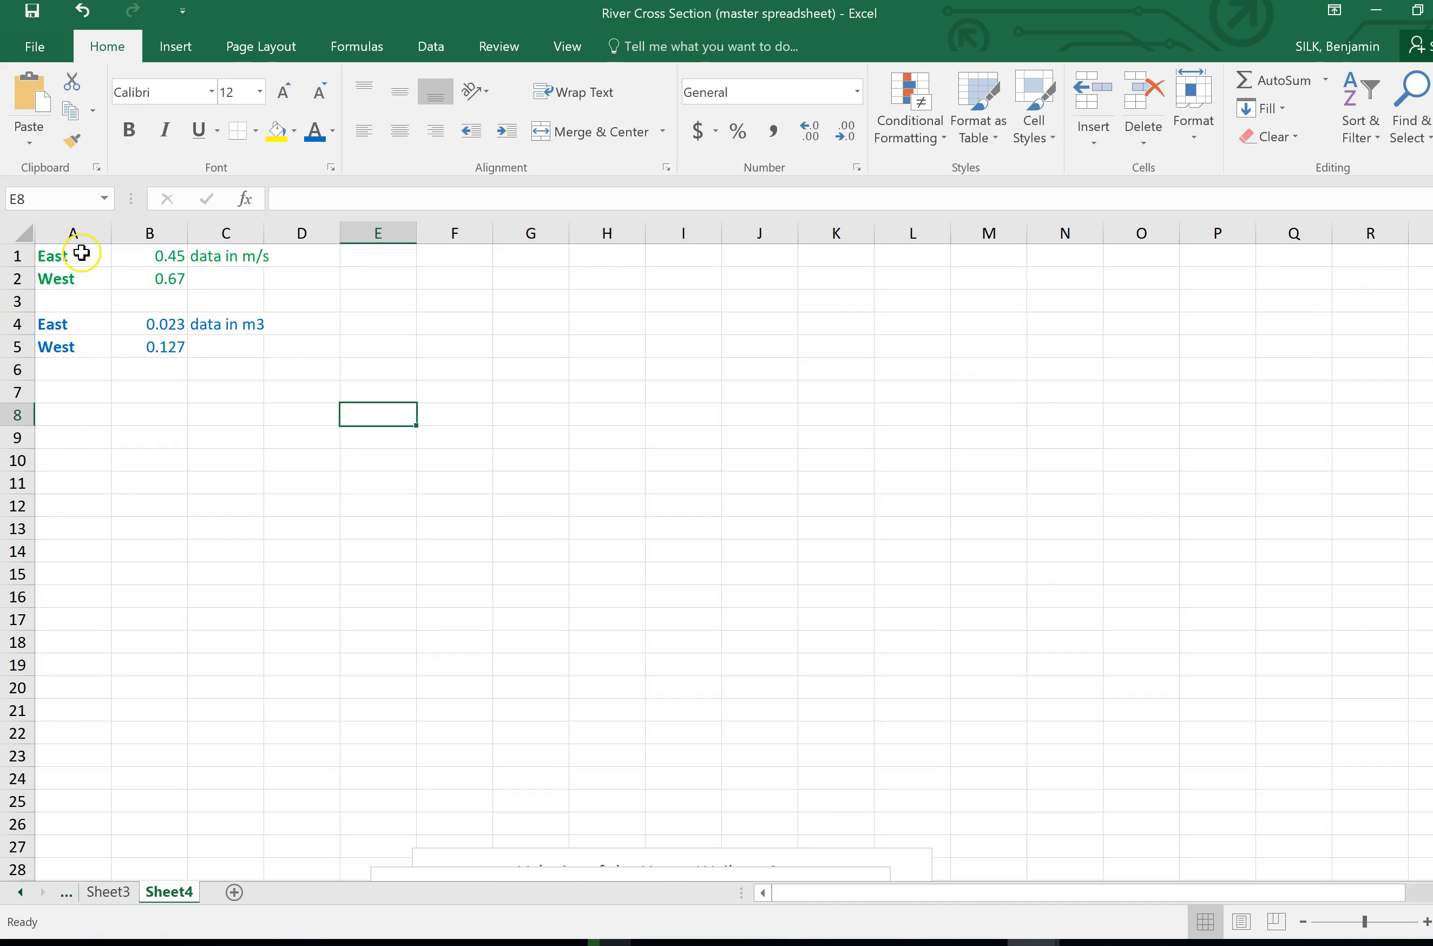
mouse_move(150, 232)
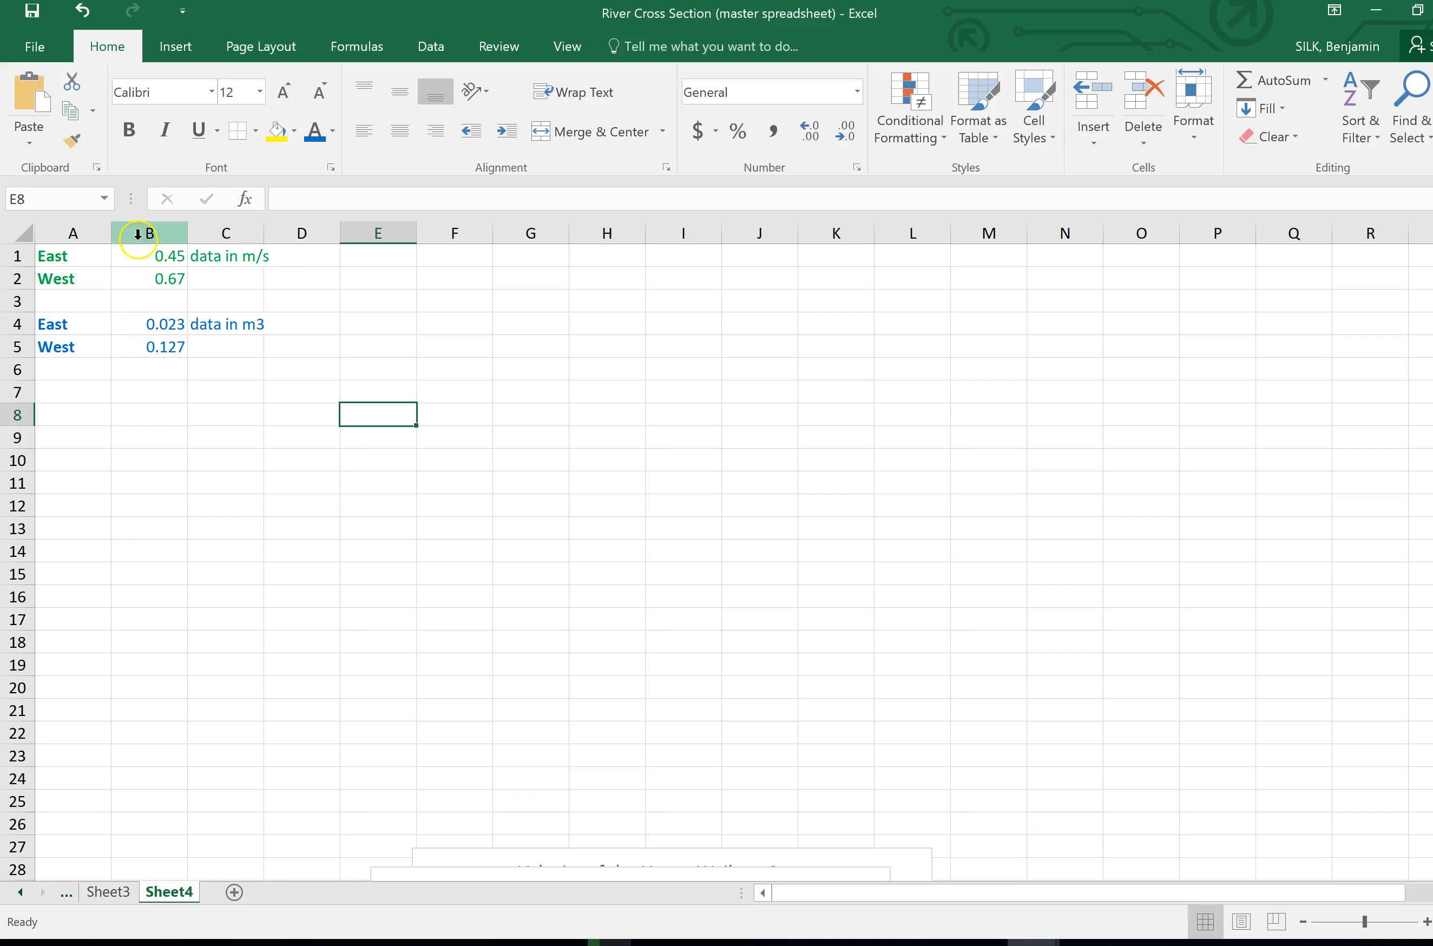
mouse_move(202, 376)
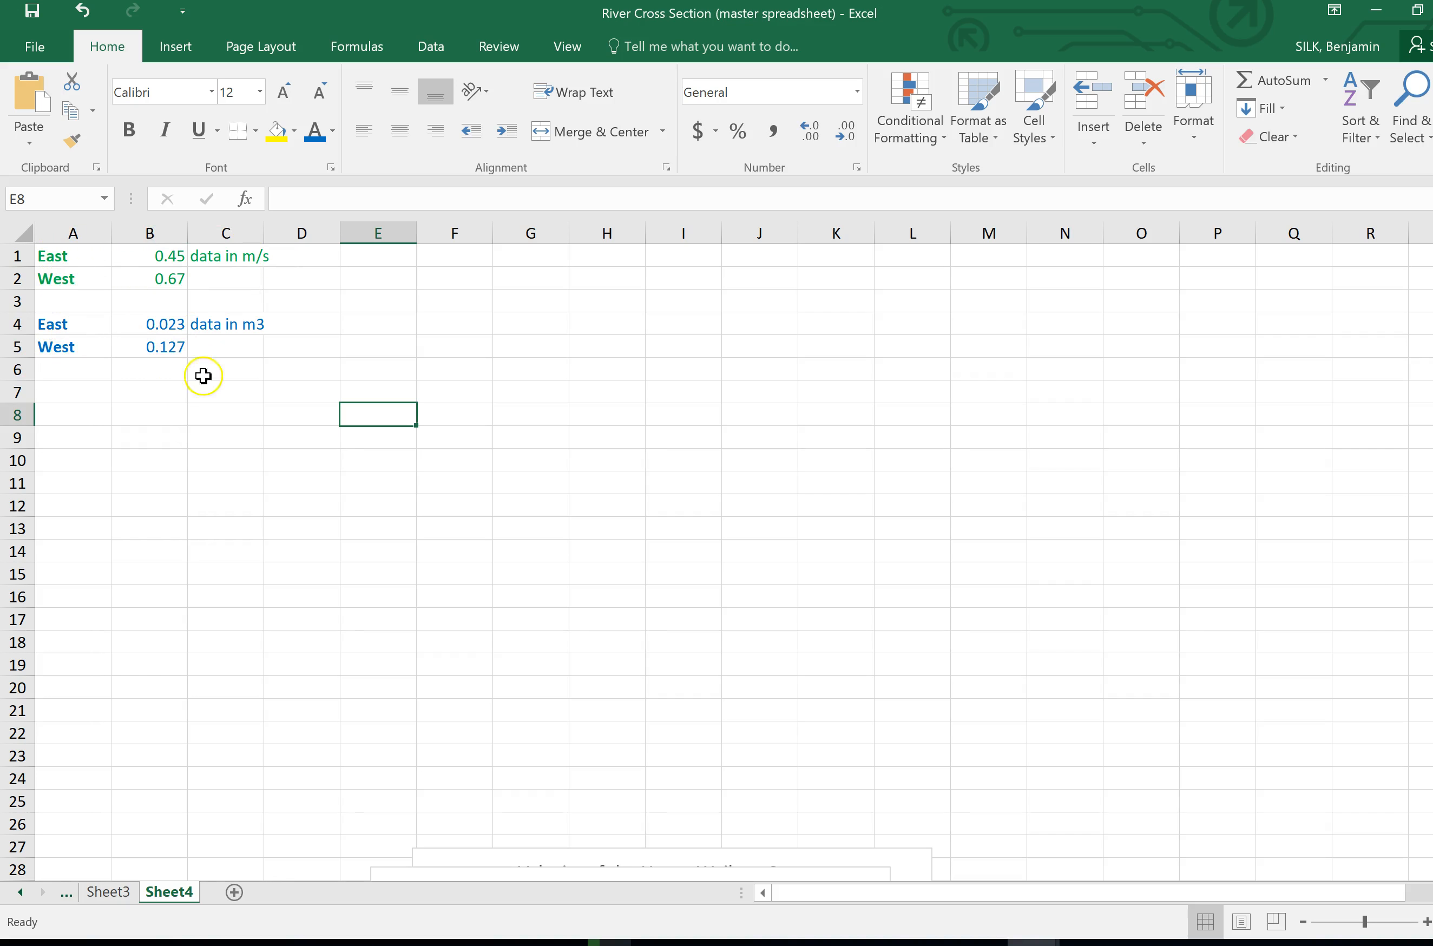
mouse_move(40, 332)
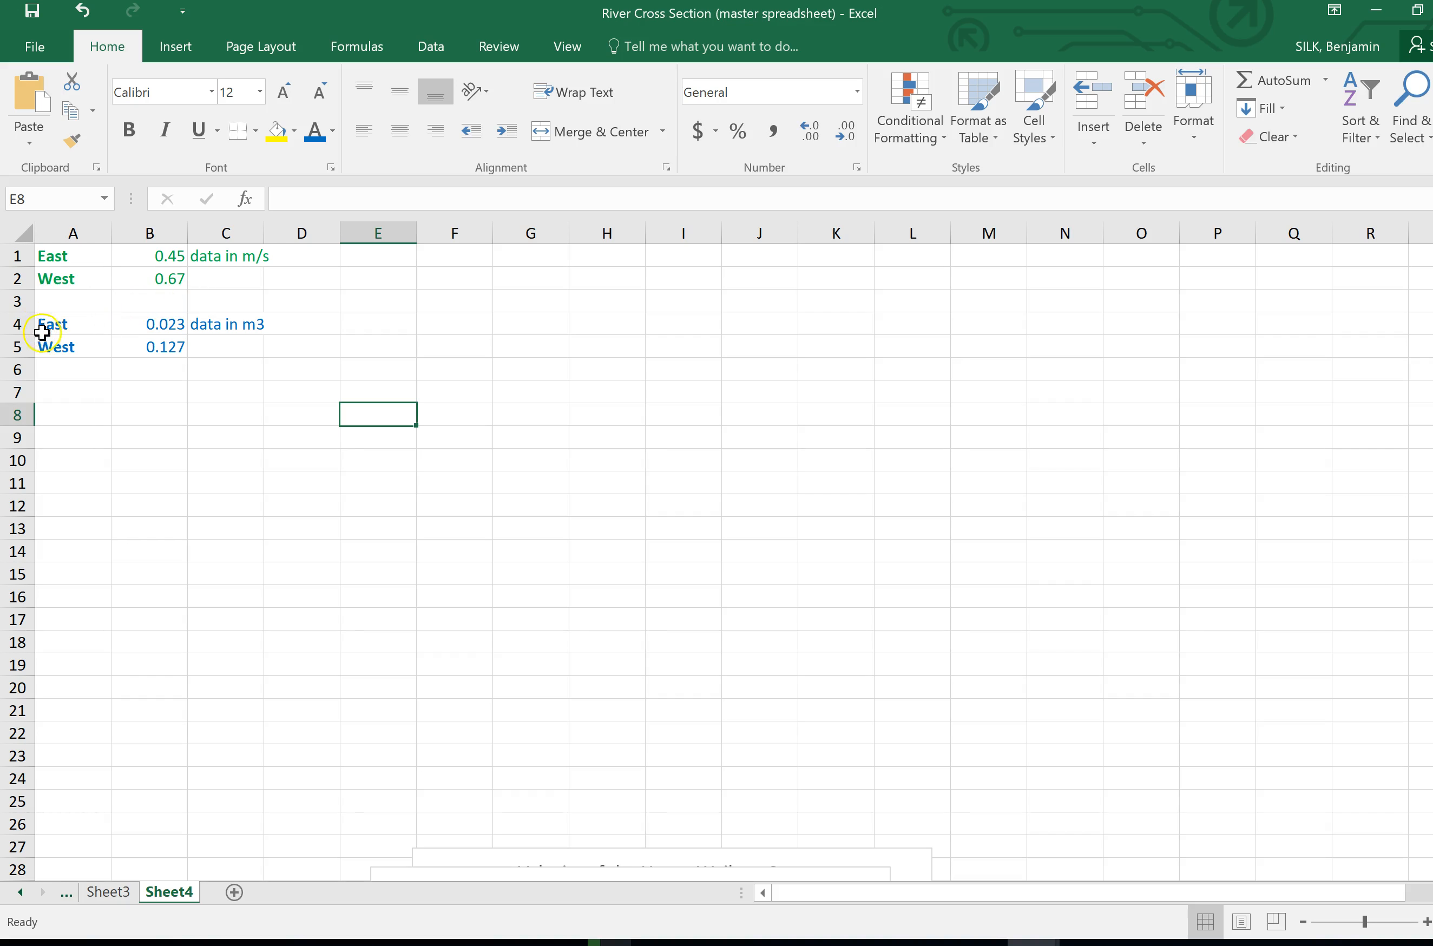
mouse_move(169, 360)
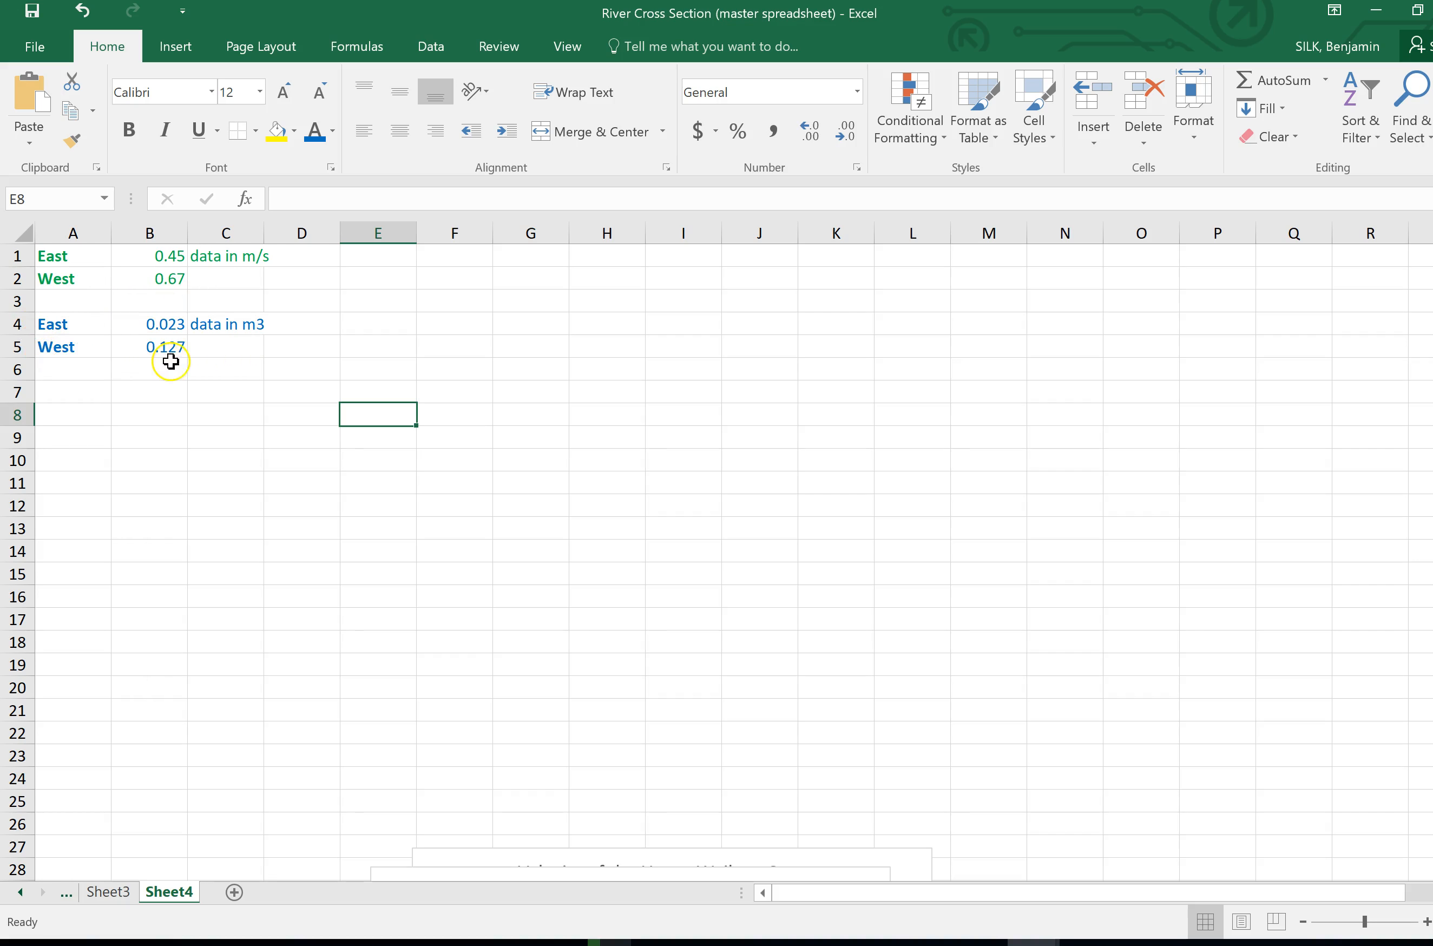
mouse_move(168, 256)
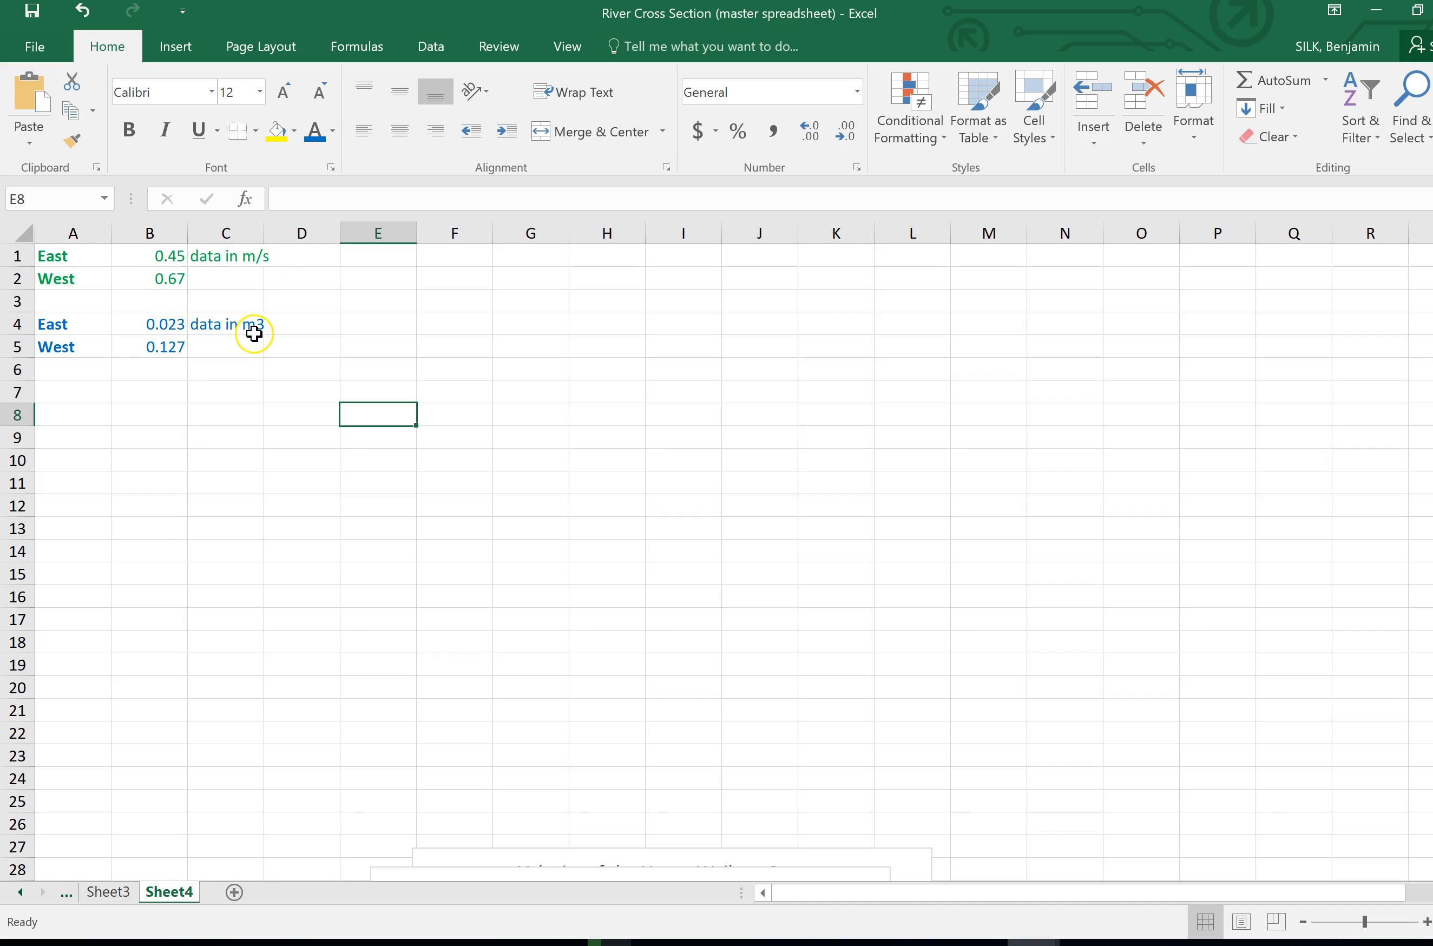
mouse_move(272, 256)
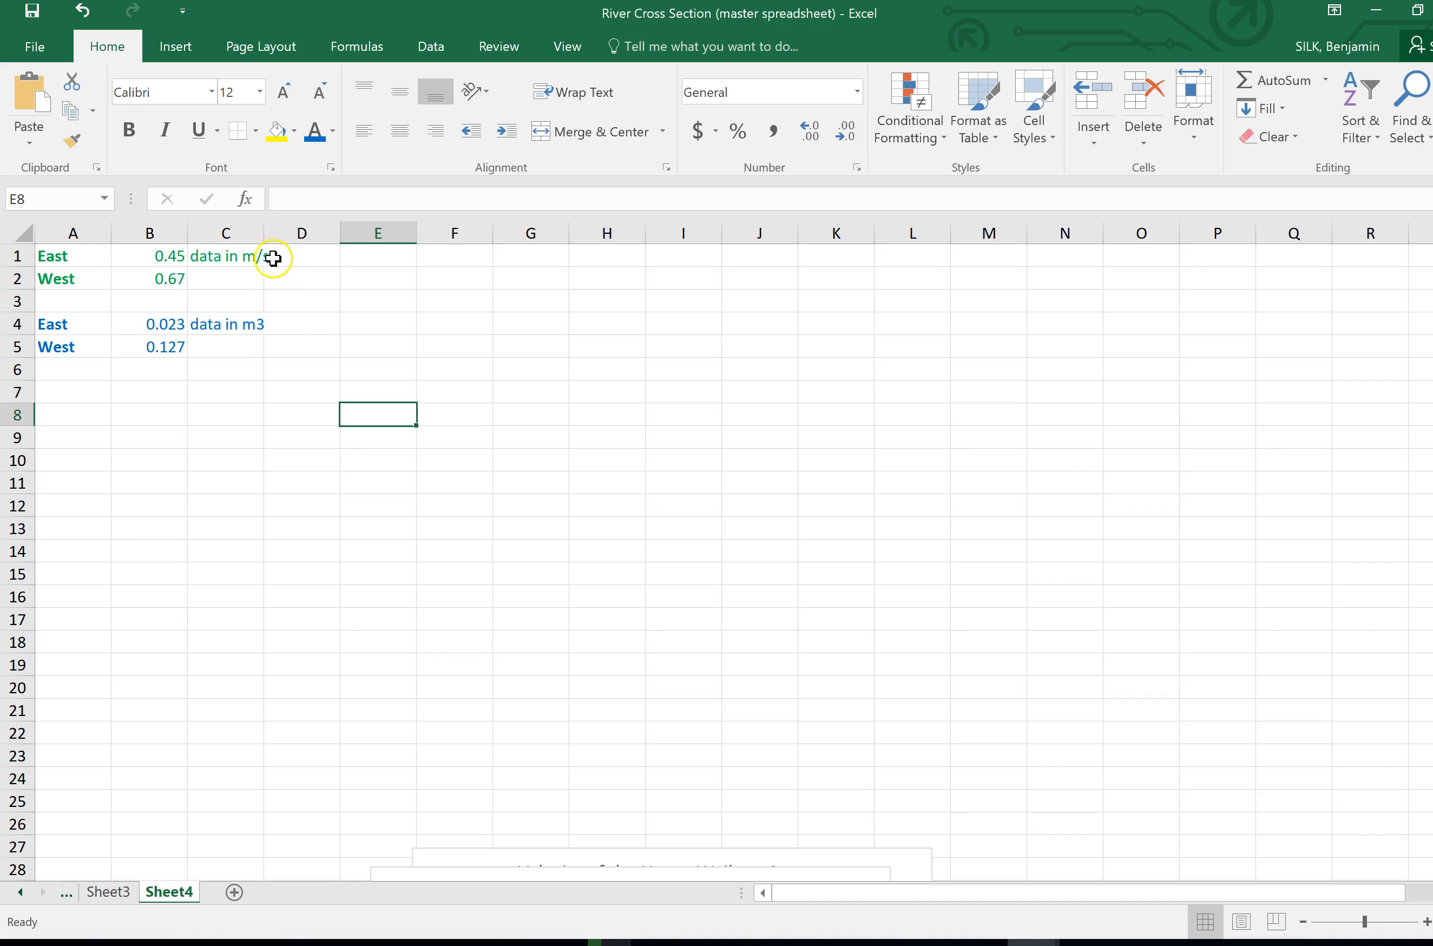
mouse_move(273, 340)
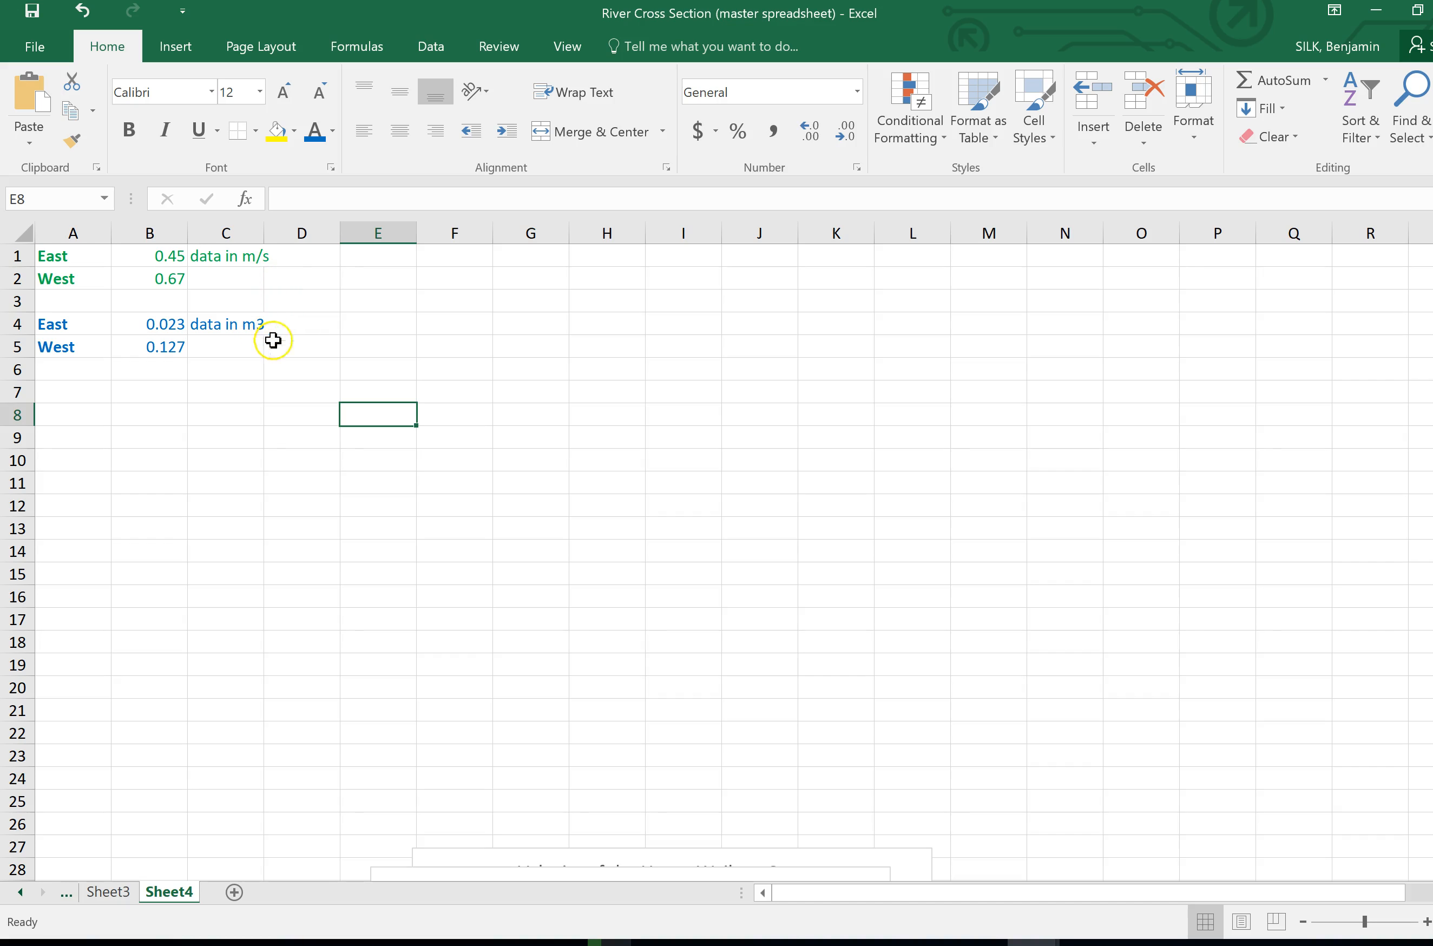
mouse_move(74, 256)
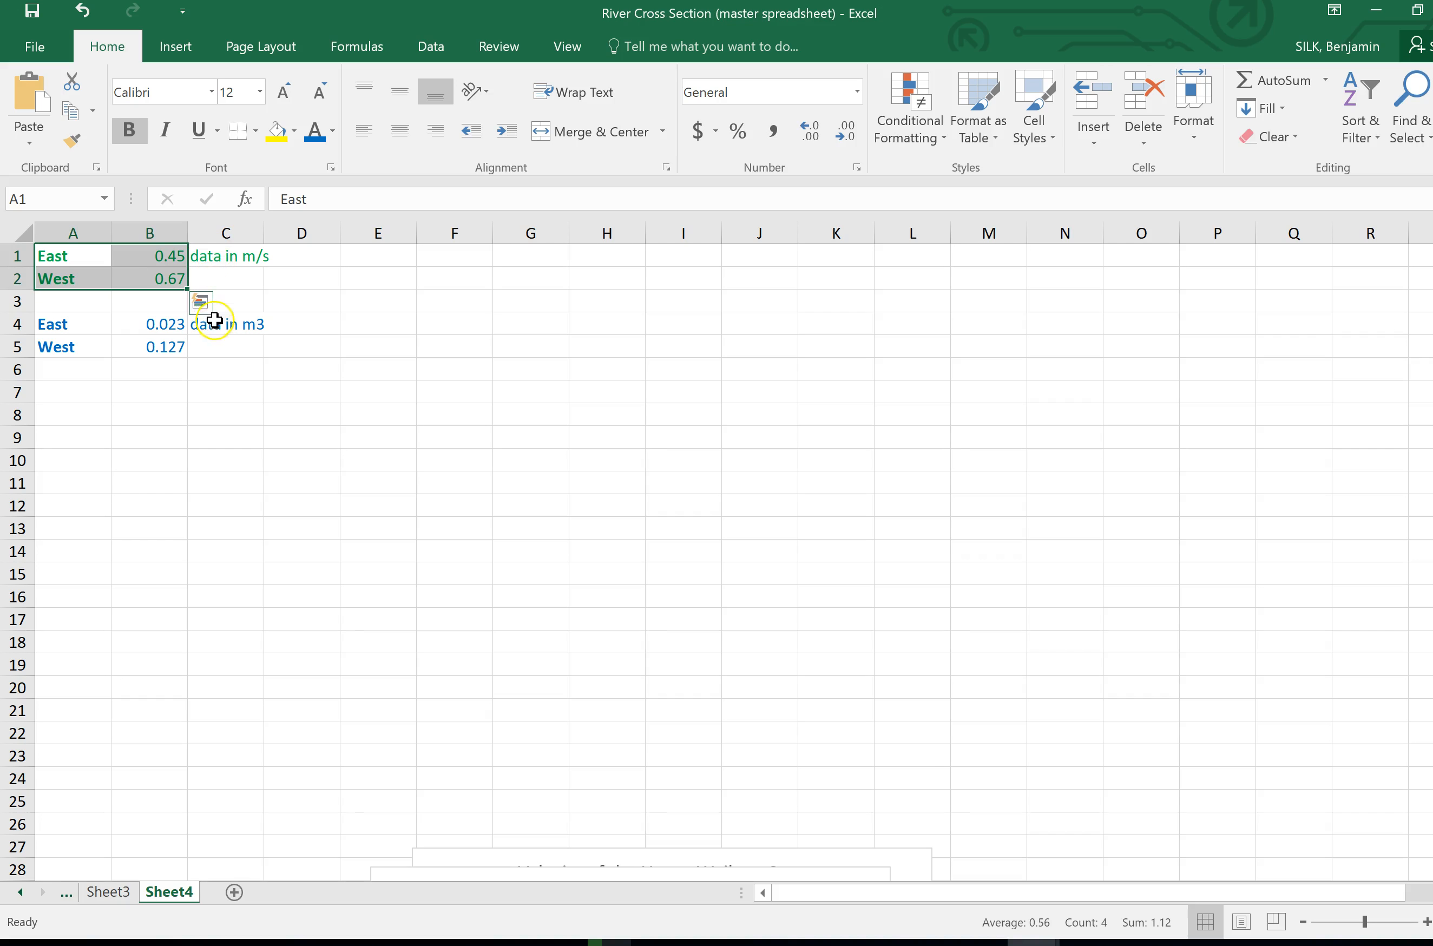
mouse_move(220, 273)
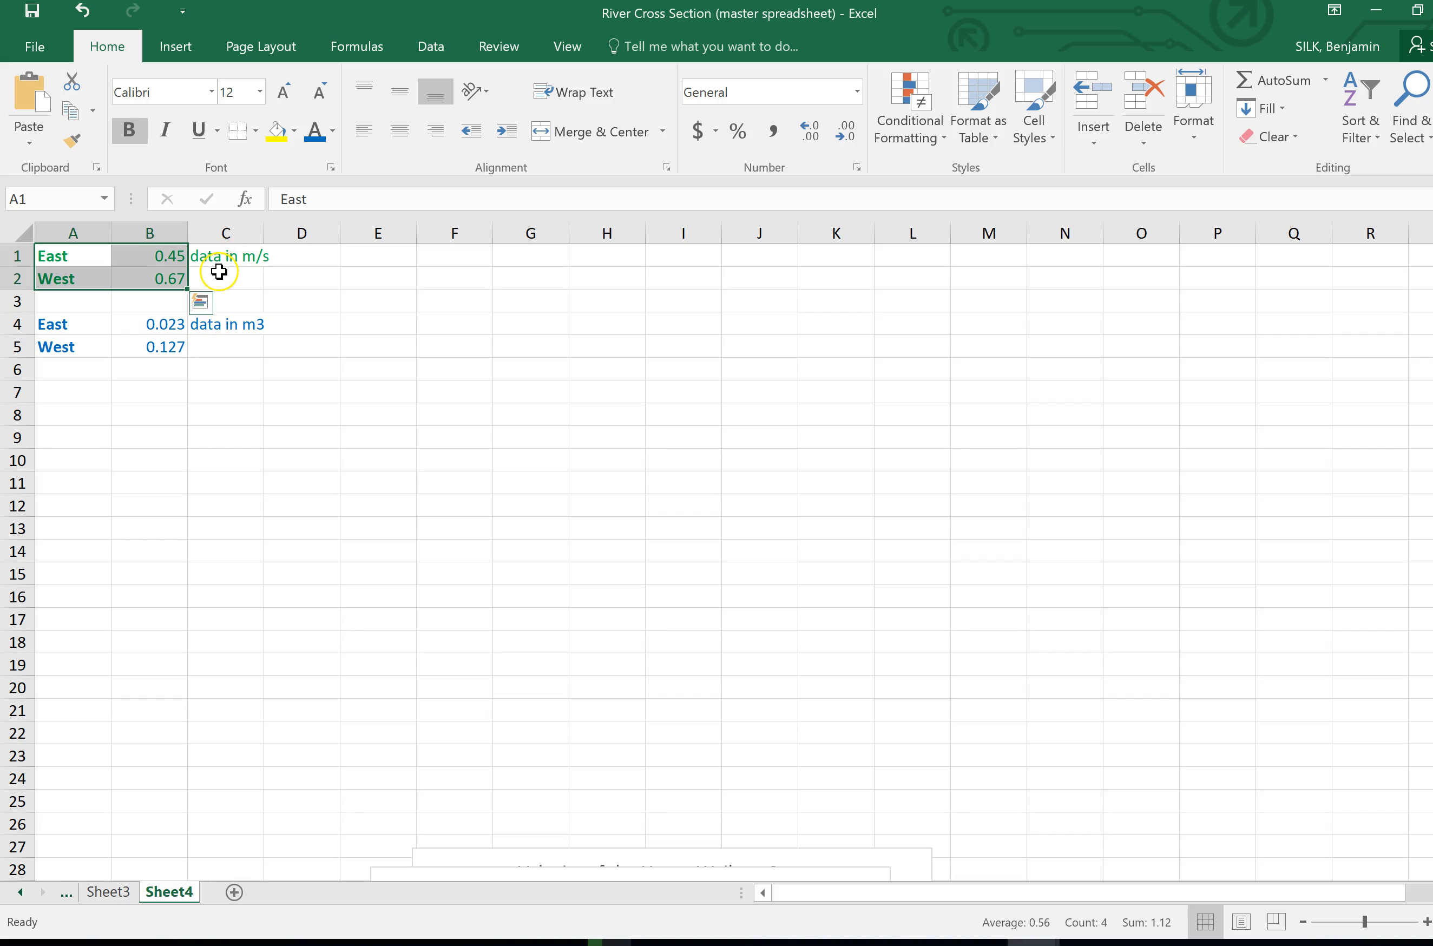
Step: Select the East and West velocities in A1:B2 and preview a 2-D Clustered Column chart
left_click(73, 256)
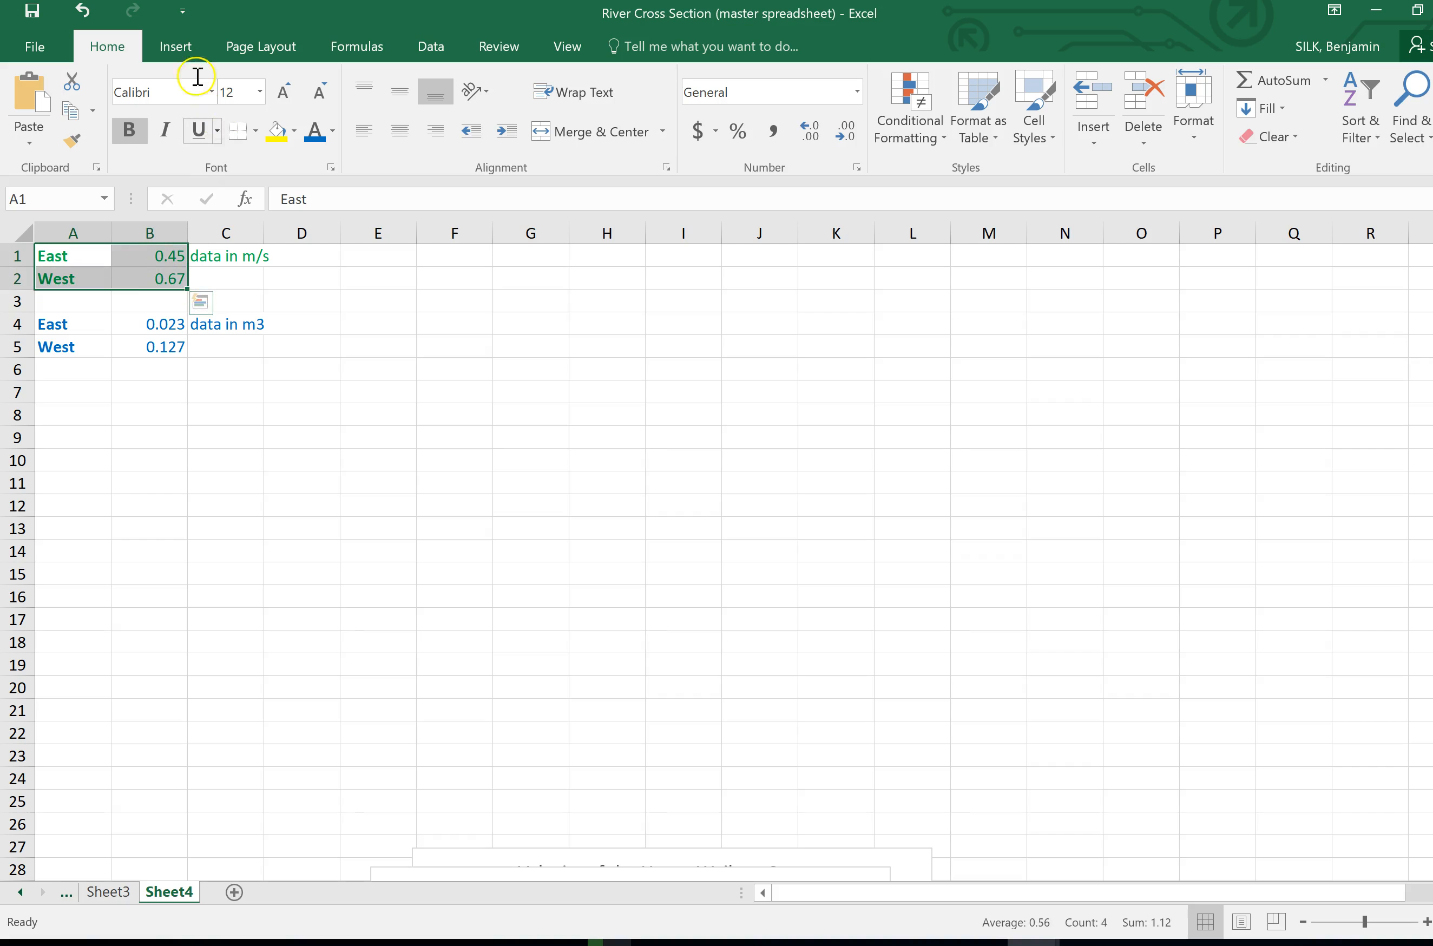
left_click(174, 46)
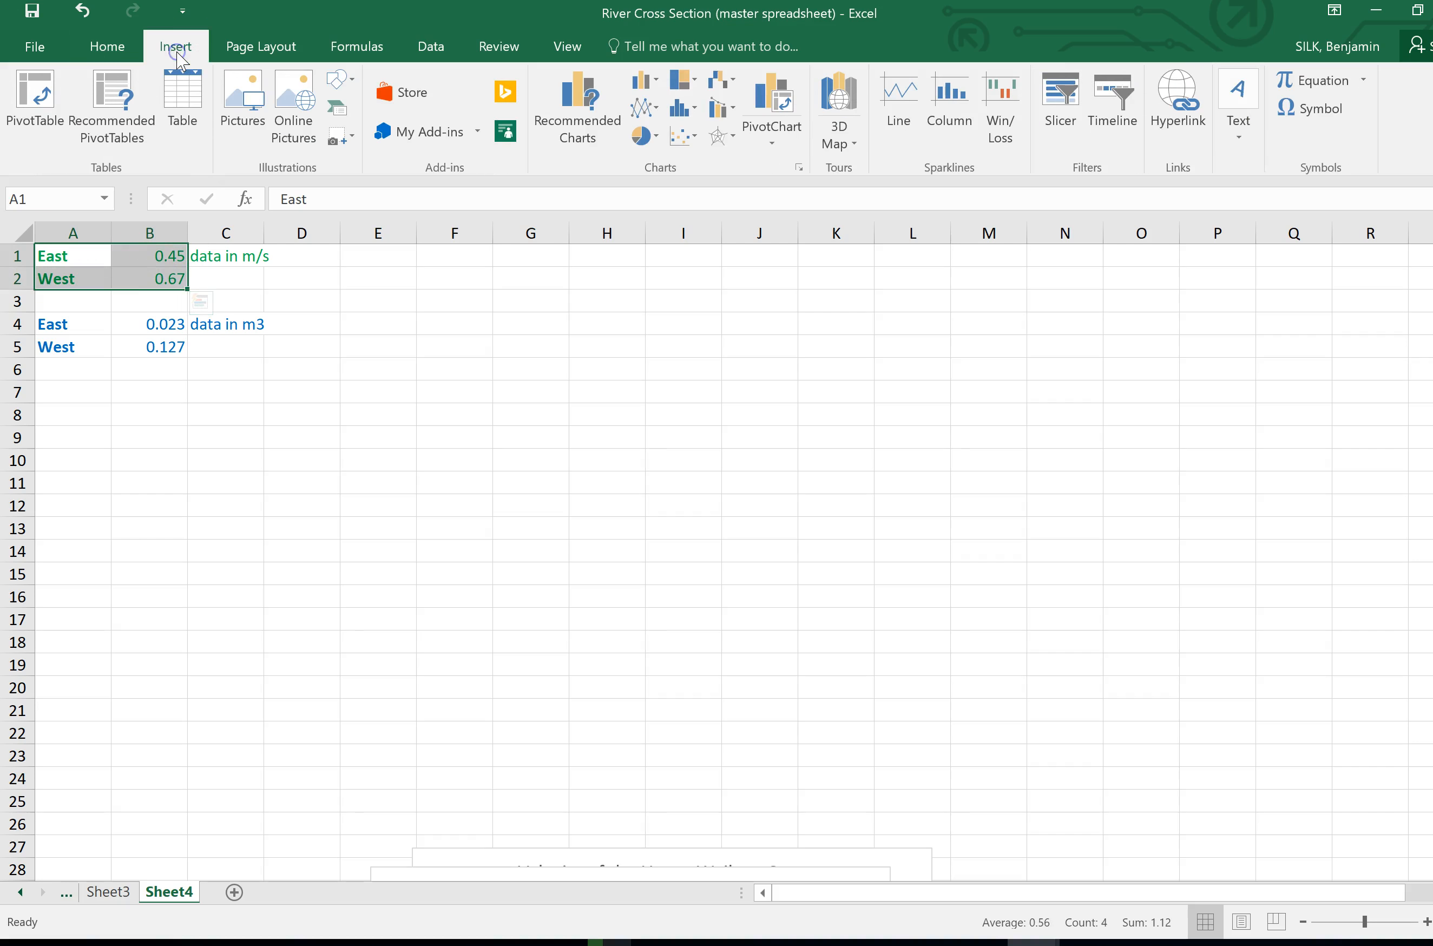
mouse_move(660, 80)
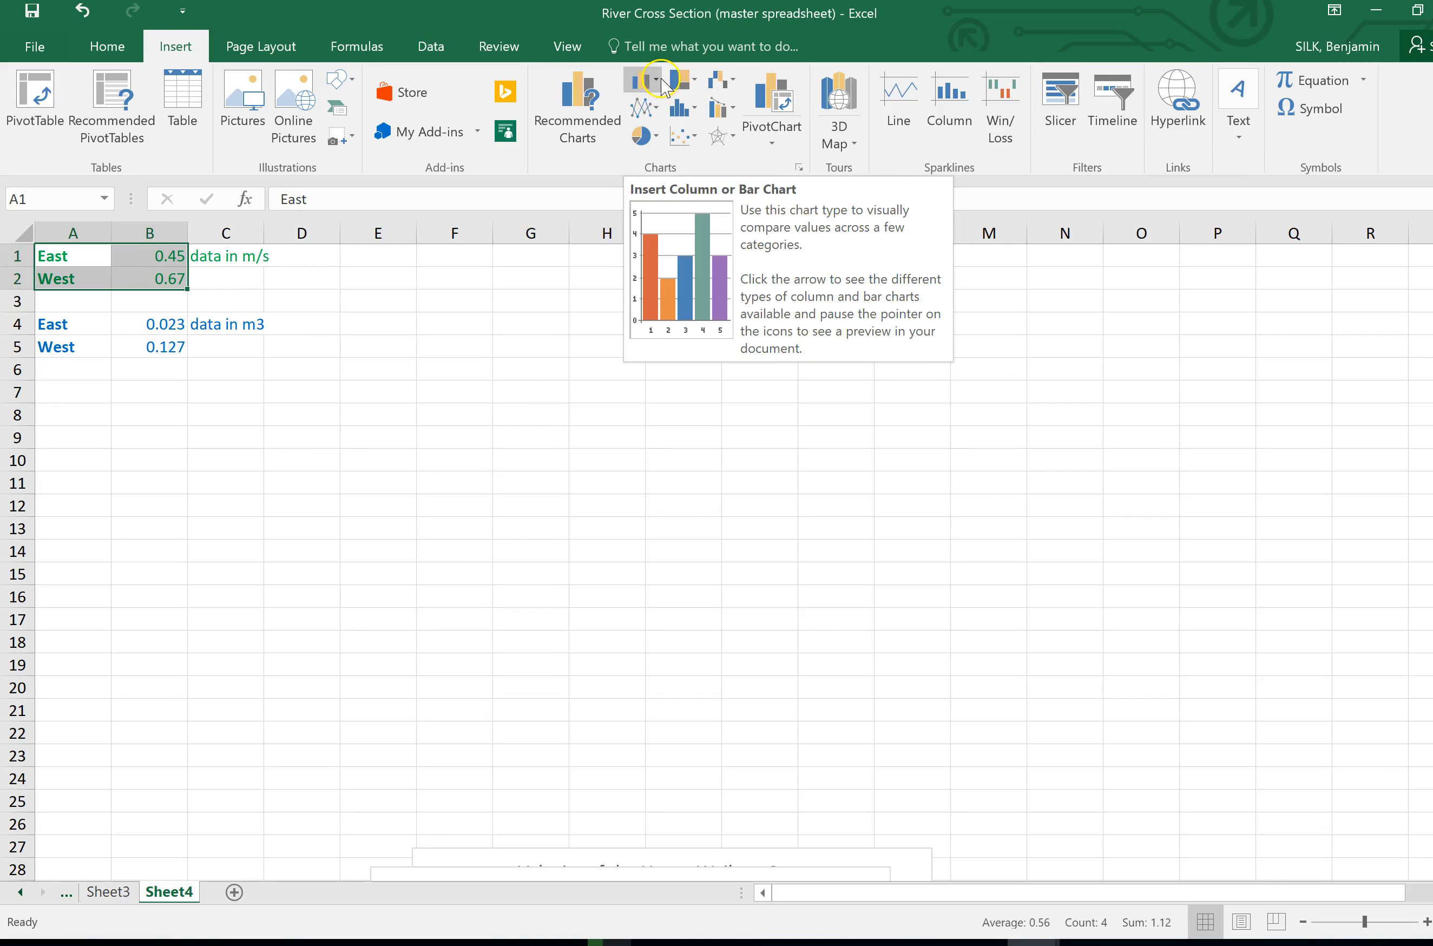
left_click(661, 83)
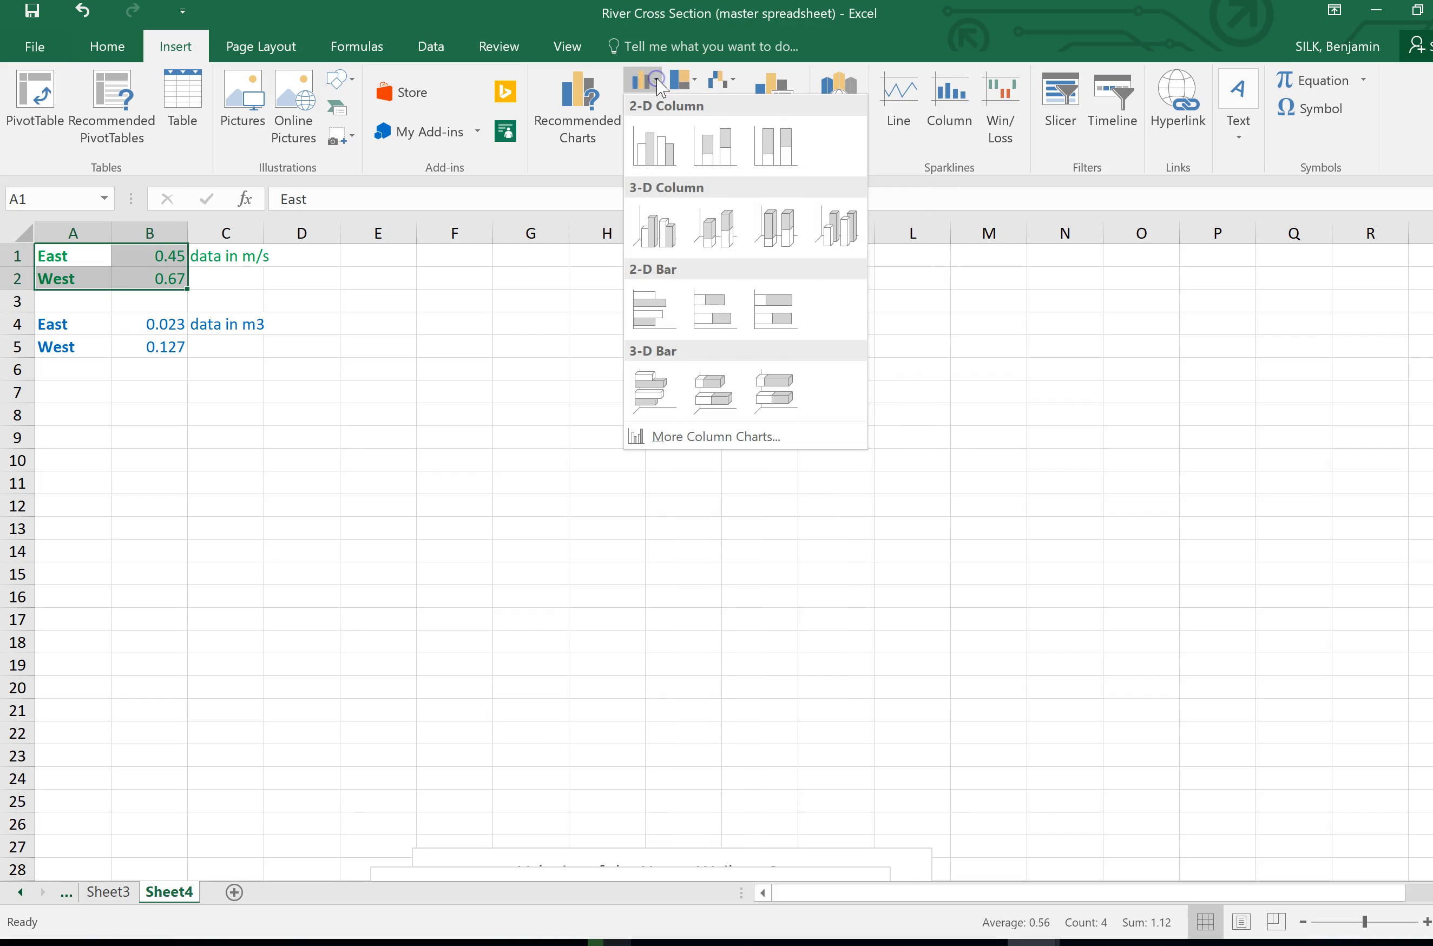
left_click(654, 145)
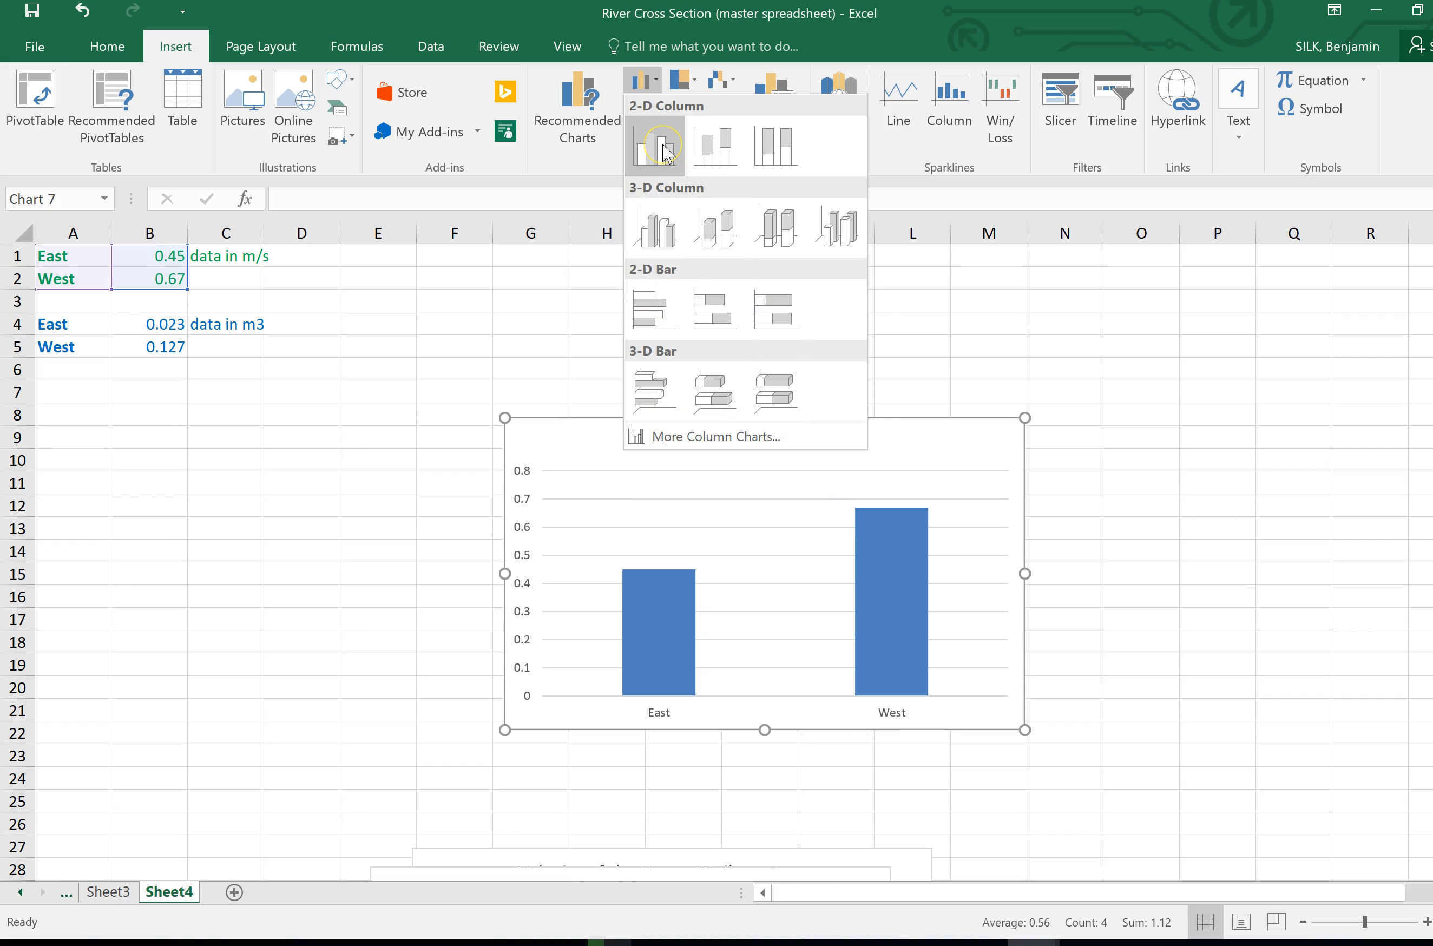
Step: Insert the clustered column chart and title it 'Graph showing river velocity at the two sites'
left_click(655, 144)
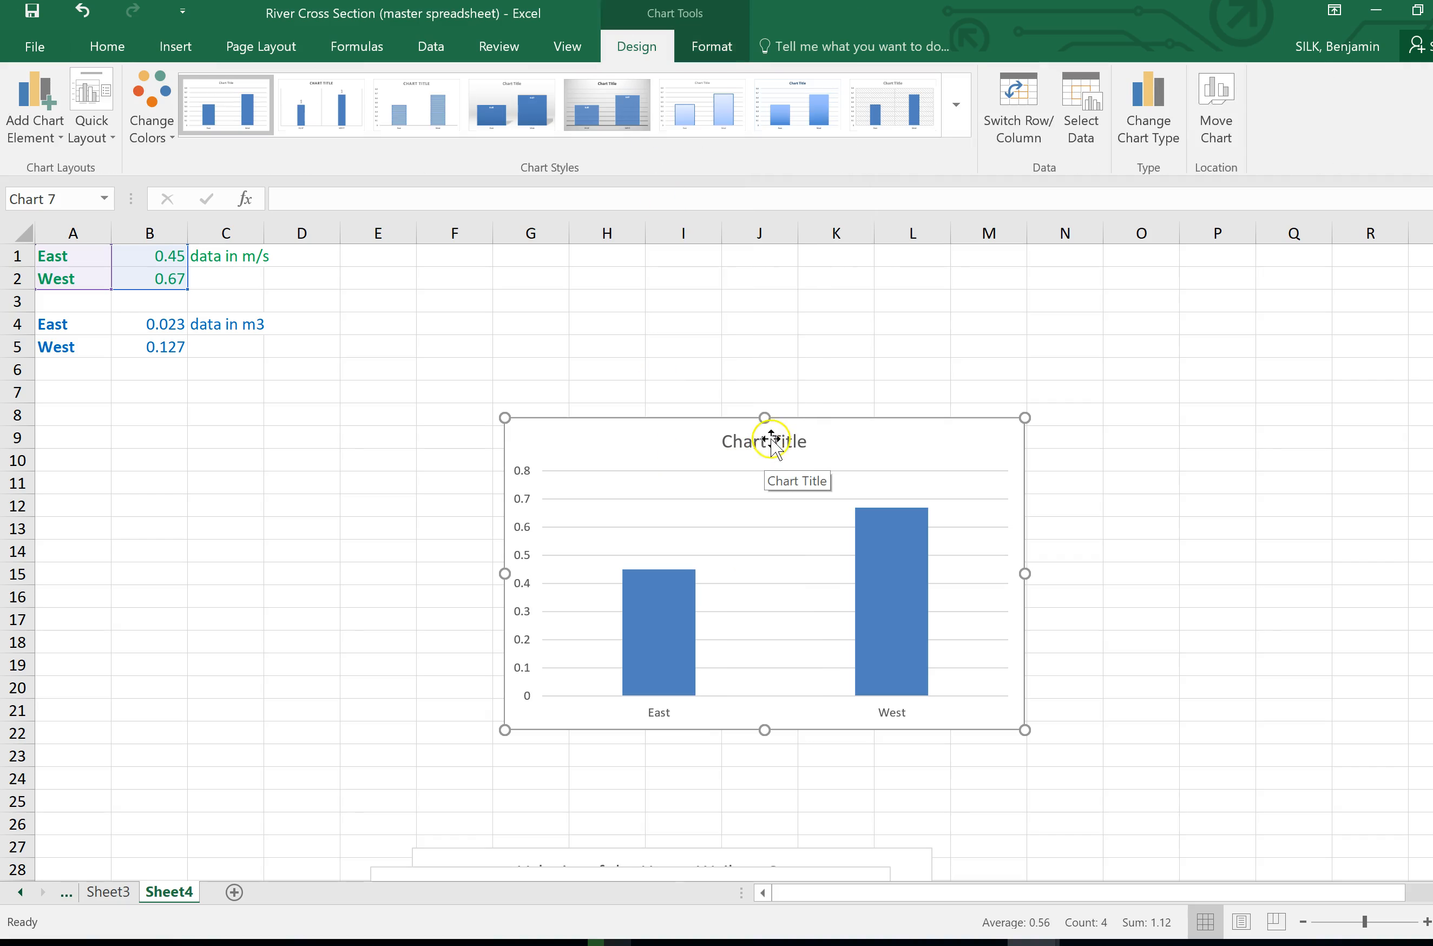
mouse_move(790, 449)
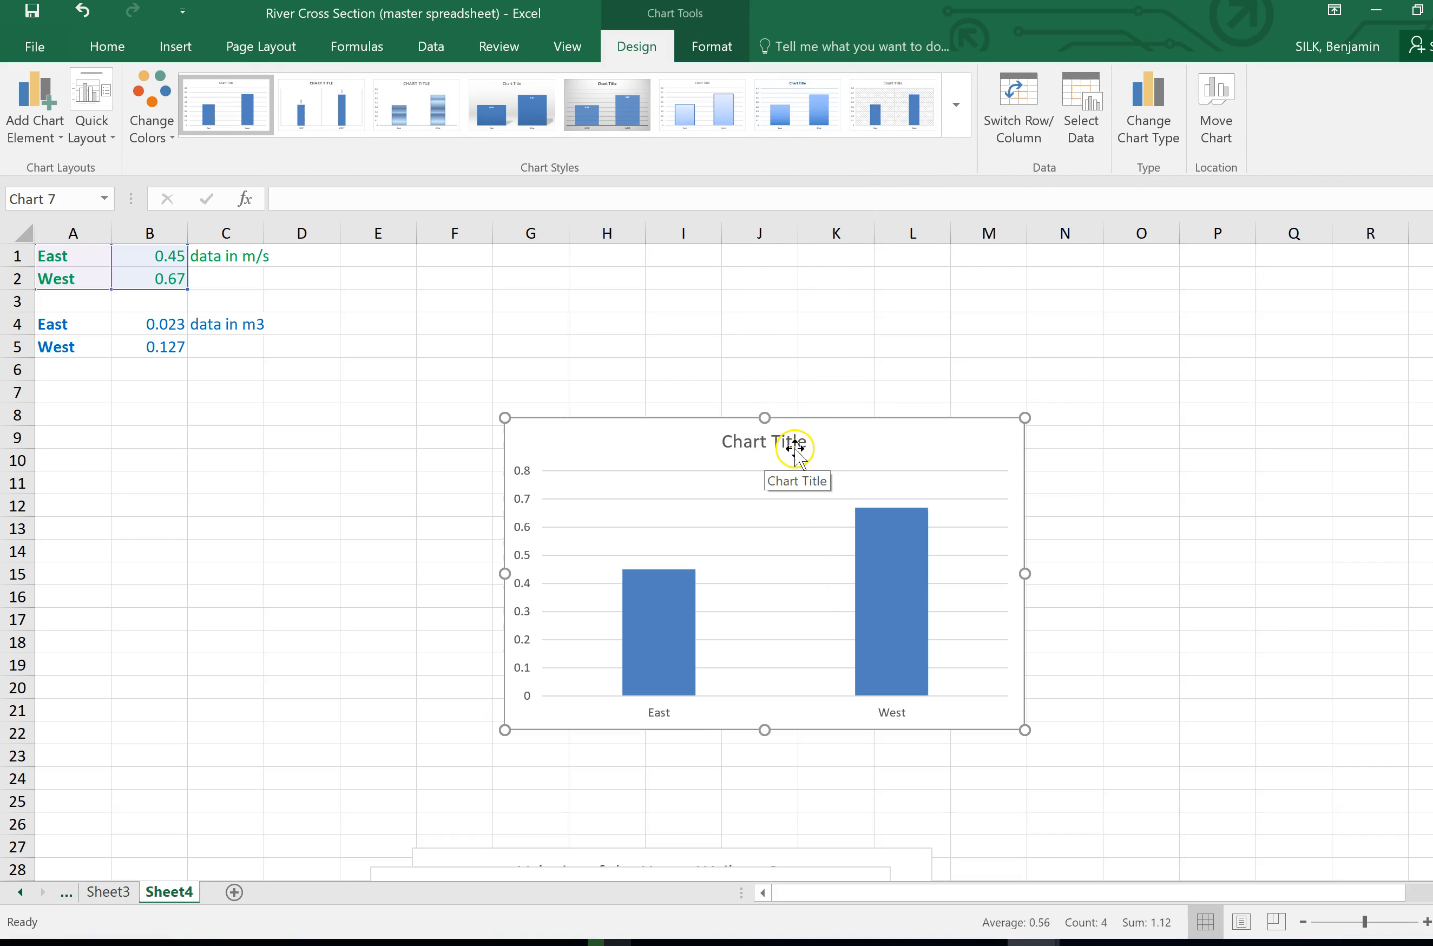
mouse_move(794, 453)
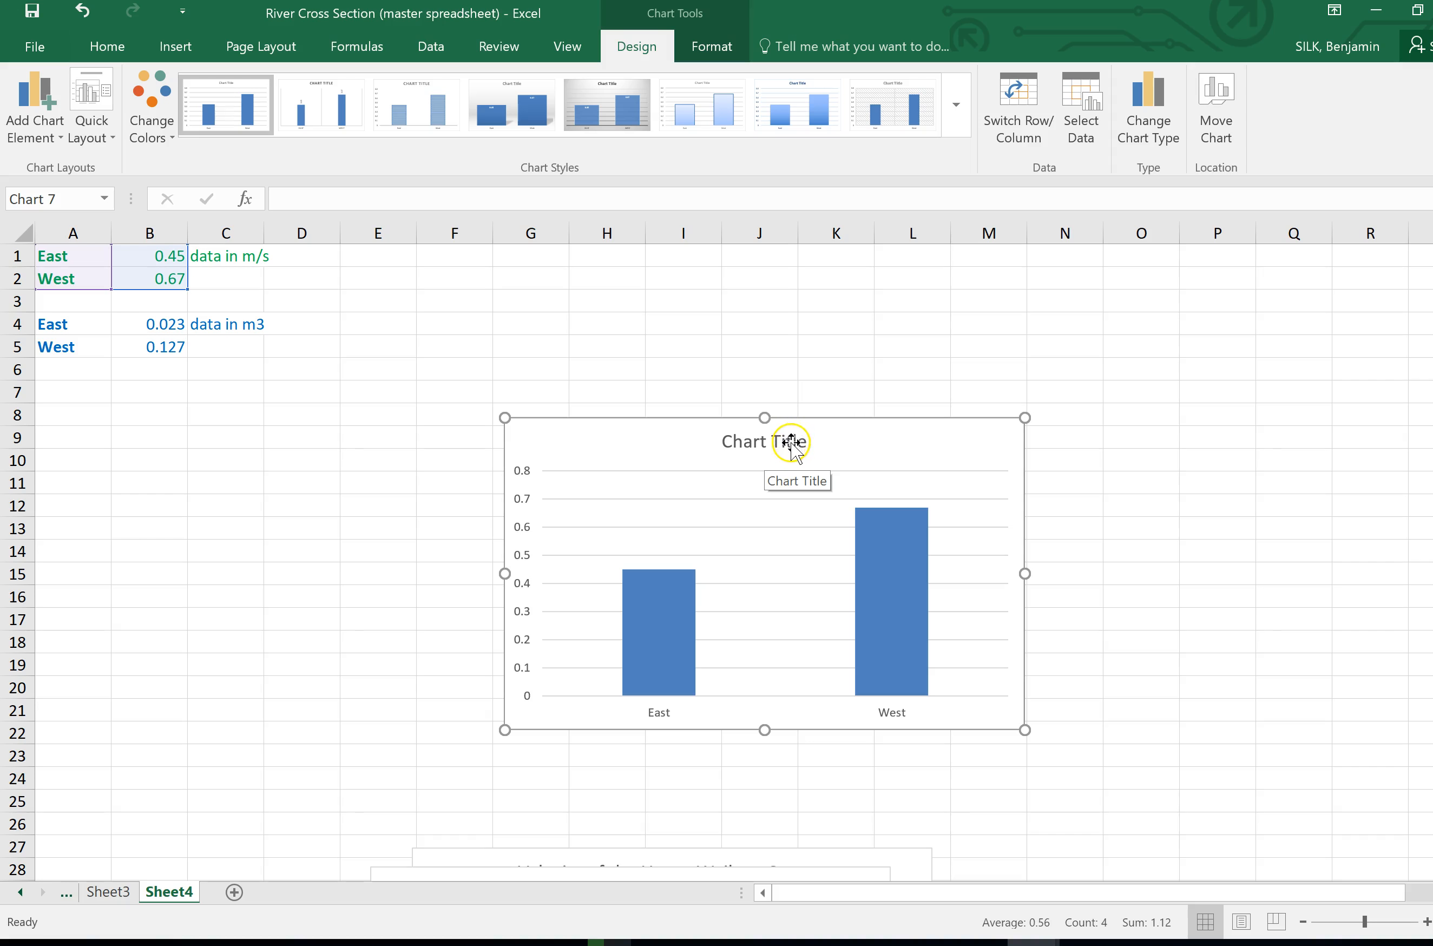
mouse_move(796, 452)
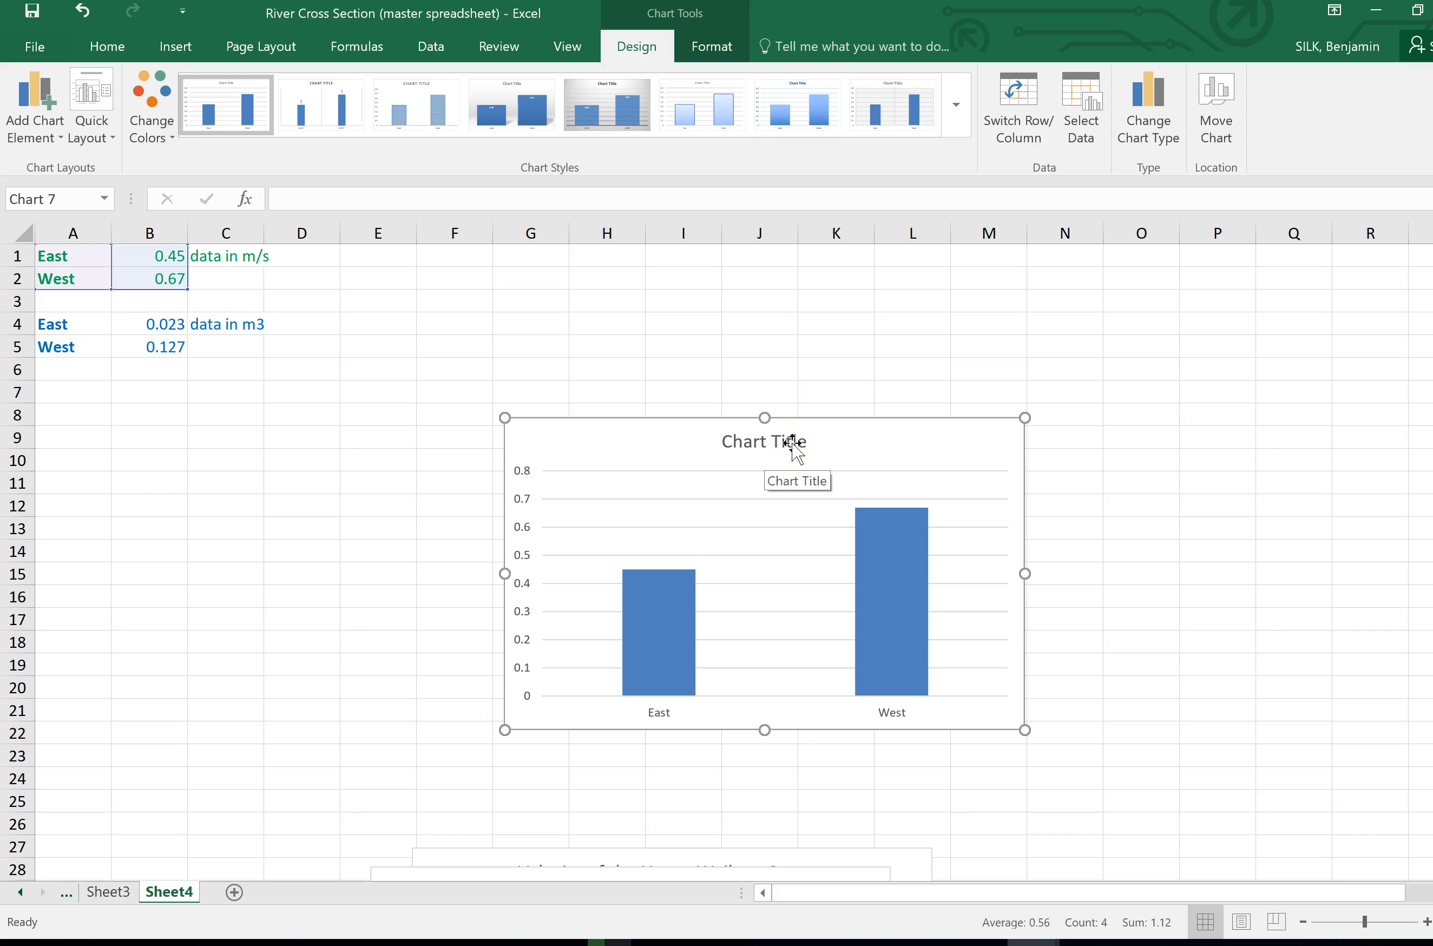
left_click(765, 442)
type("Graph showing")
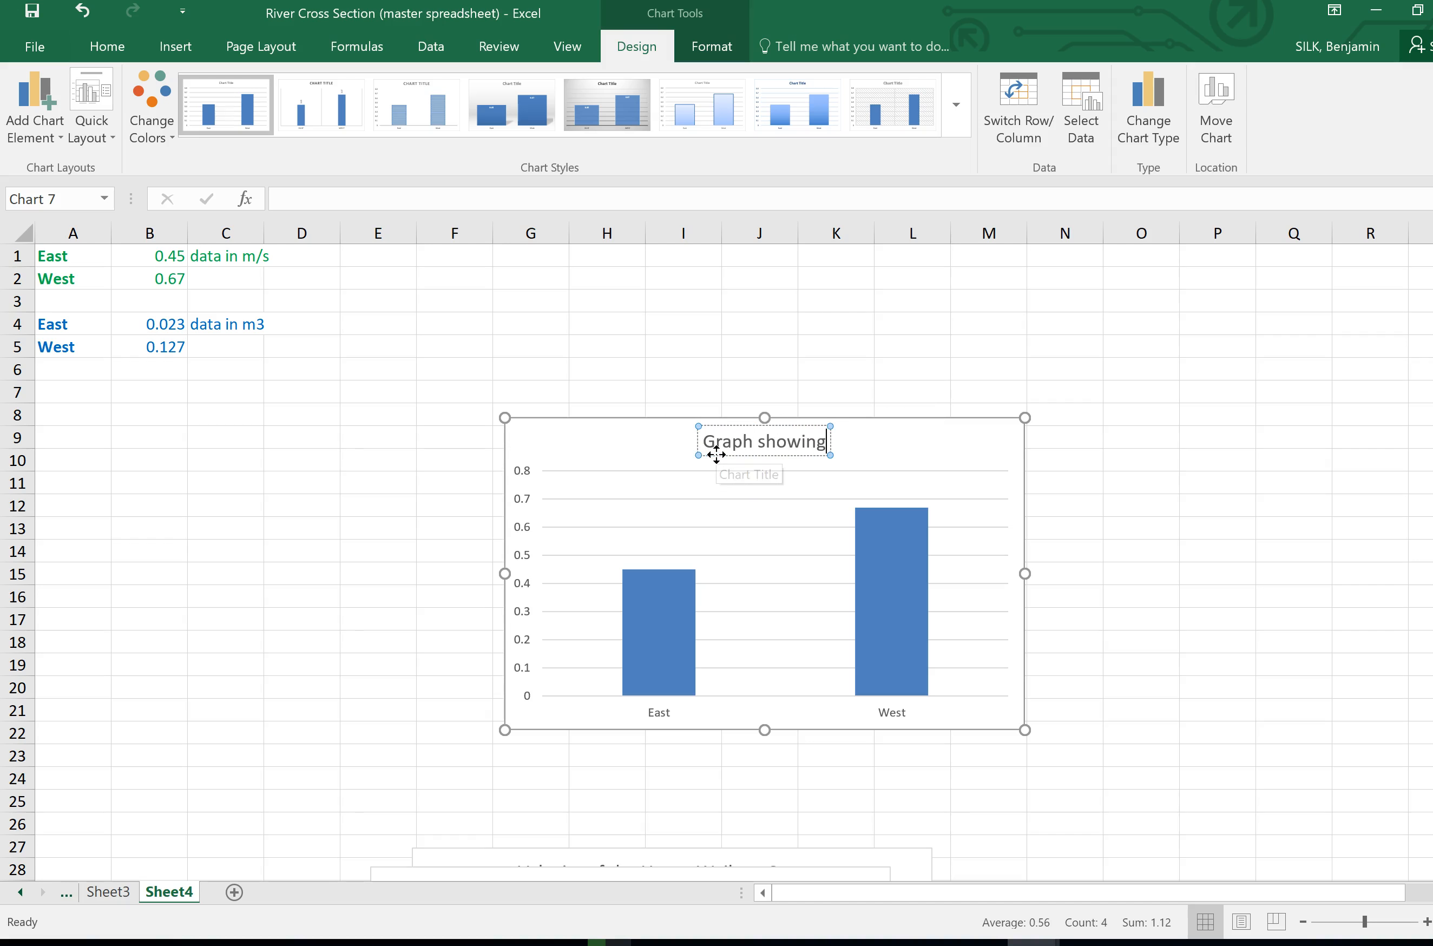
type("river")
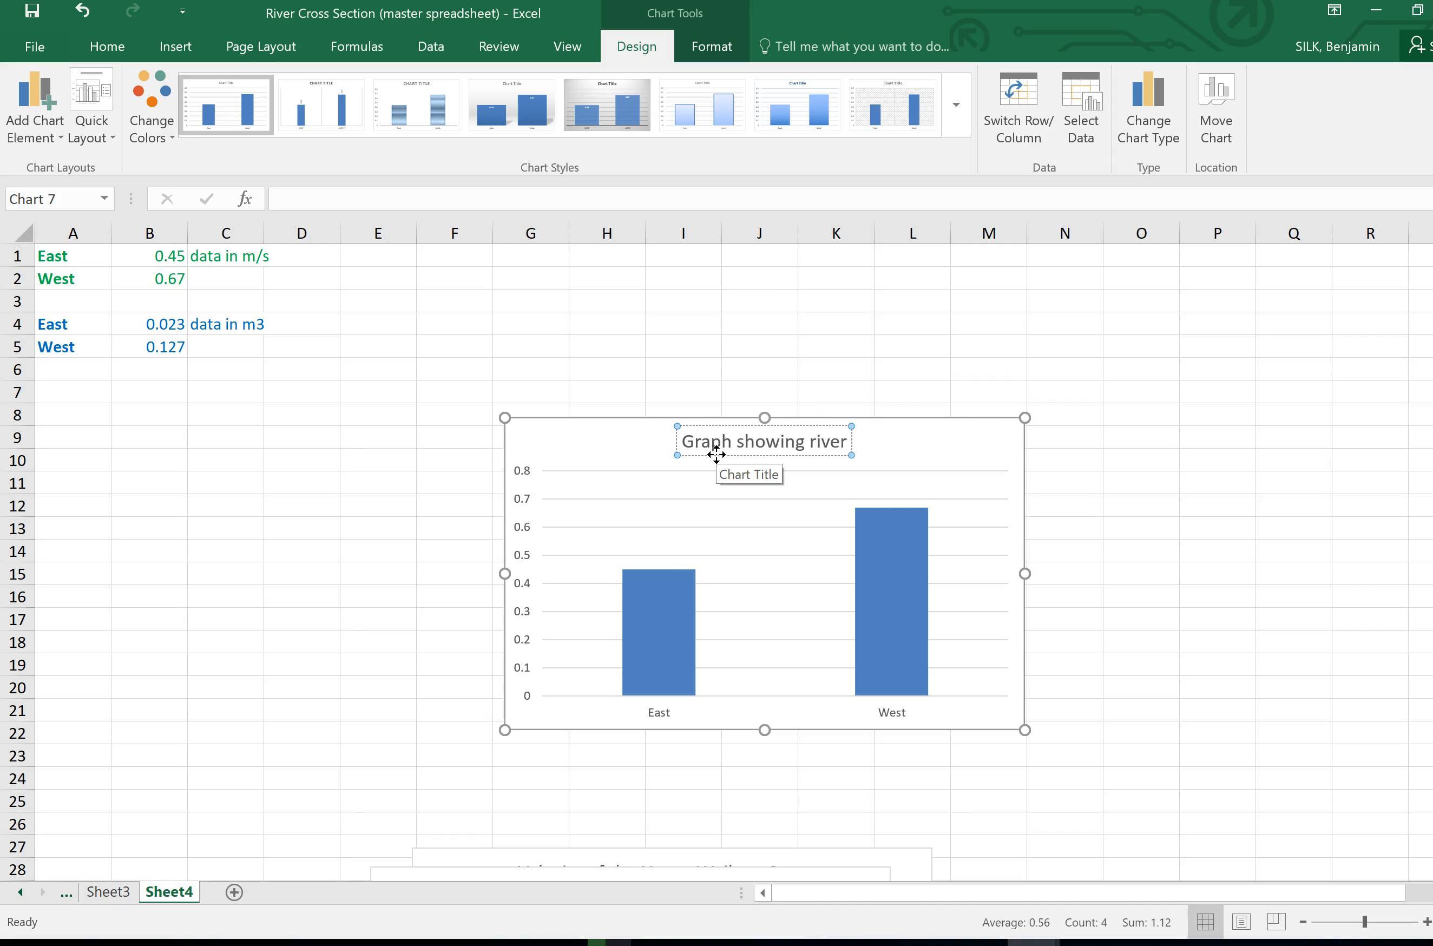
type("velocity at the")
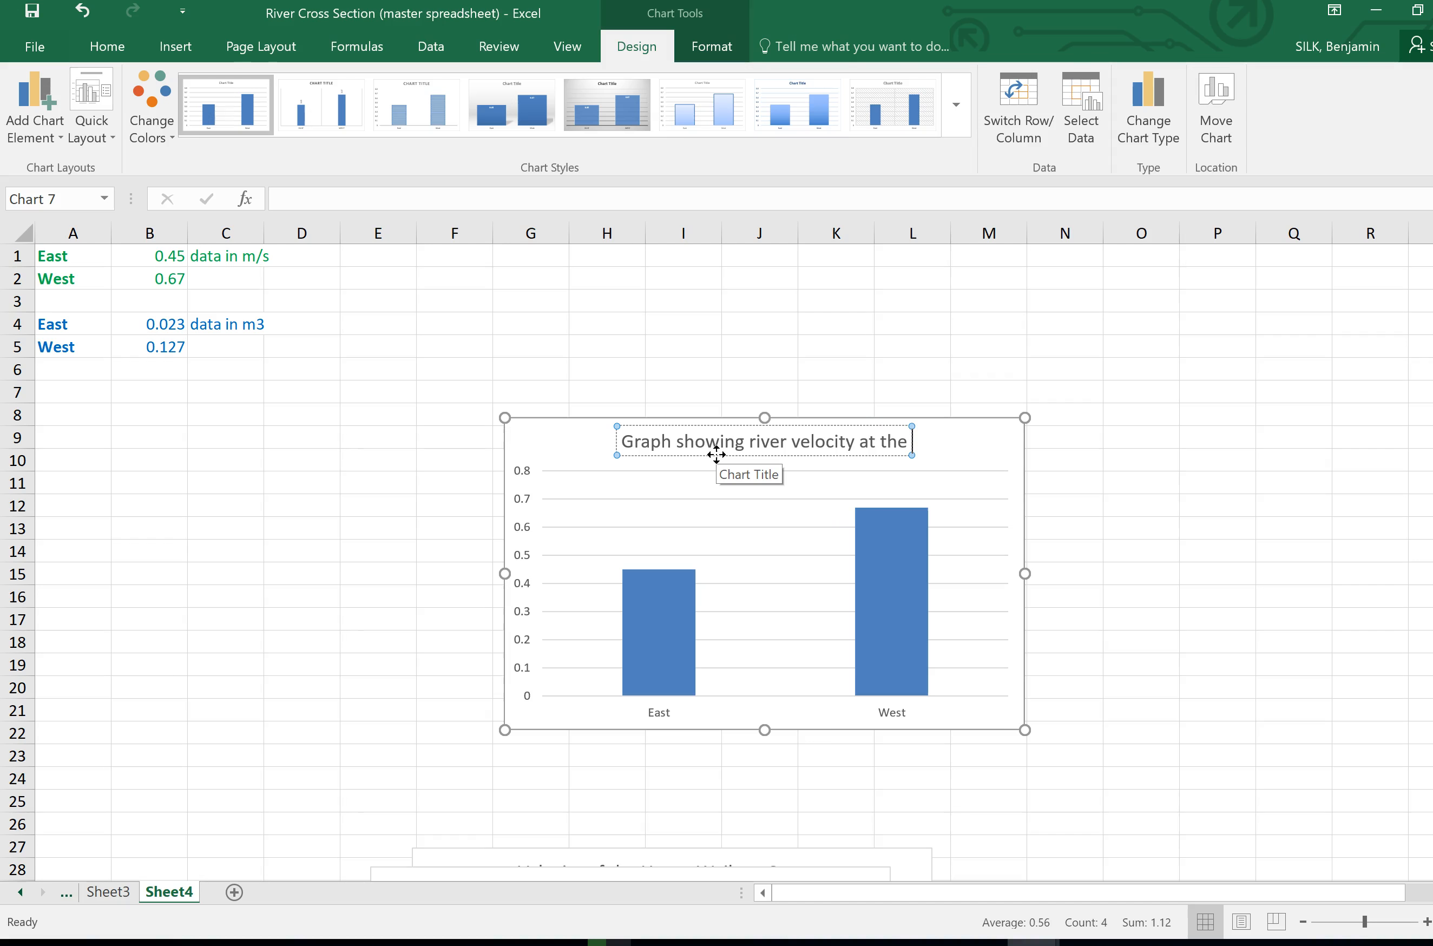
type("two sites")
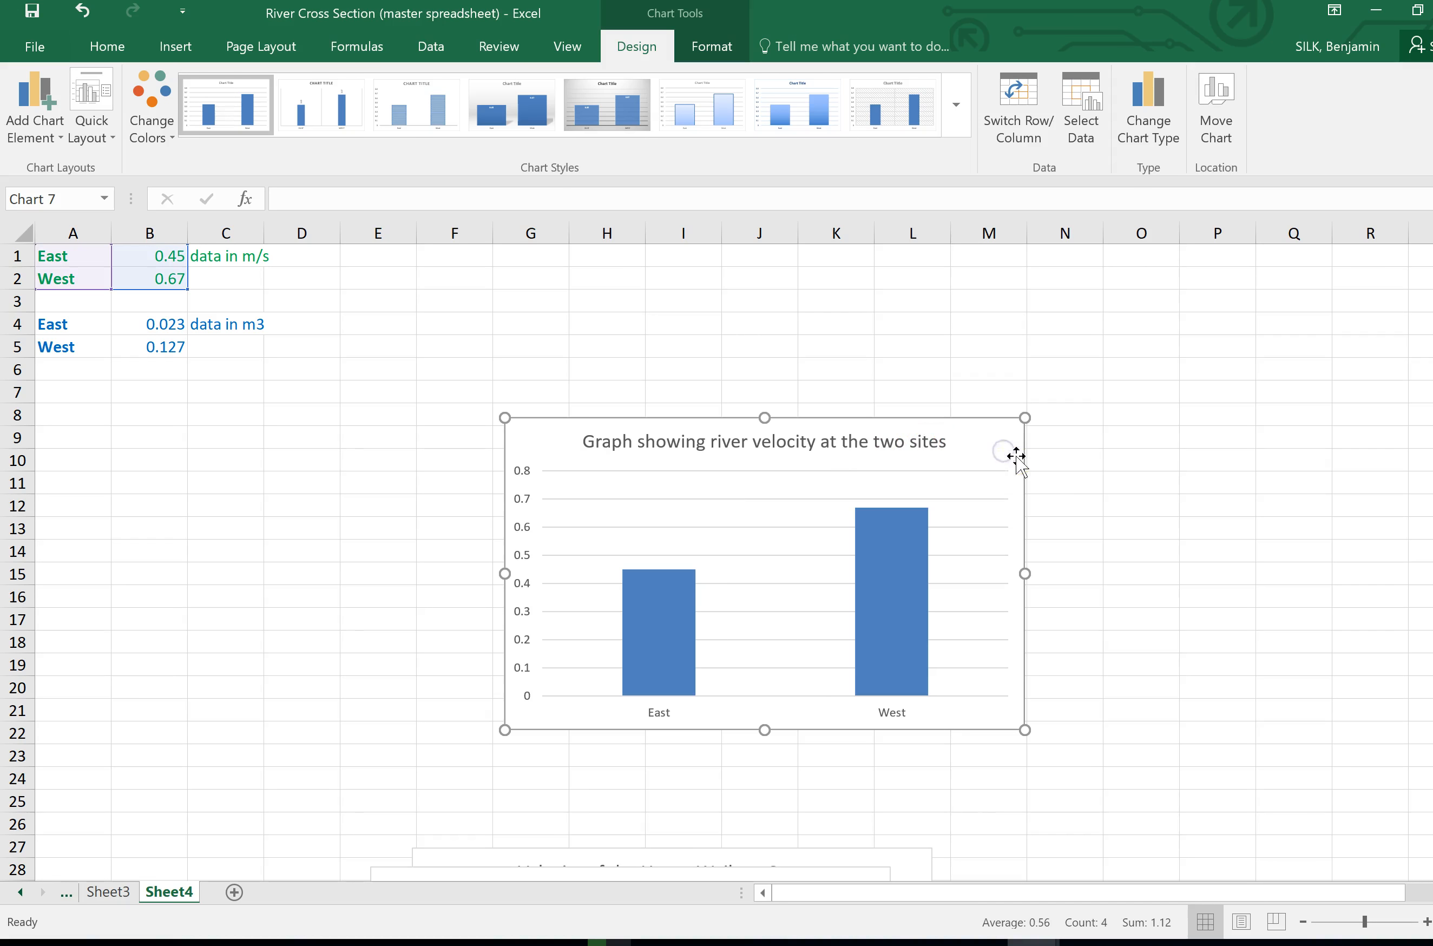
mouse_move(506, 508)
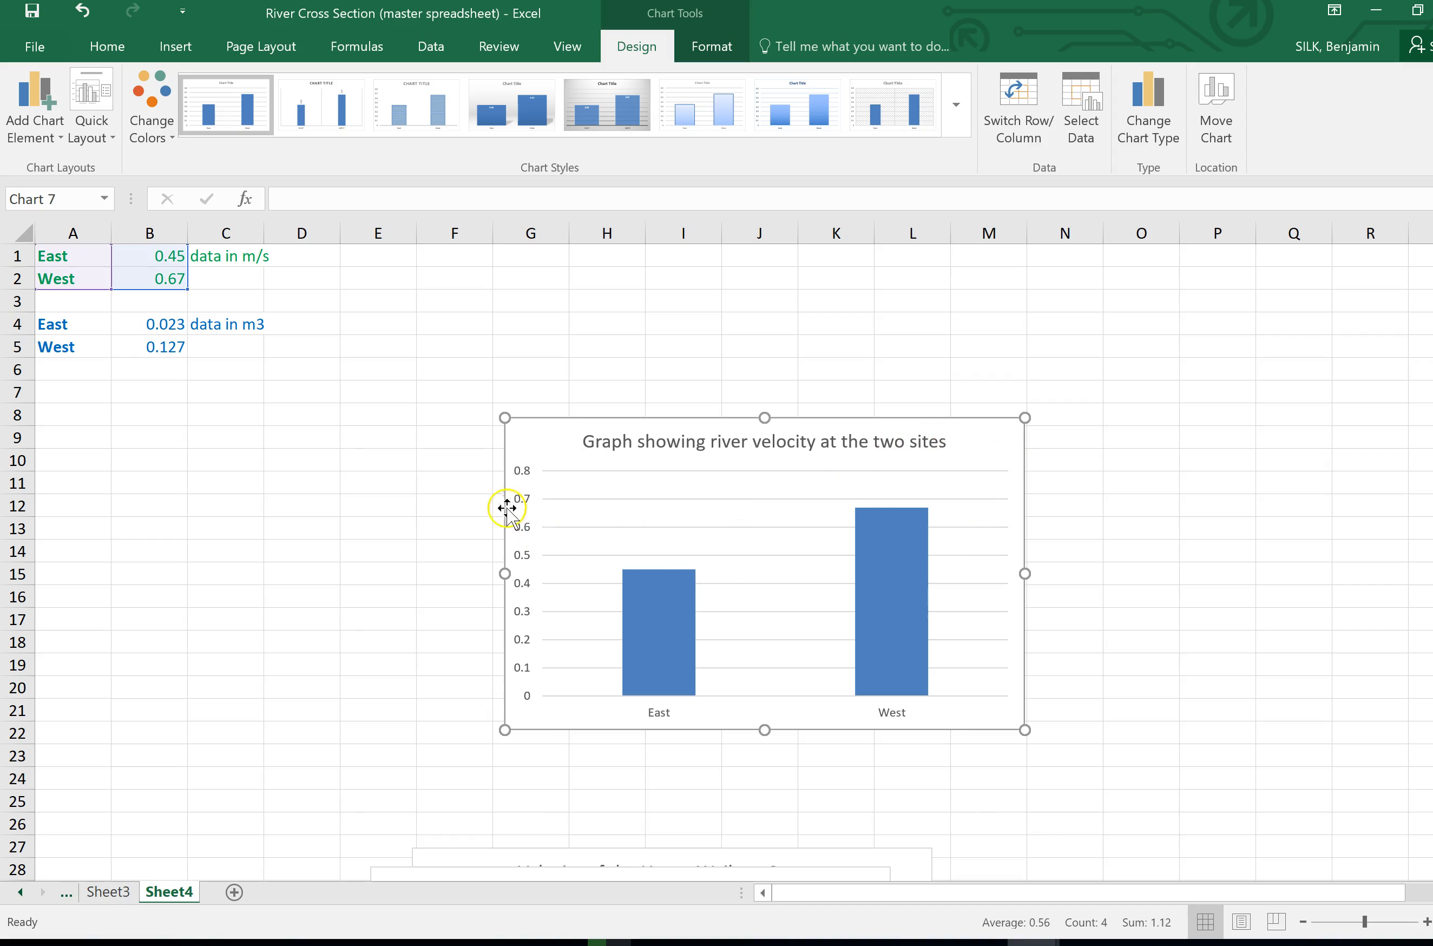
mouse_move(1046, 432)
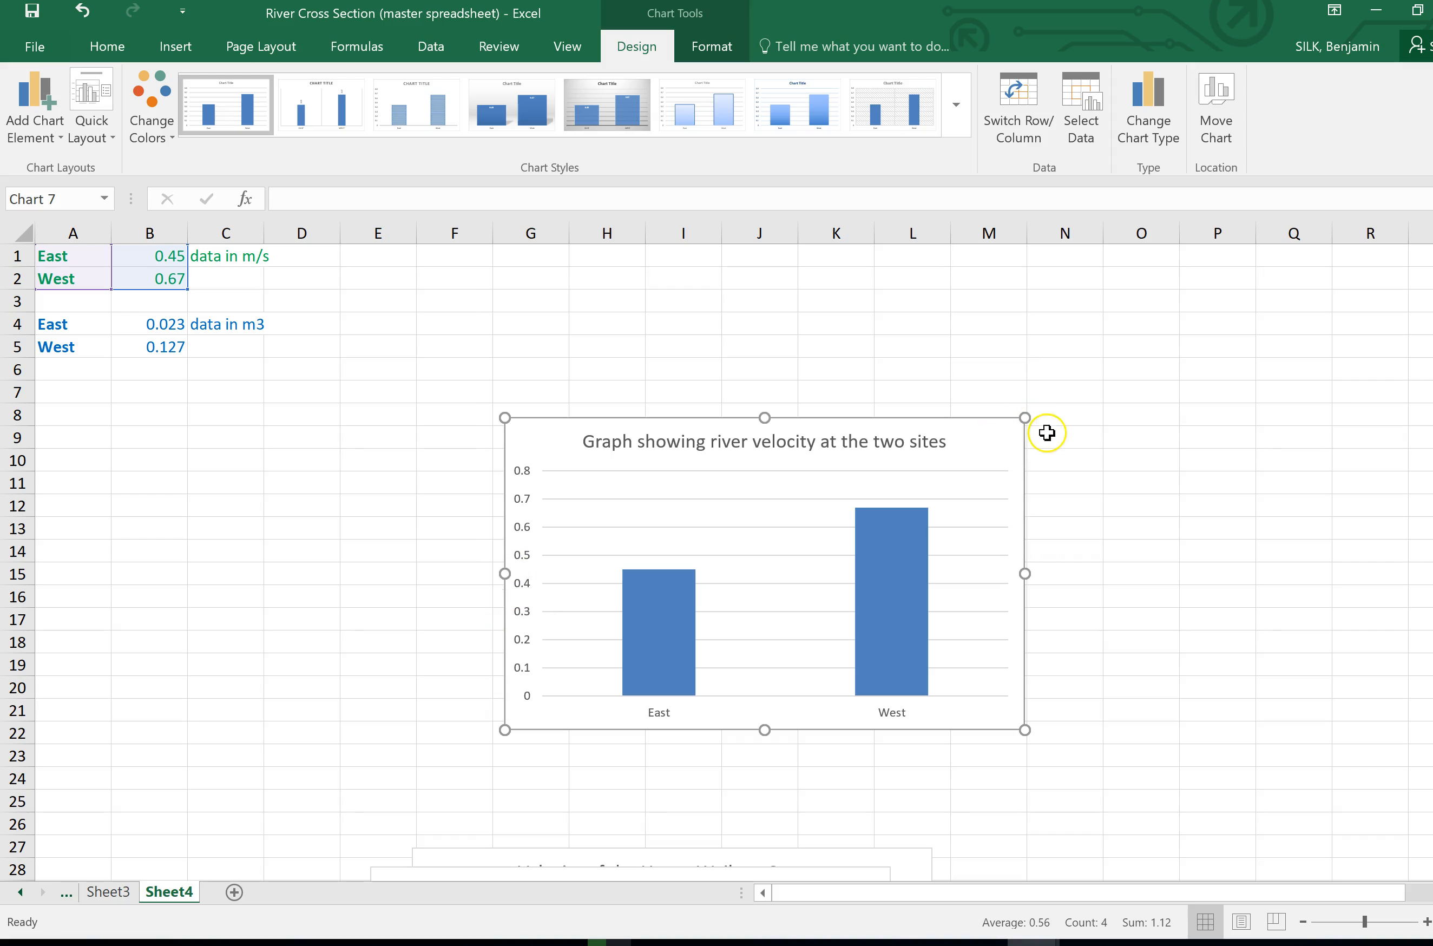
mouse_move(1006, 464)
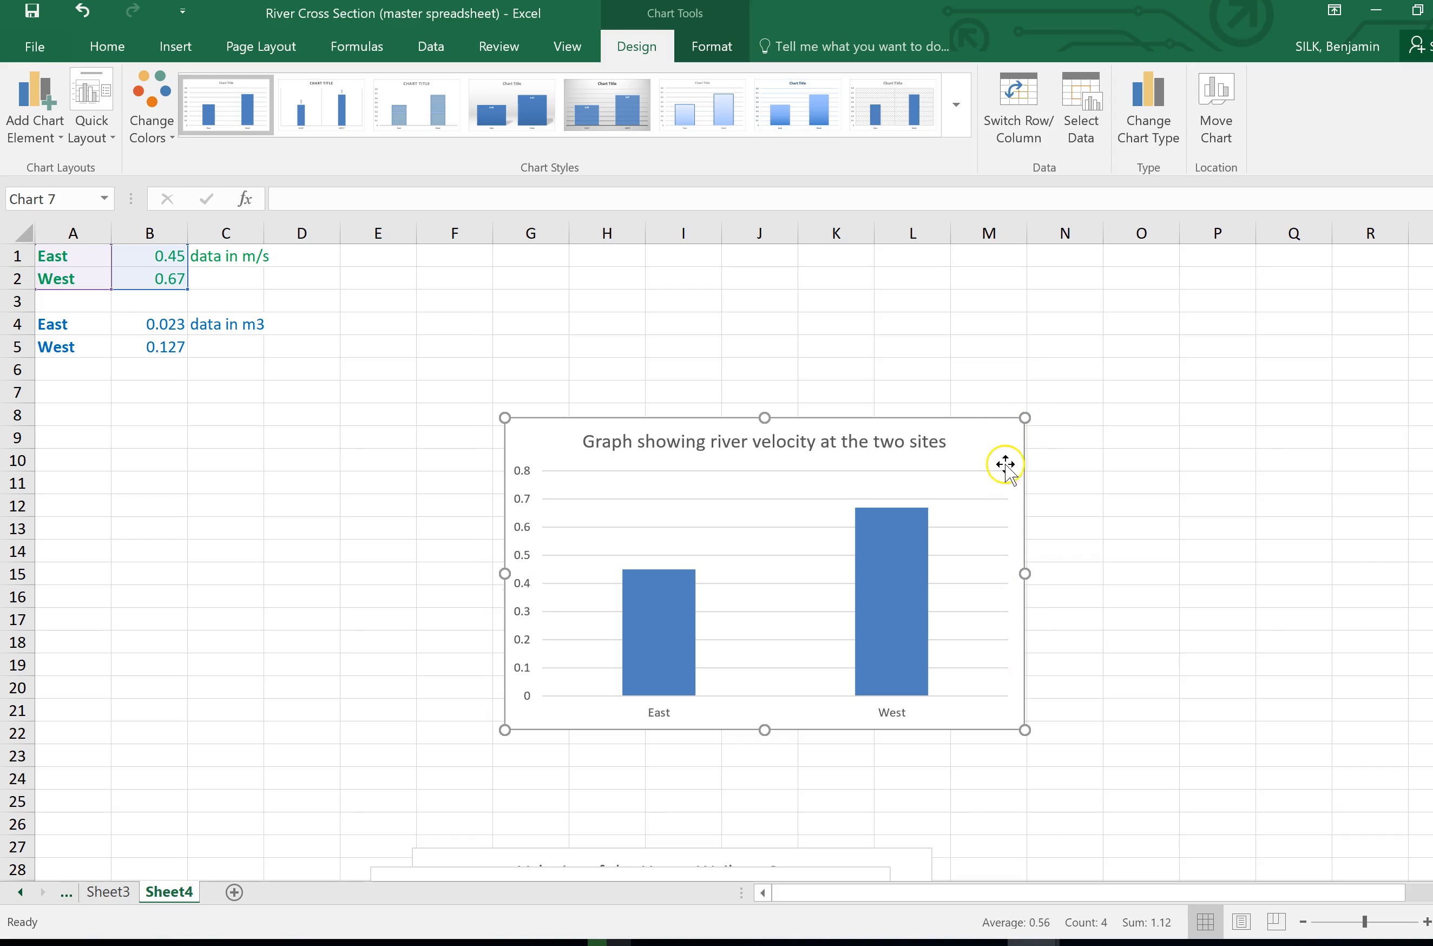
mouse_move(996, 441)
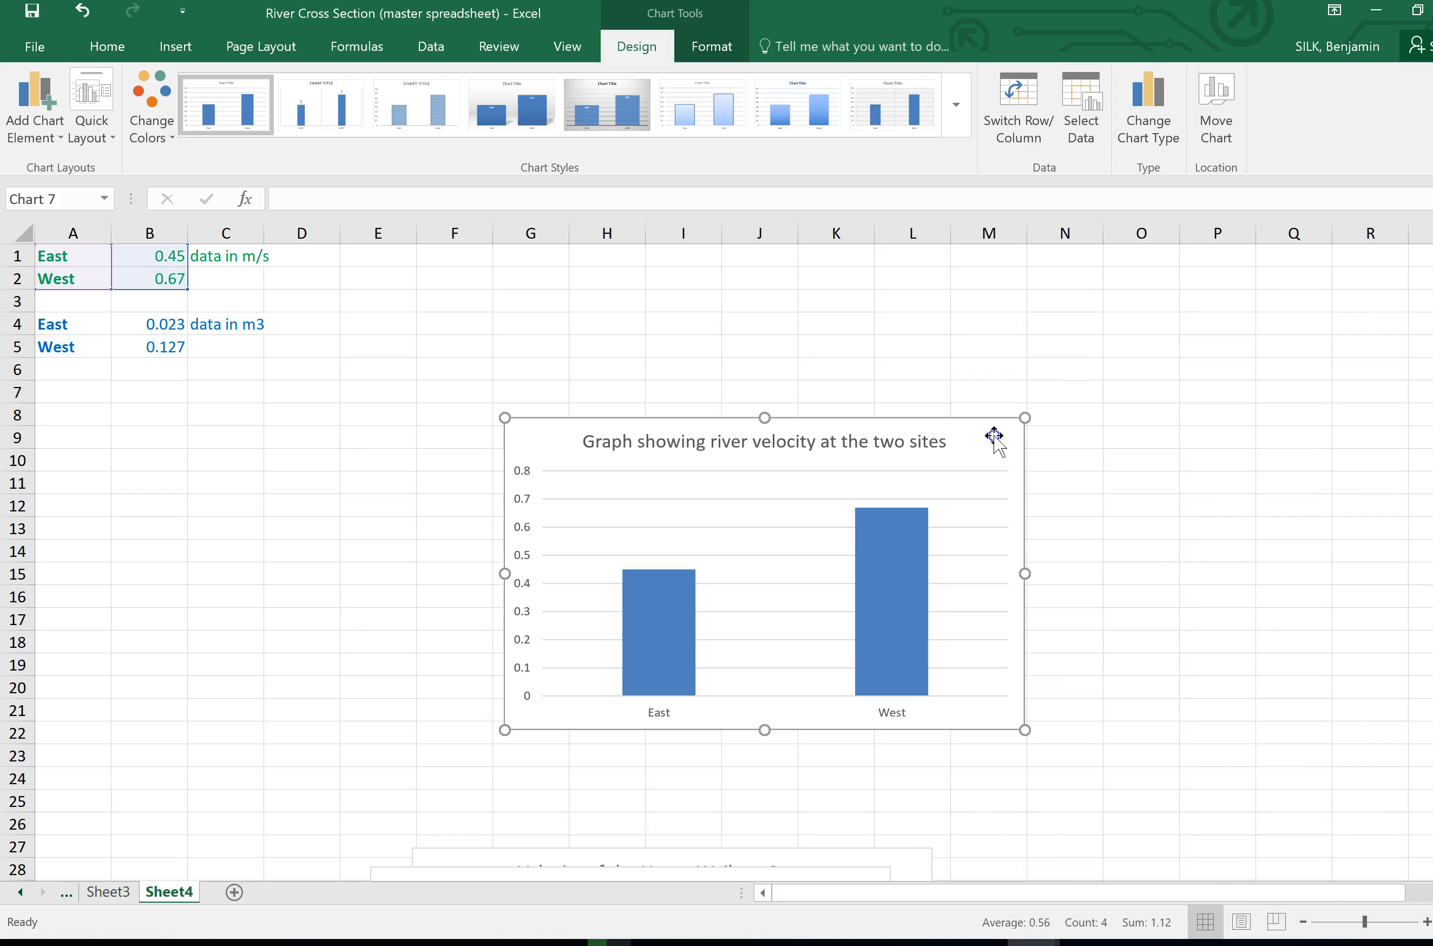
left_click(1065, 460)
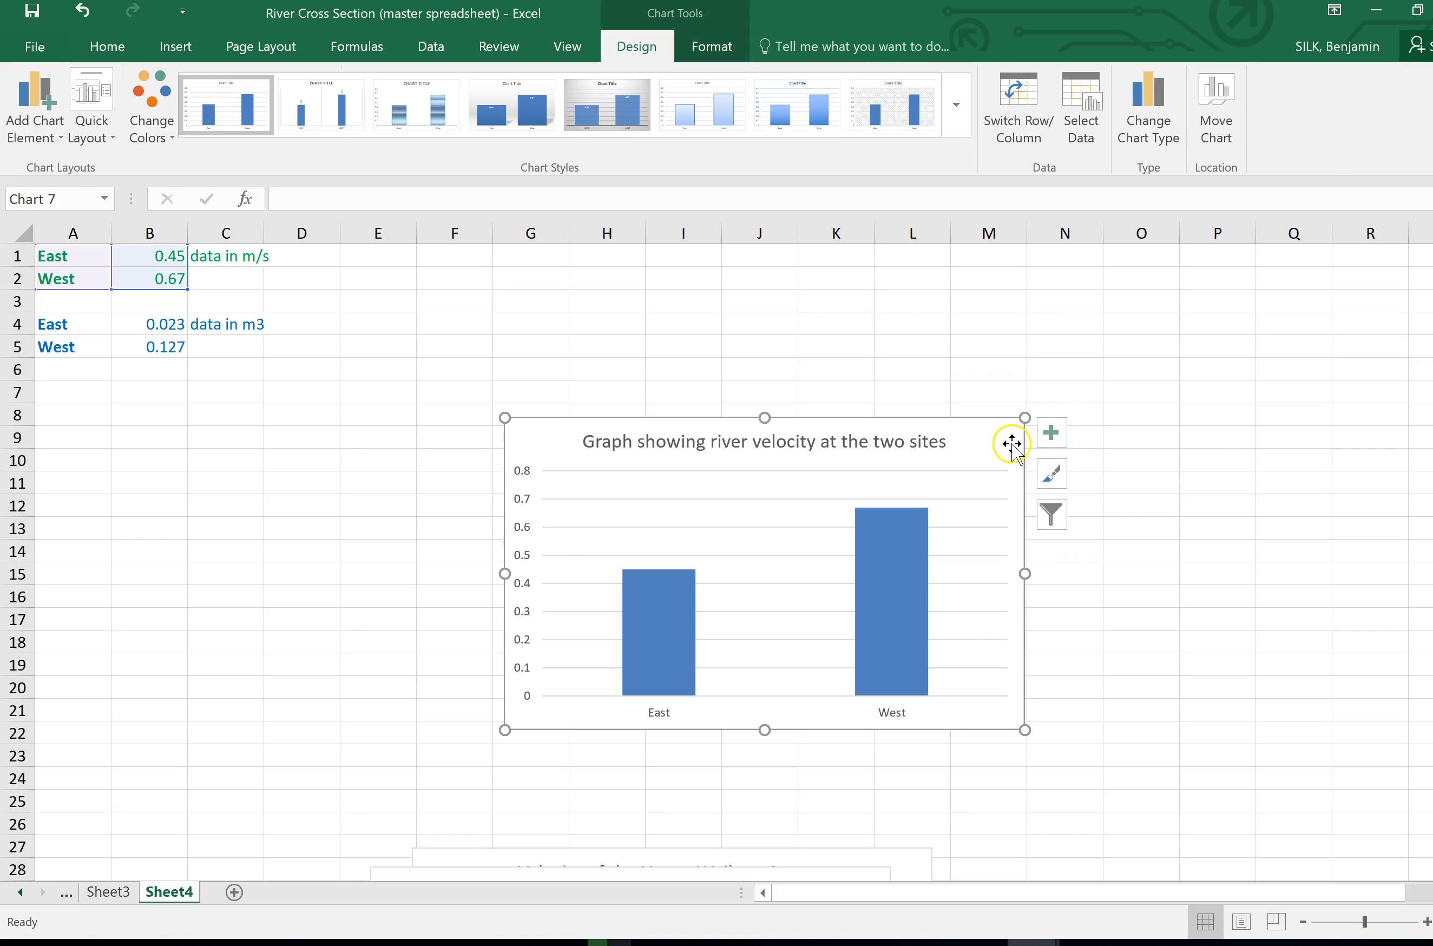
mouse_move(1052, 433)
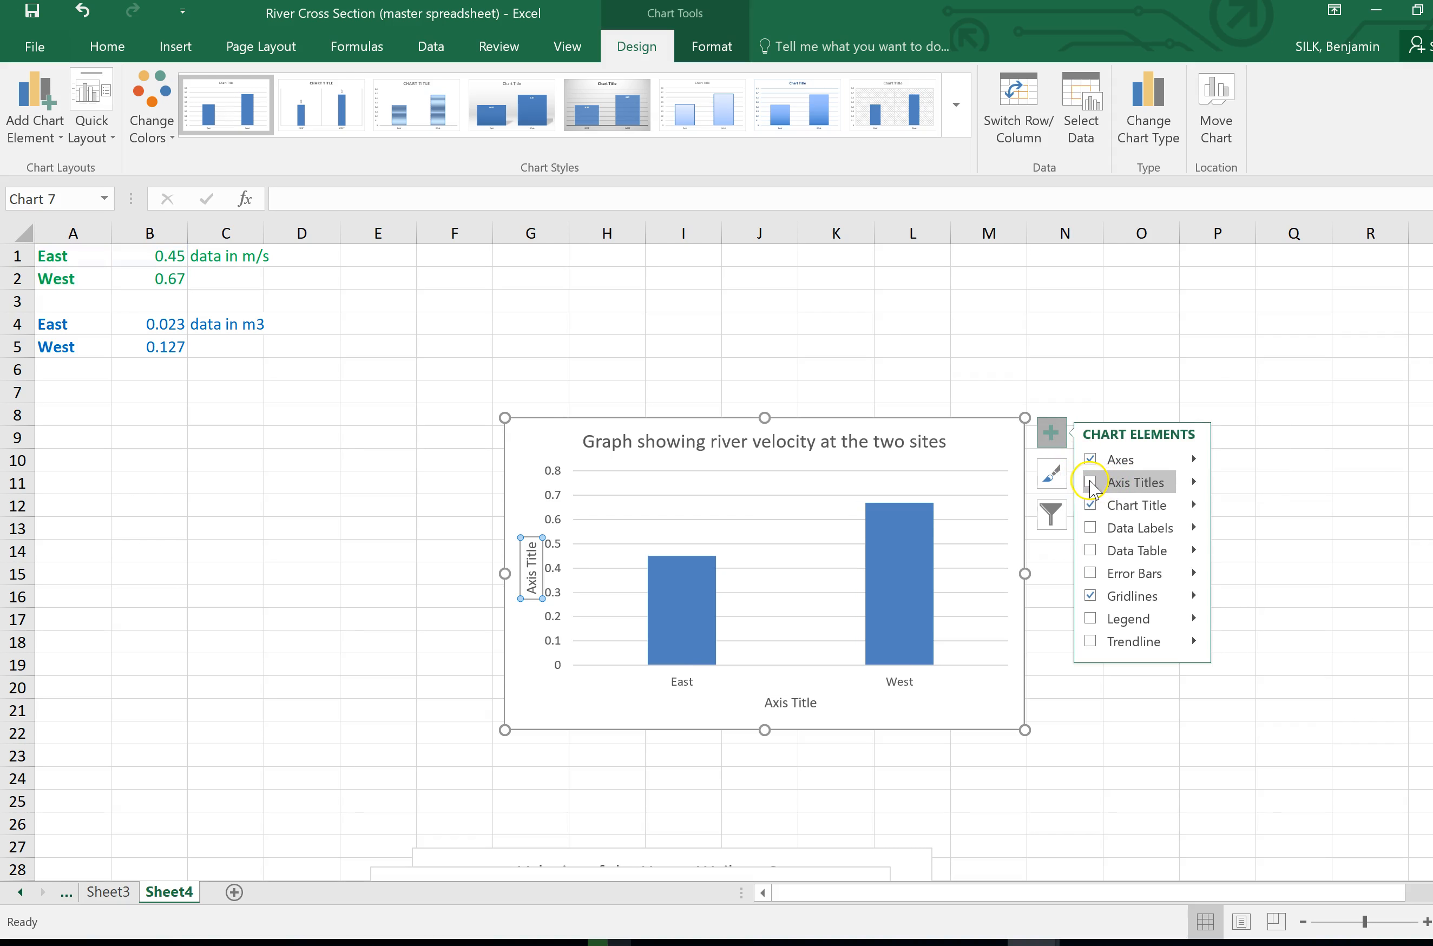
Step: Add axis titles 'Velocity m/s' (vertical) and 'Data collection sites' (horizontal) via Chart Elements
left_click(1090, 481)
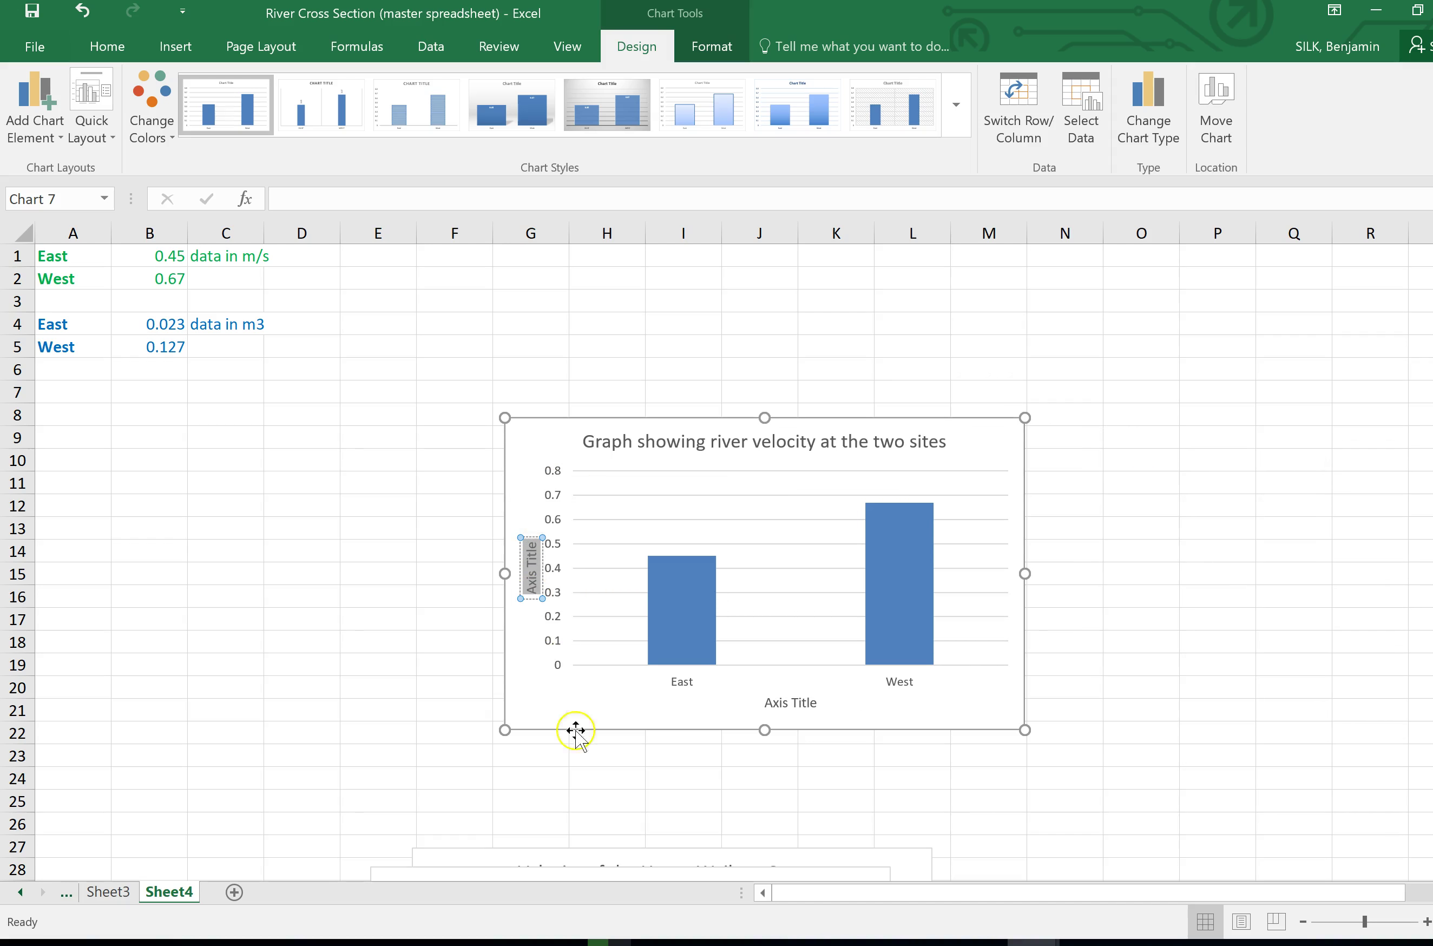
mouse_move(684, 696)
type("Velocity m/s")
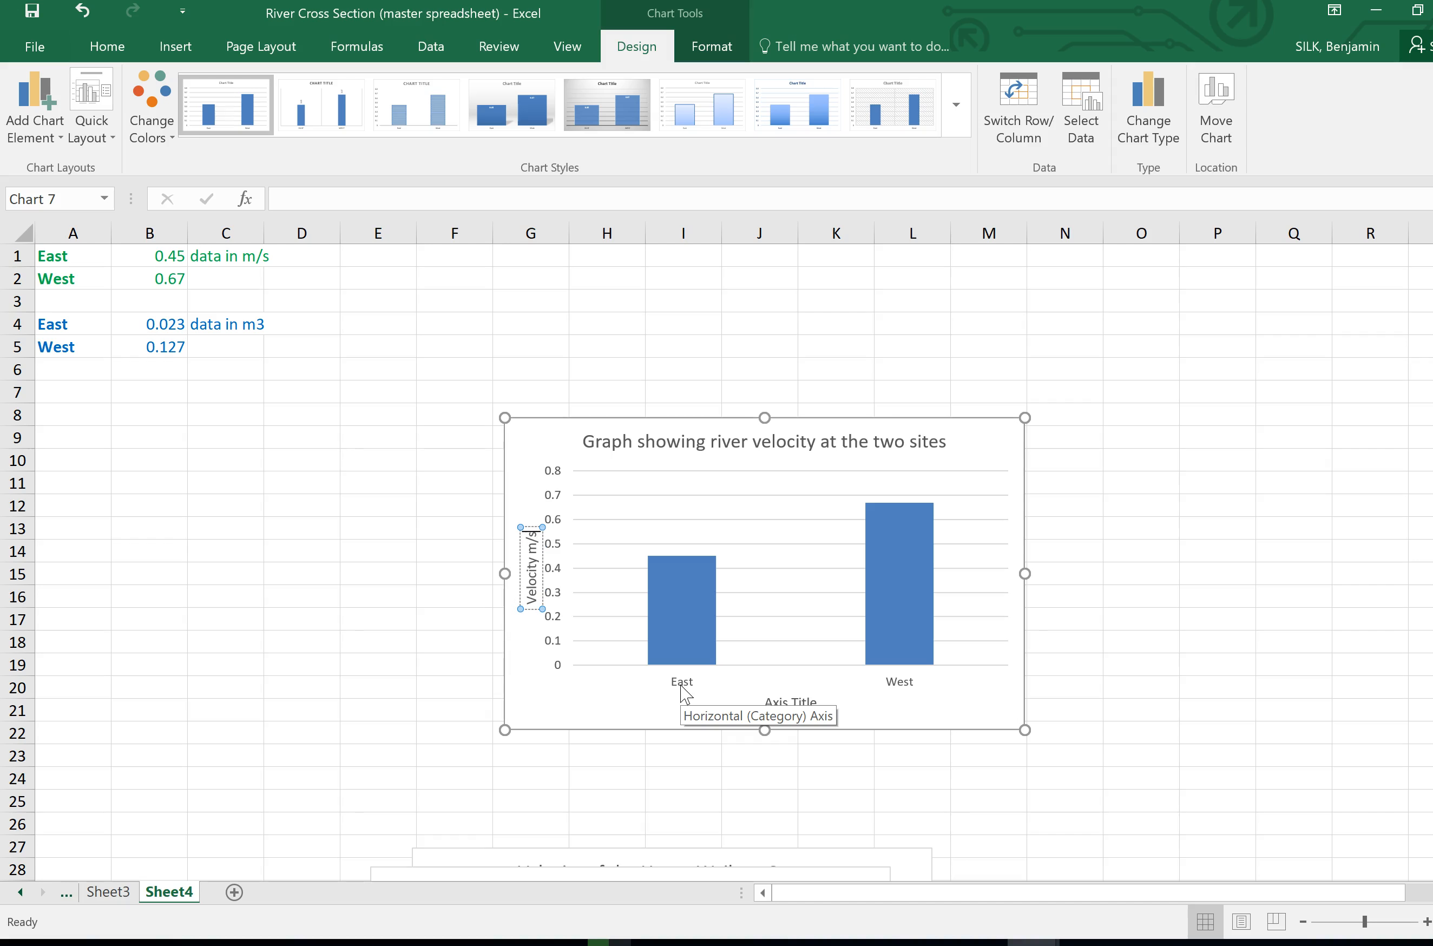
left_click(790, 703)
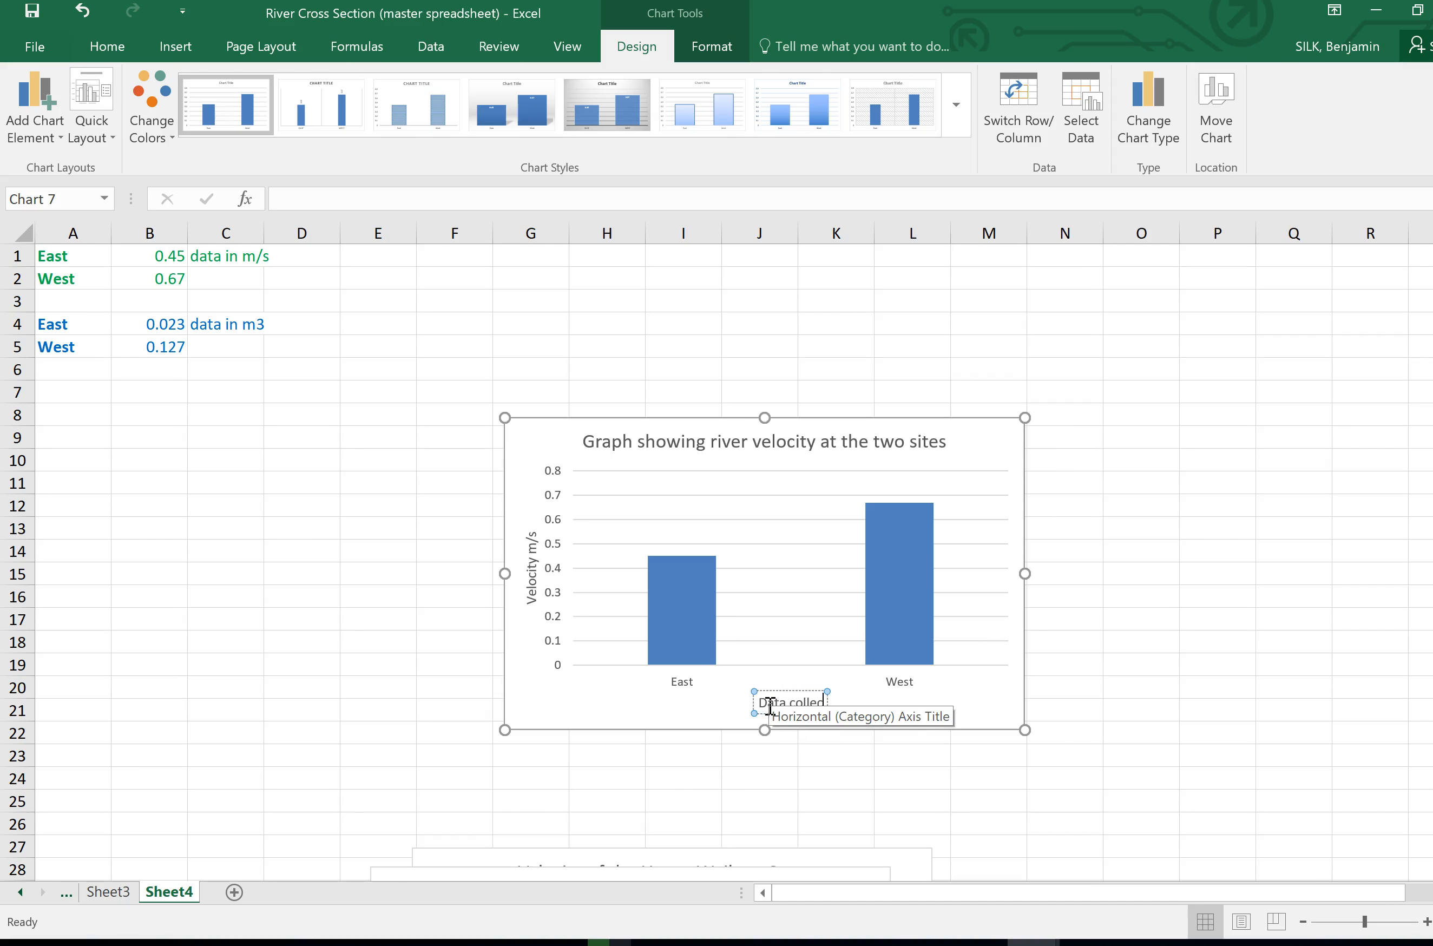
type("Data collection sites")
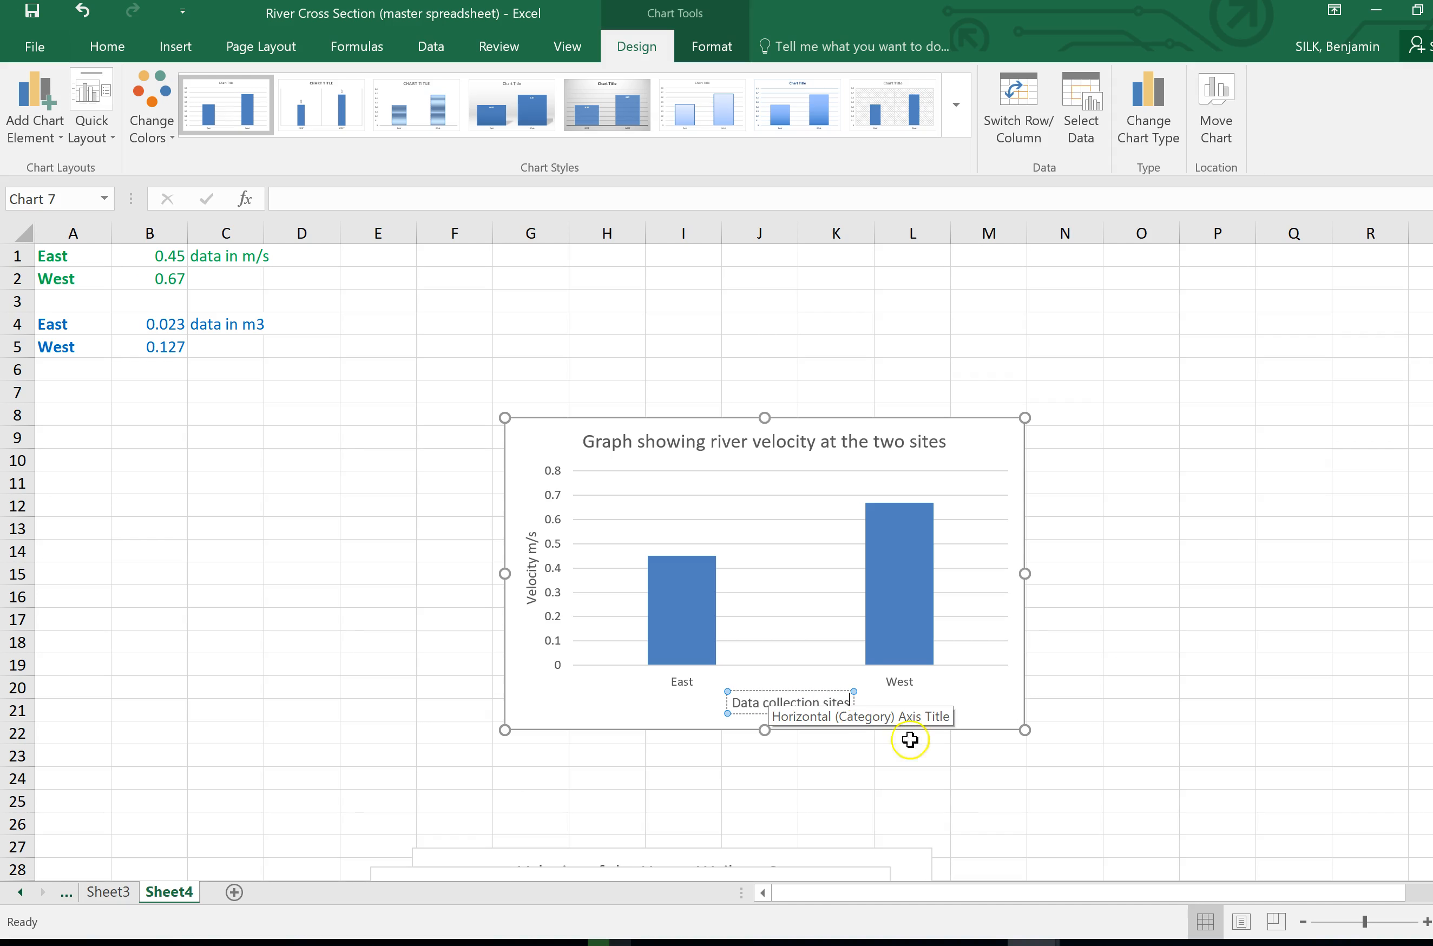
left_click(1064, 732)
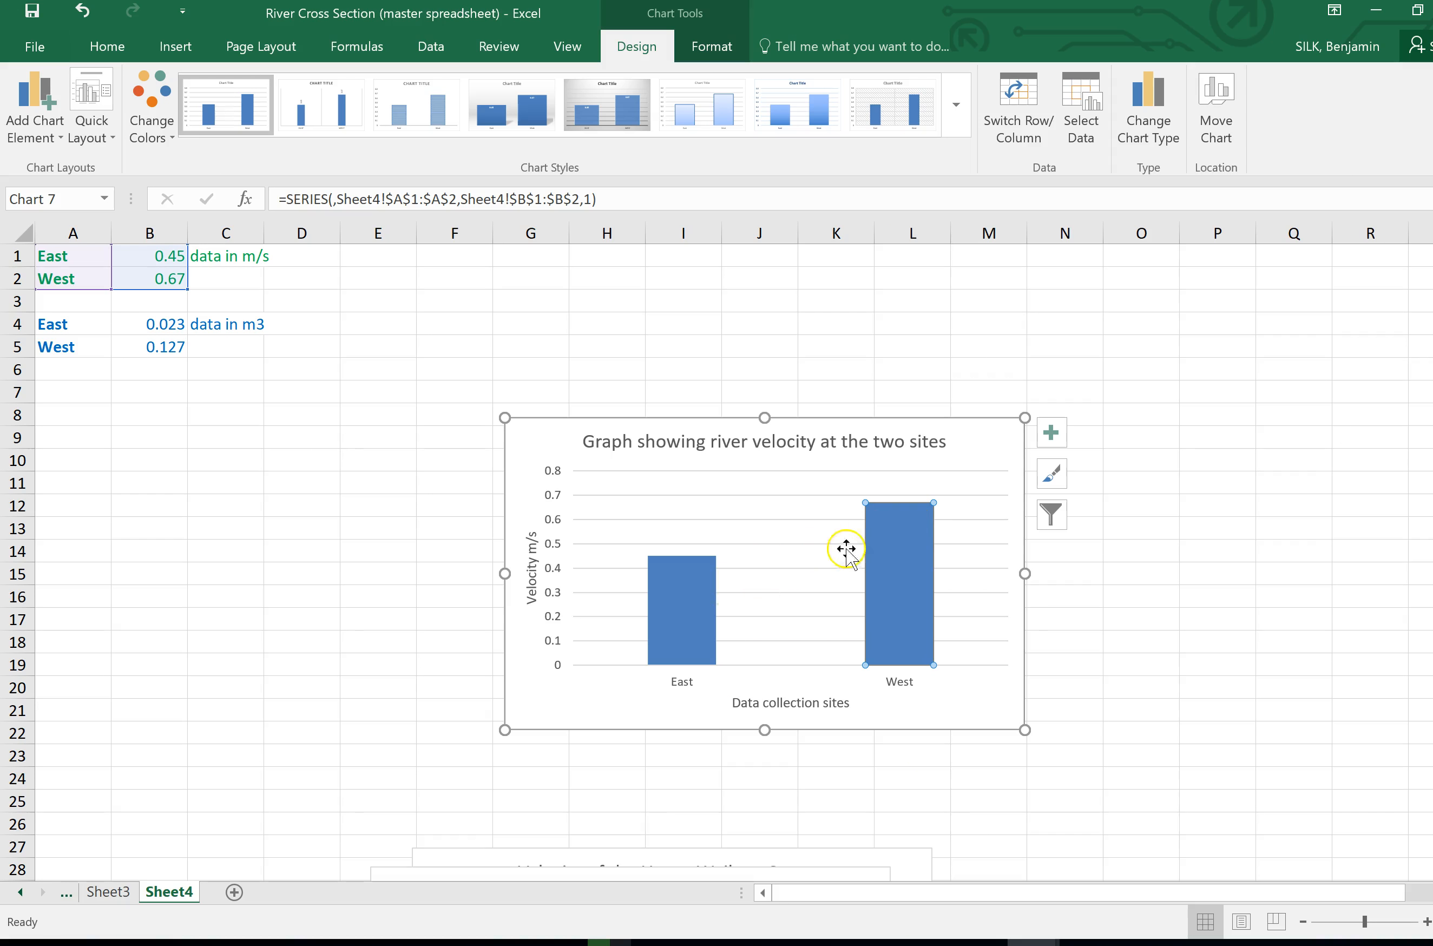
mouse_move(912, 551)
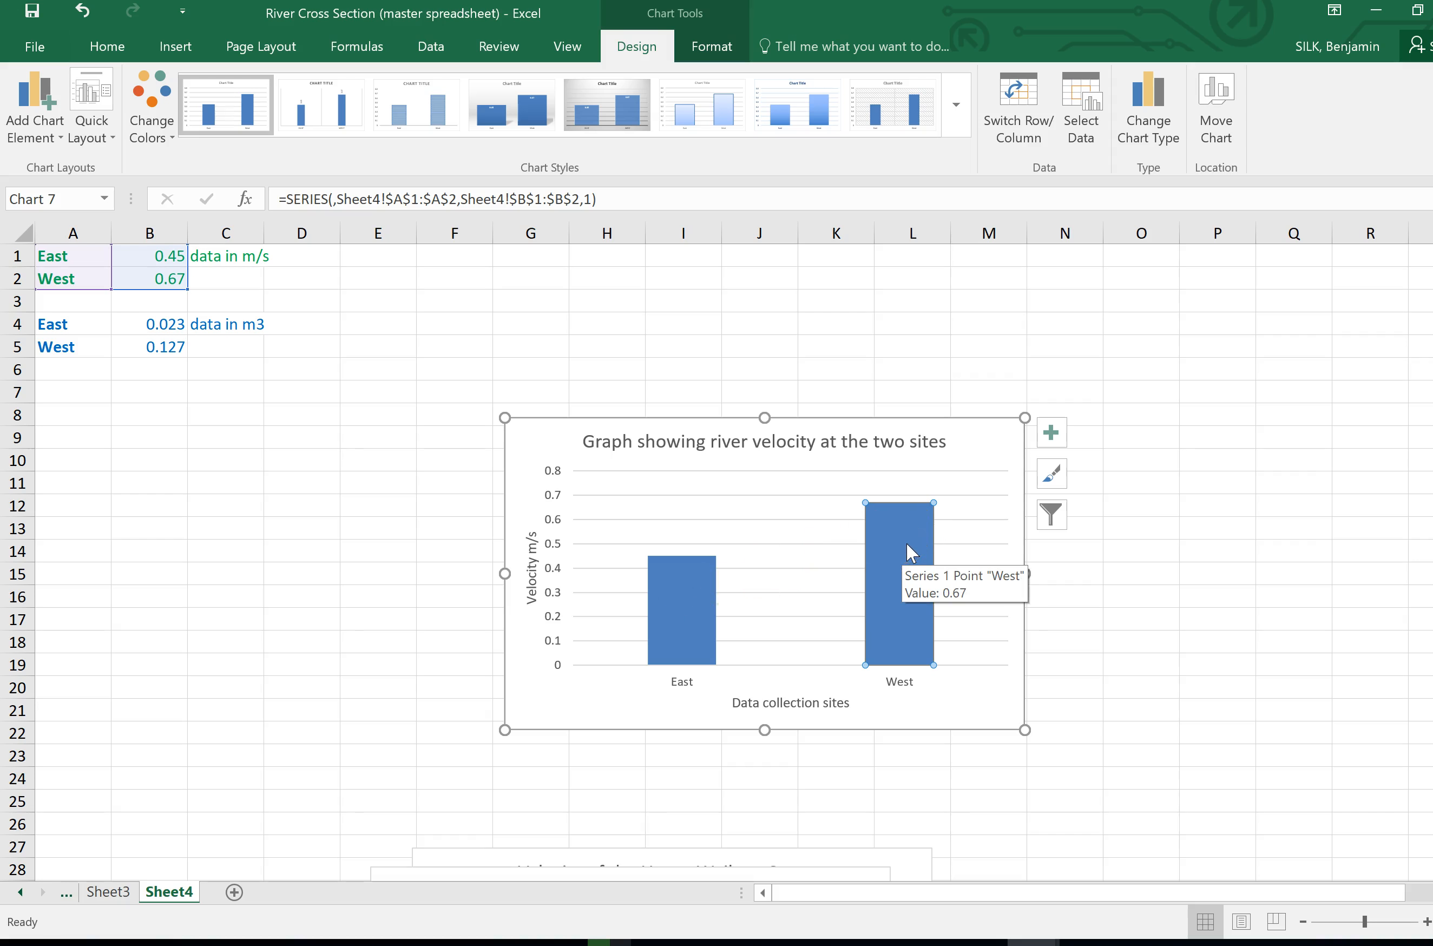
Step: Fill the West bar with standard Red, leaving East blue, and deselect the chart
right_click(898, 576)
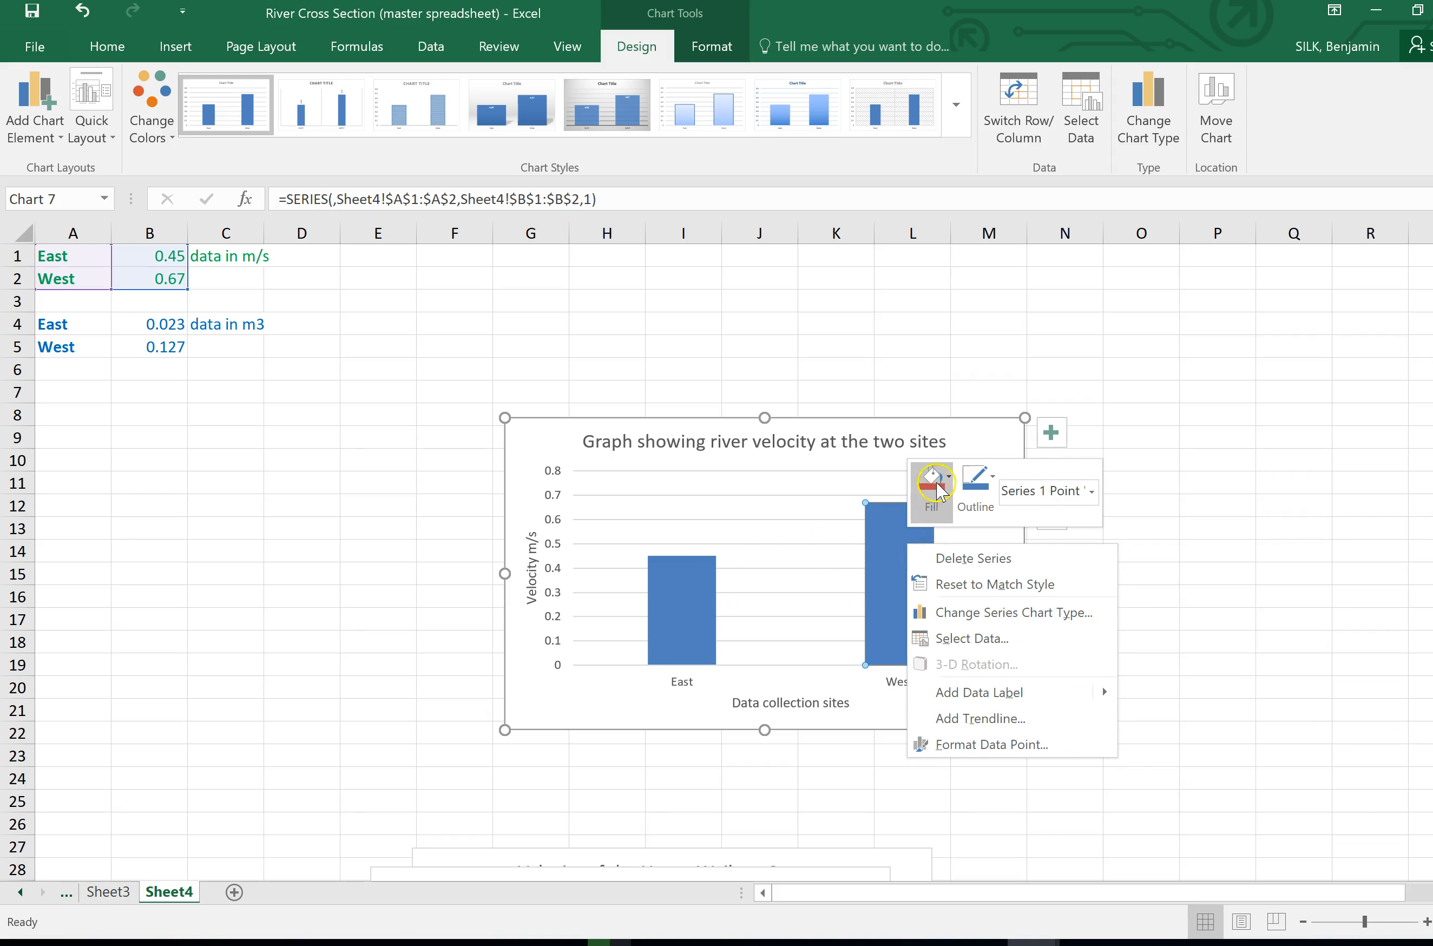
left_click(927, 477)
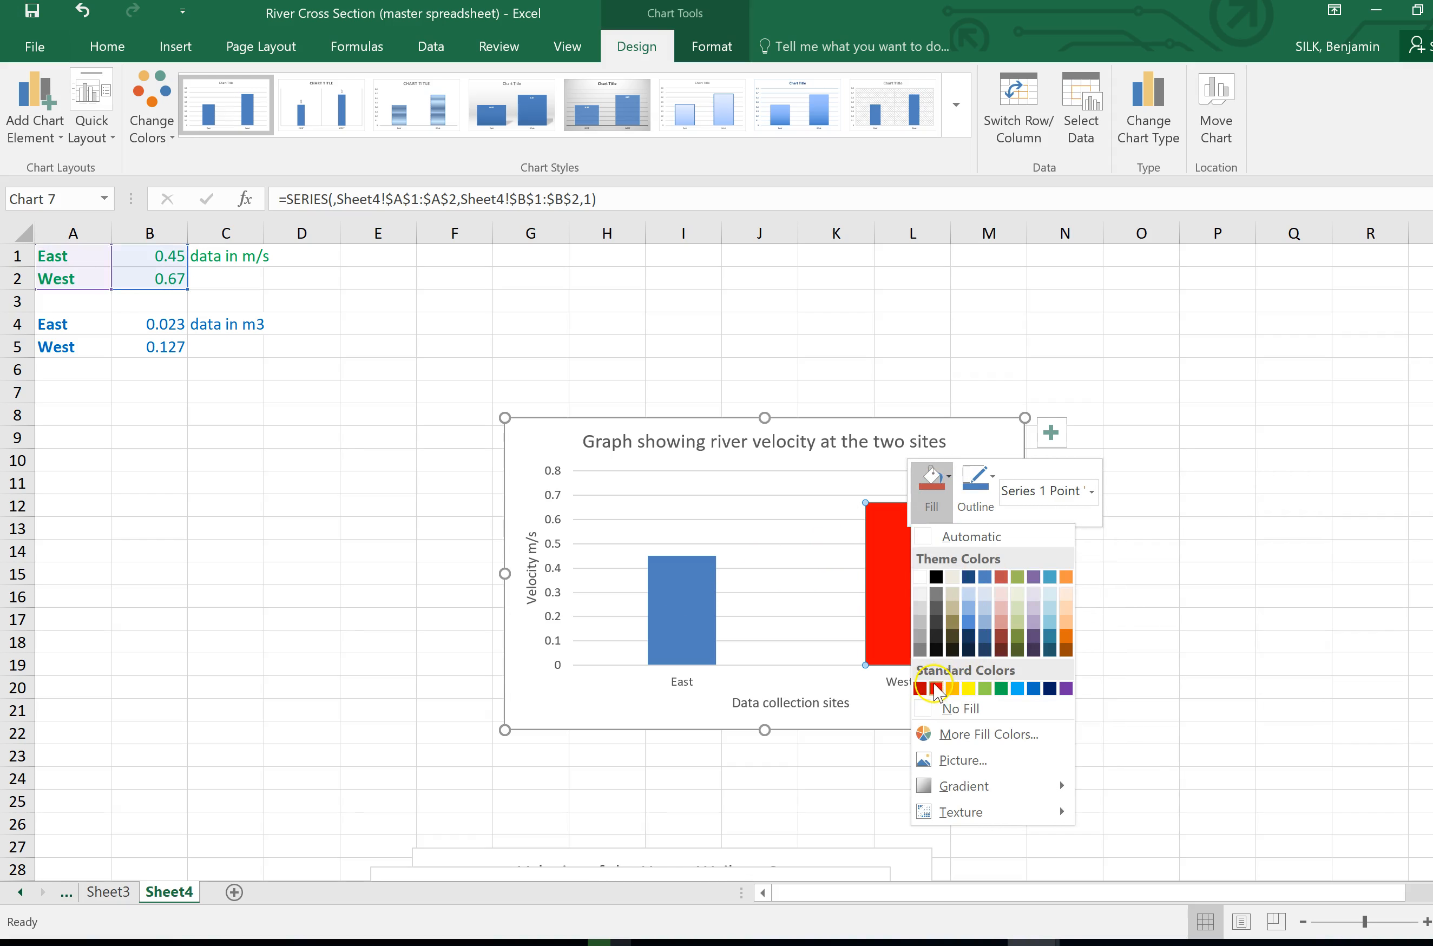
left_click(925, 687)
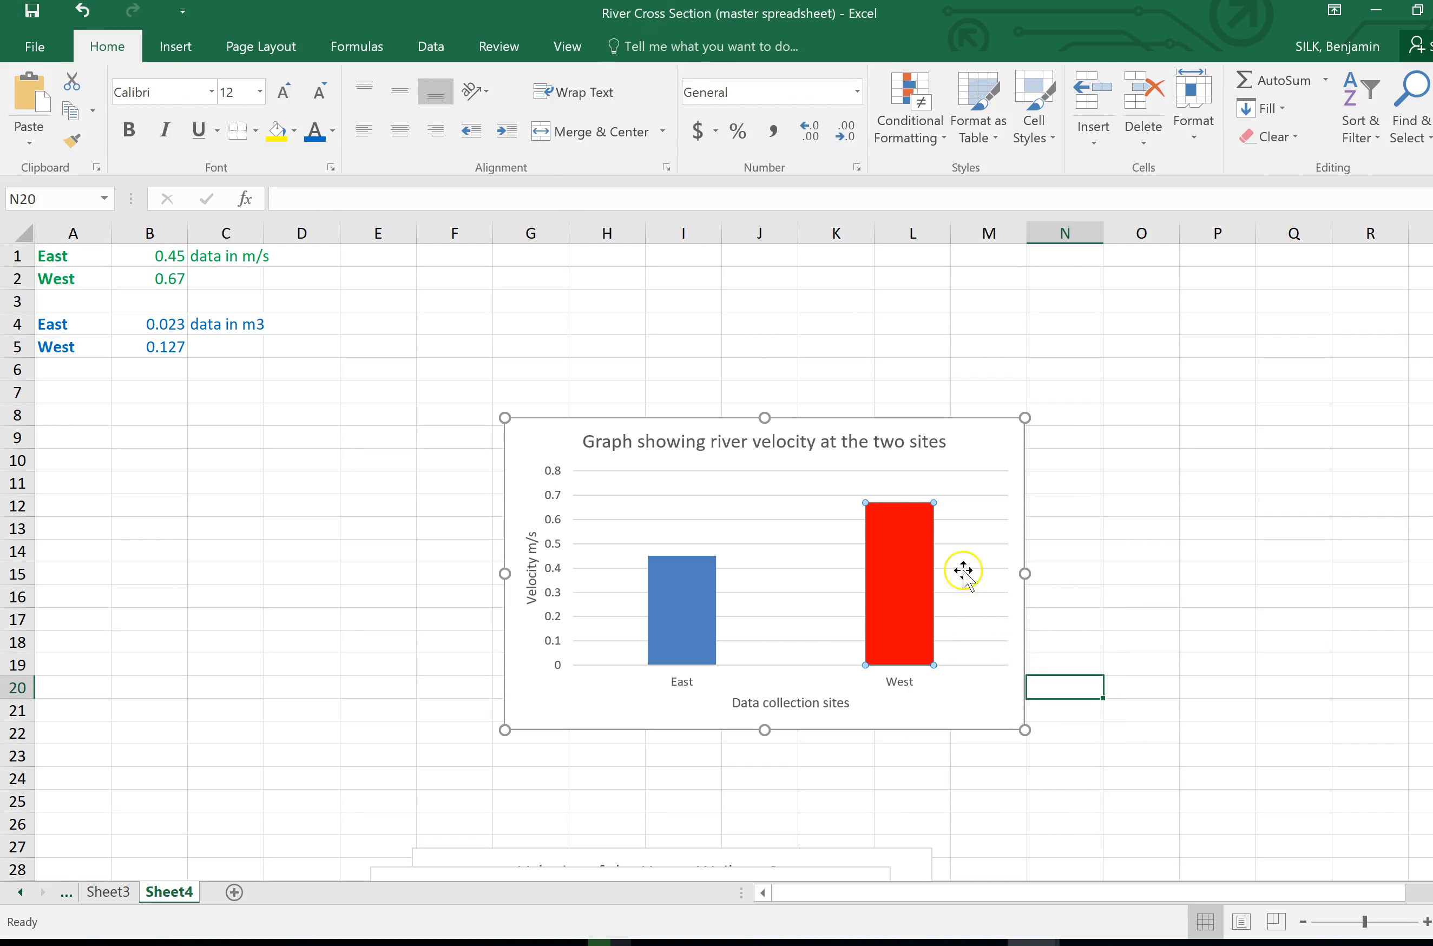
left_click(1174, 504)
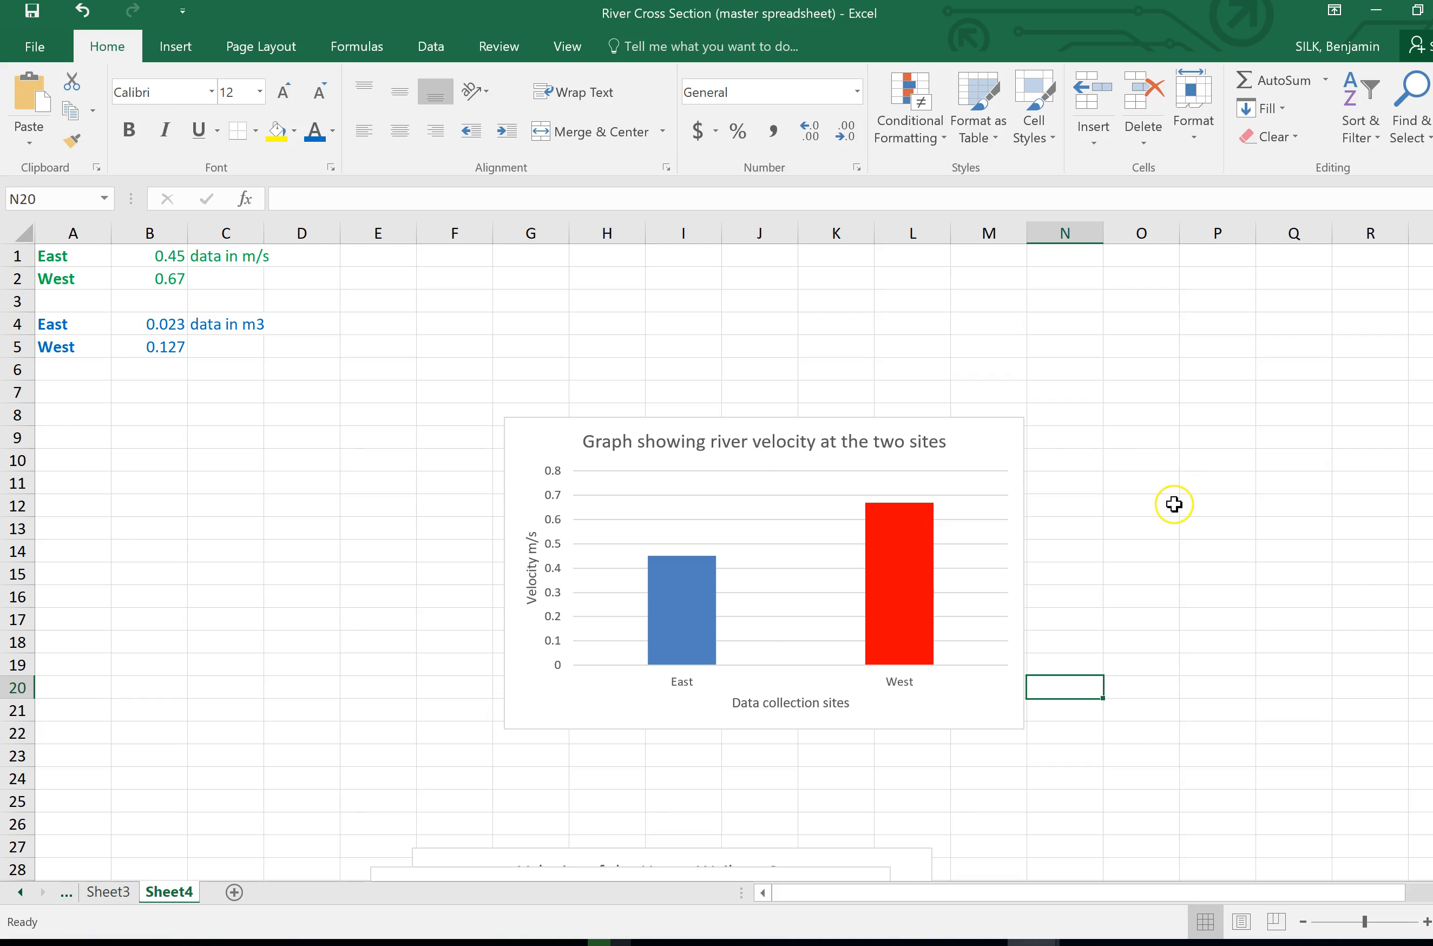
mouse_move(541, 424)
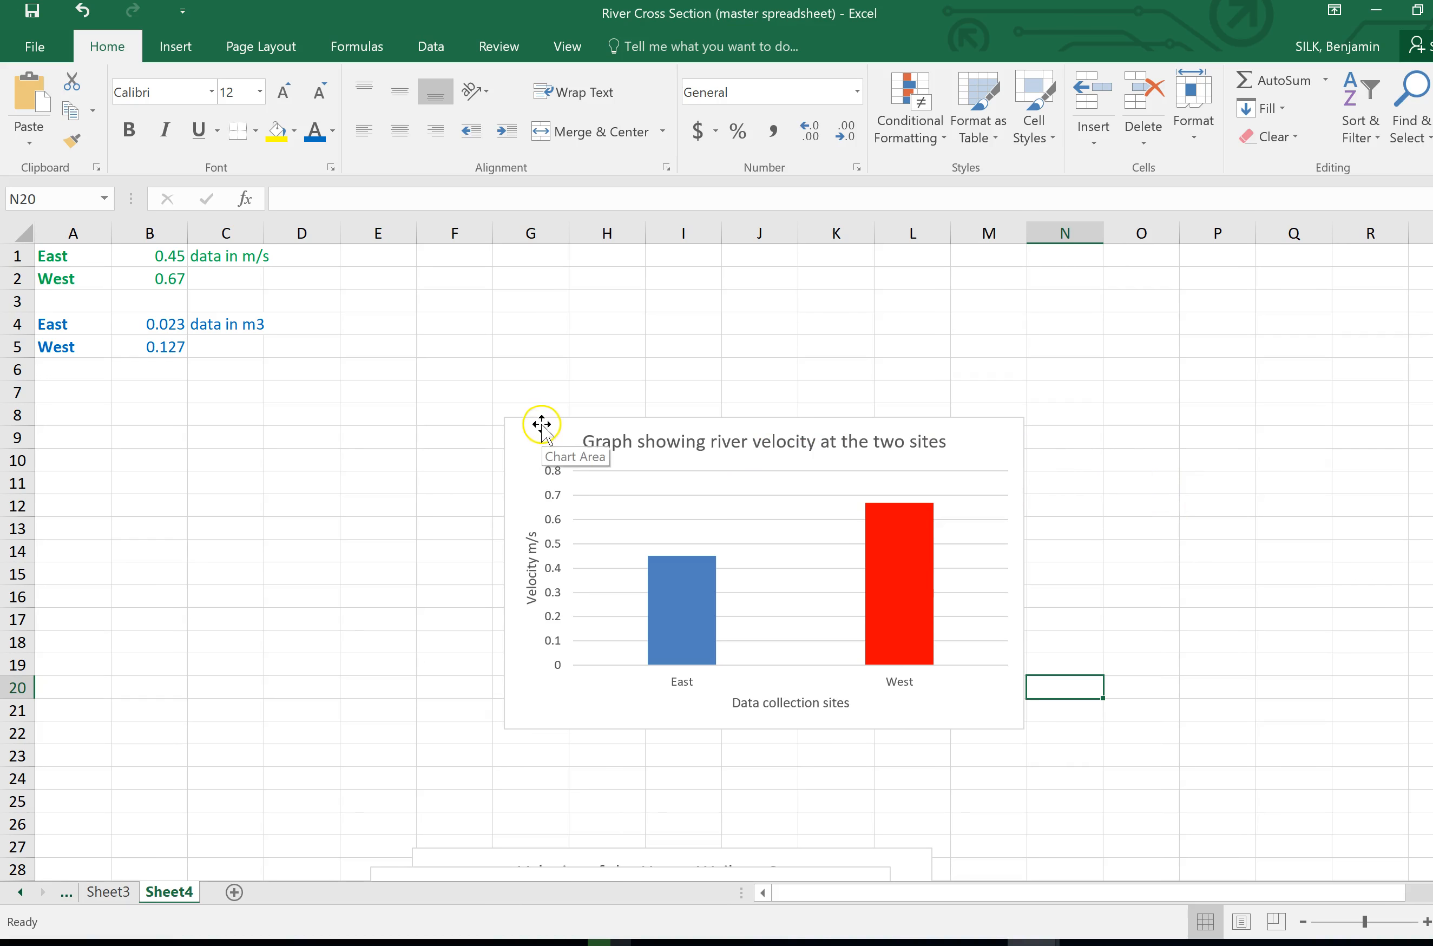
right_click(540, 424)
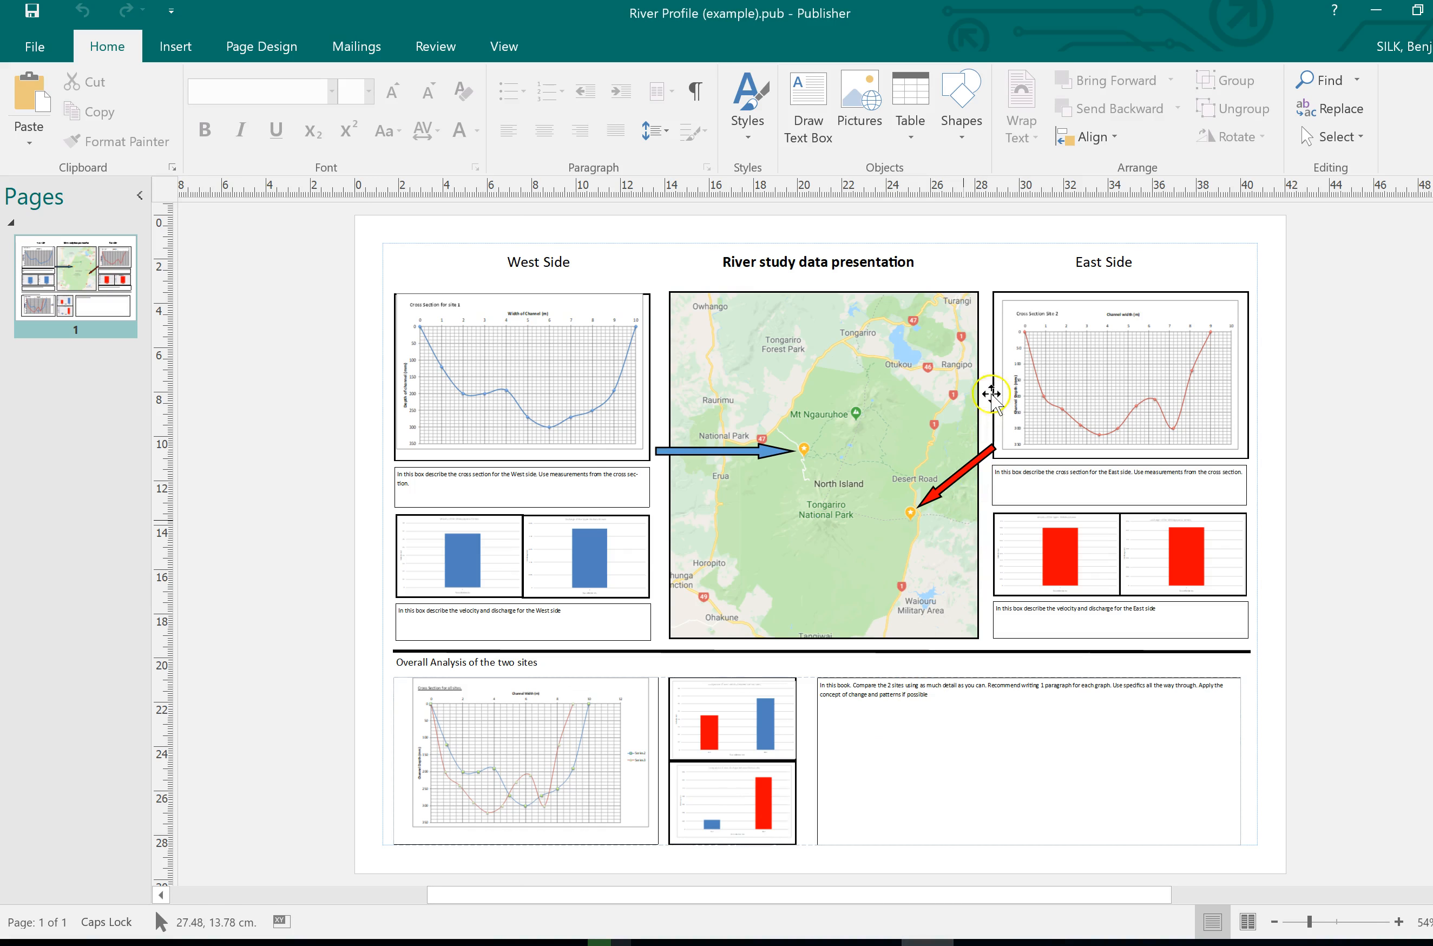
mouse_move(763, 781)
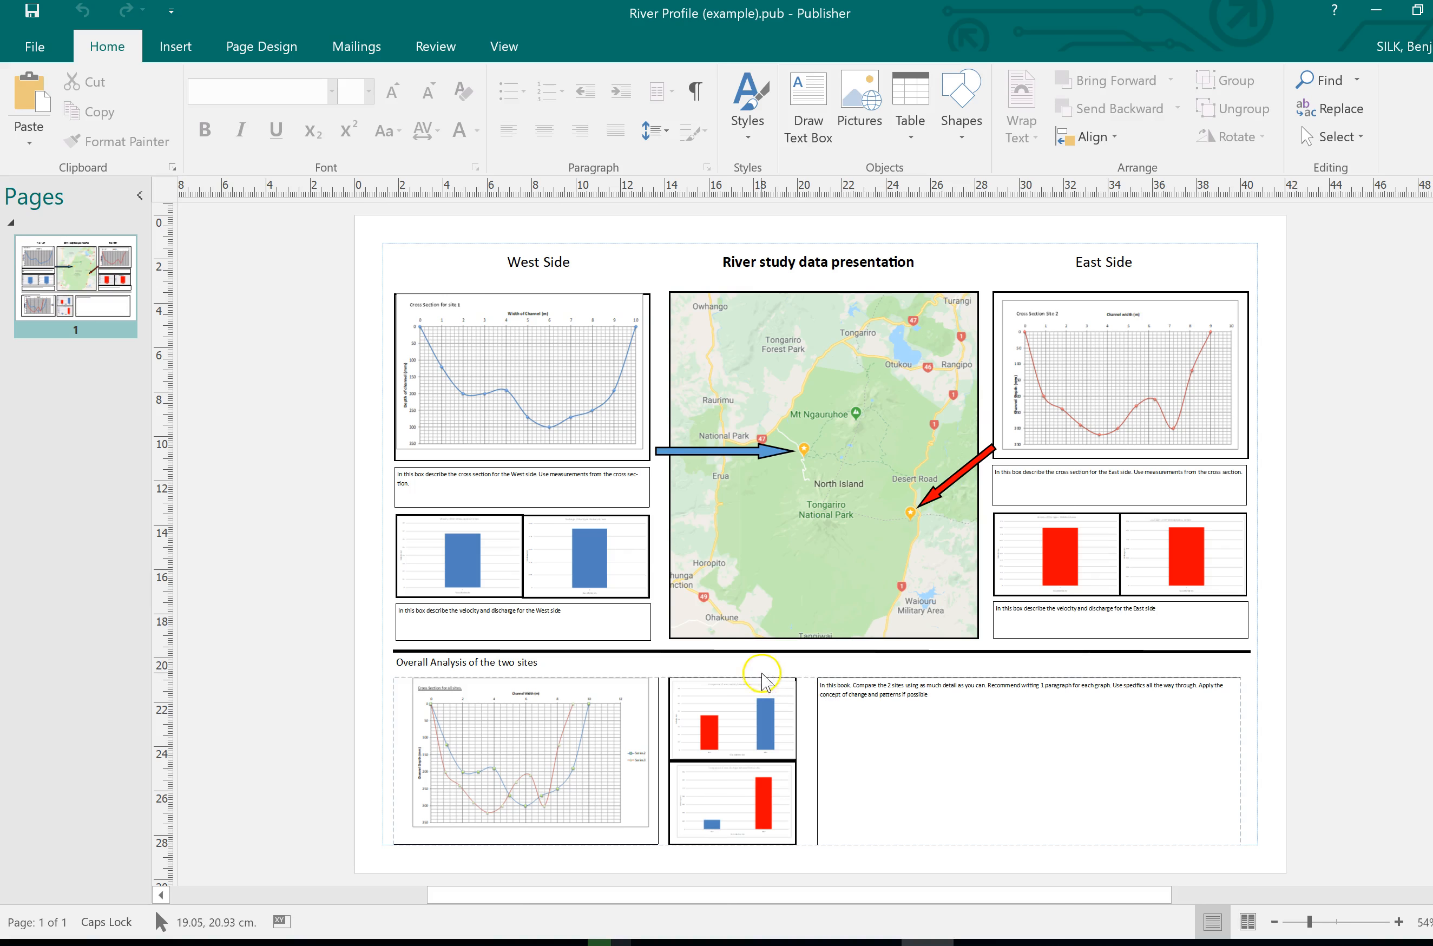
mouse_move(692, 696)
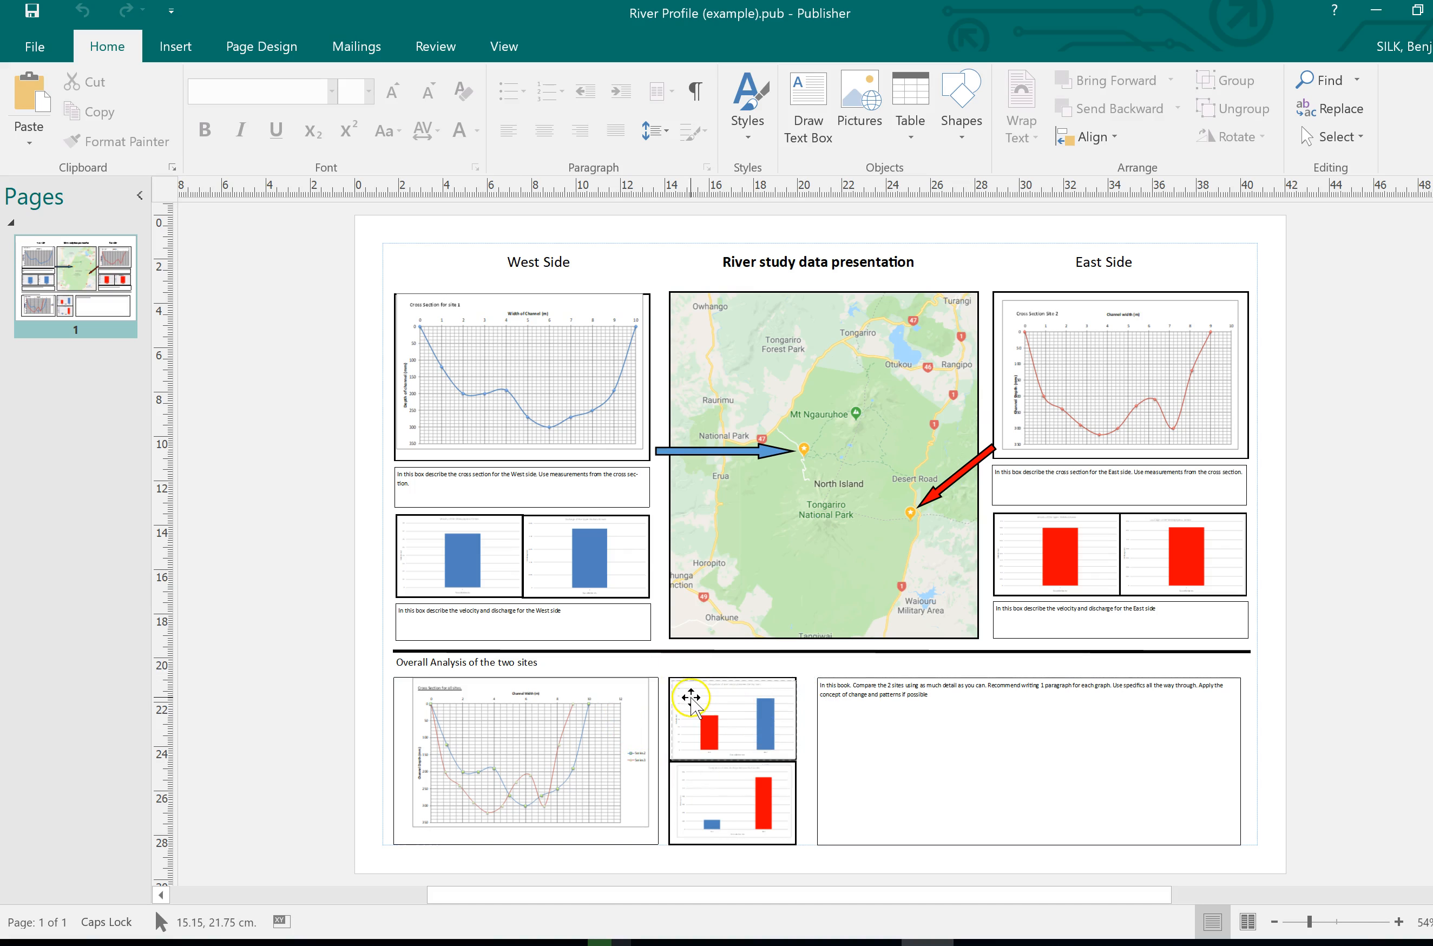
mouse_move(760, 706)
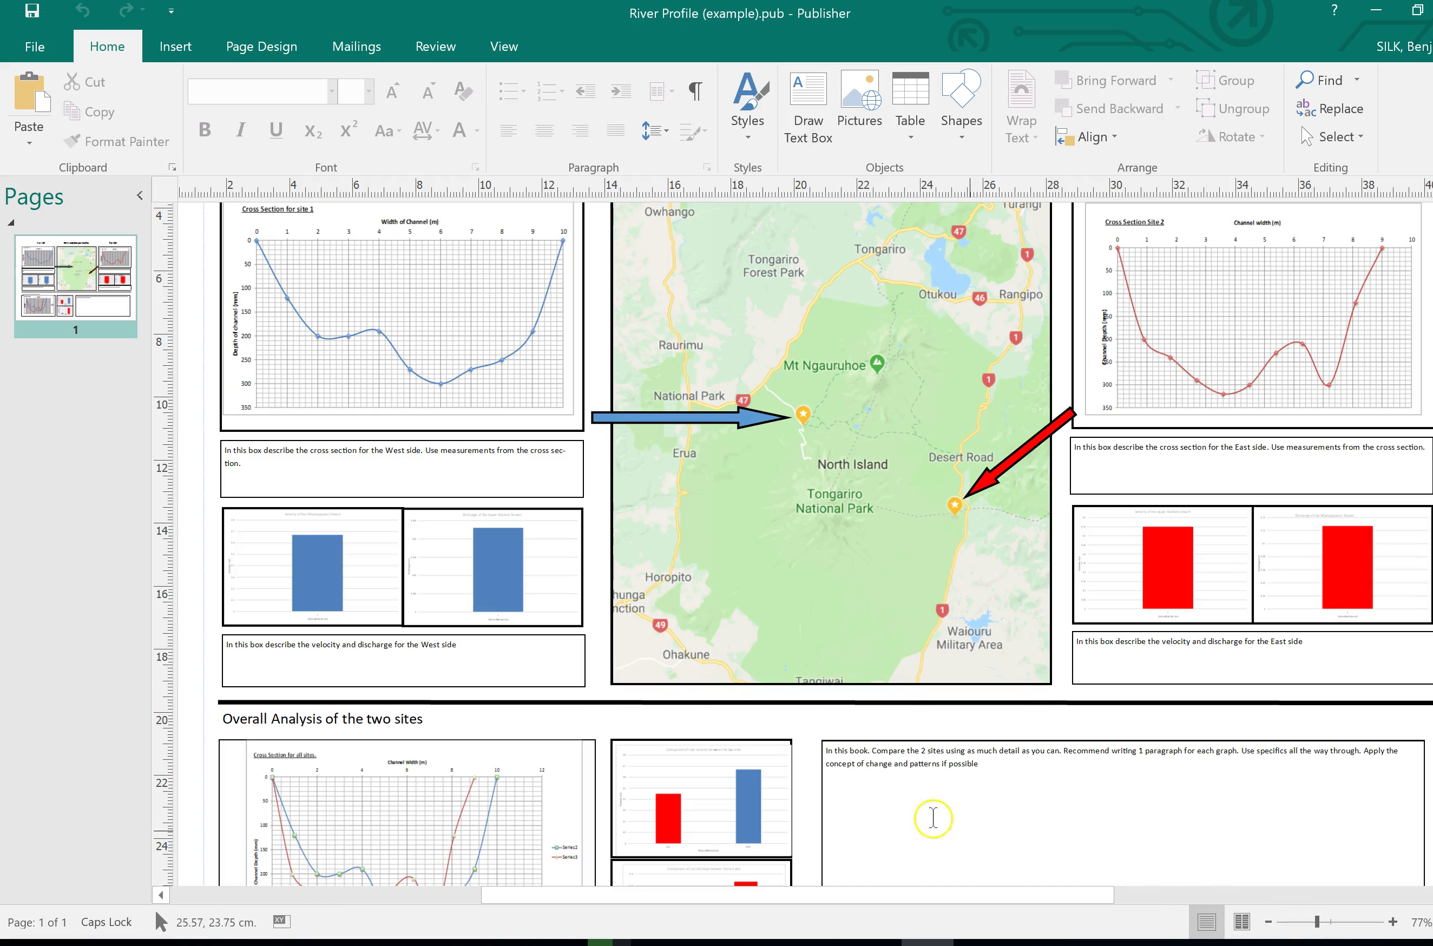
left_click(1395, 921)
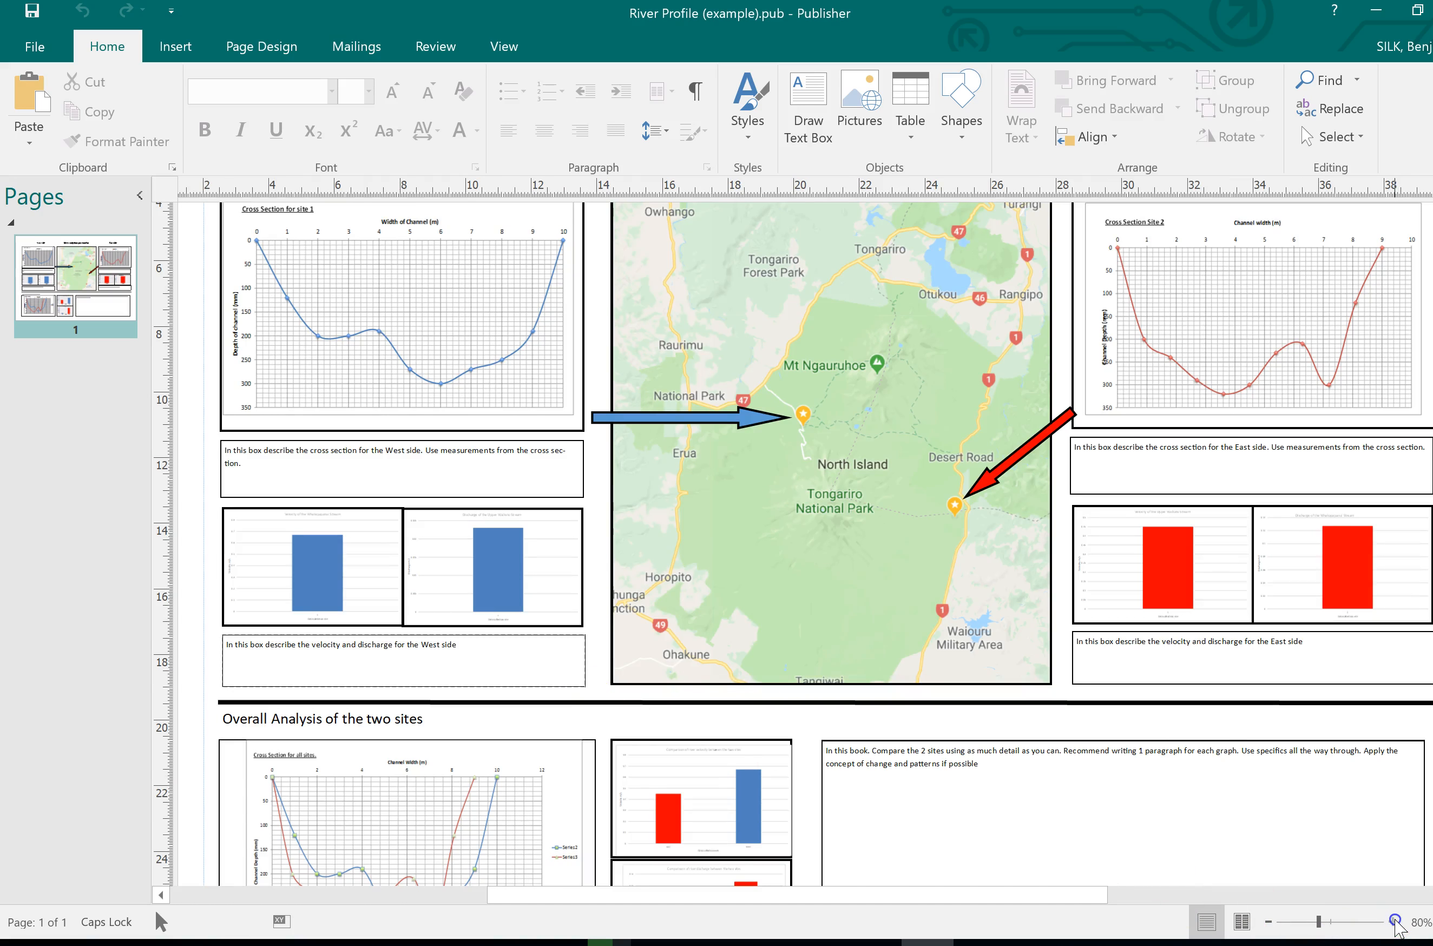
left_click(1397, 921)
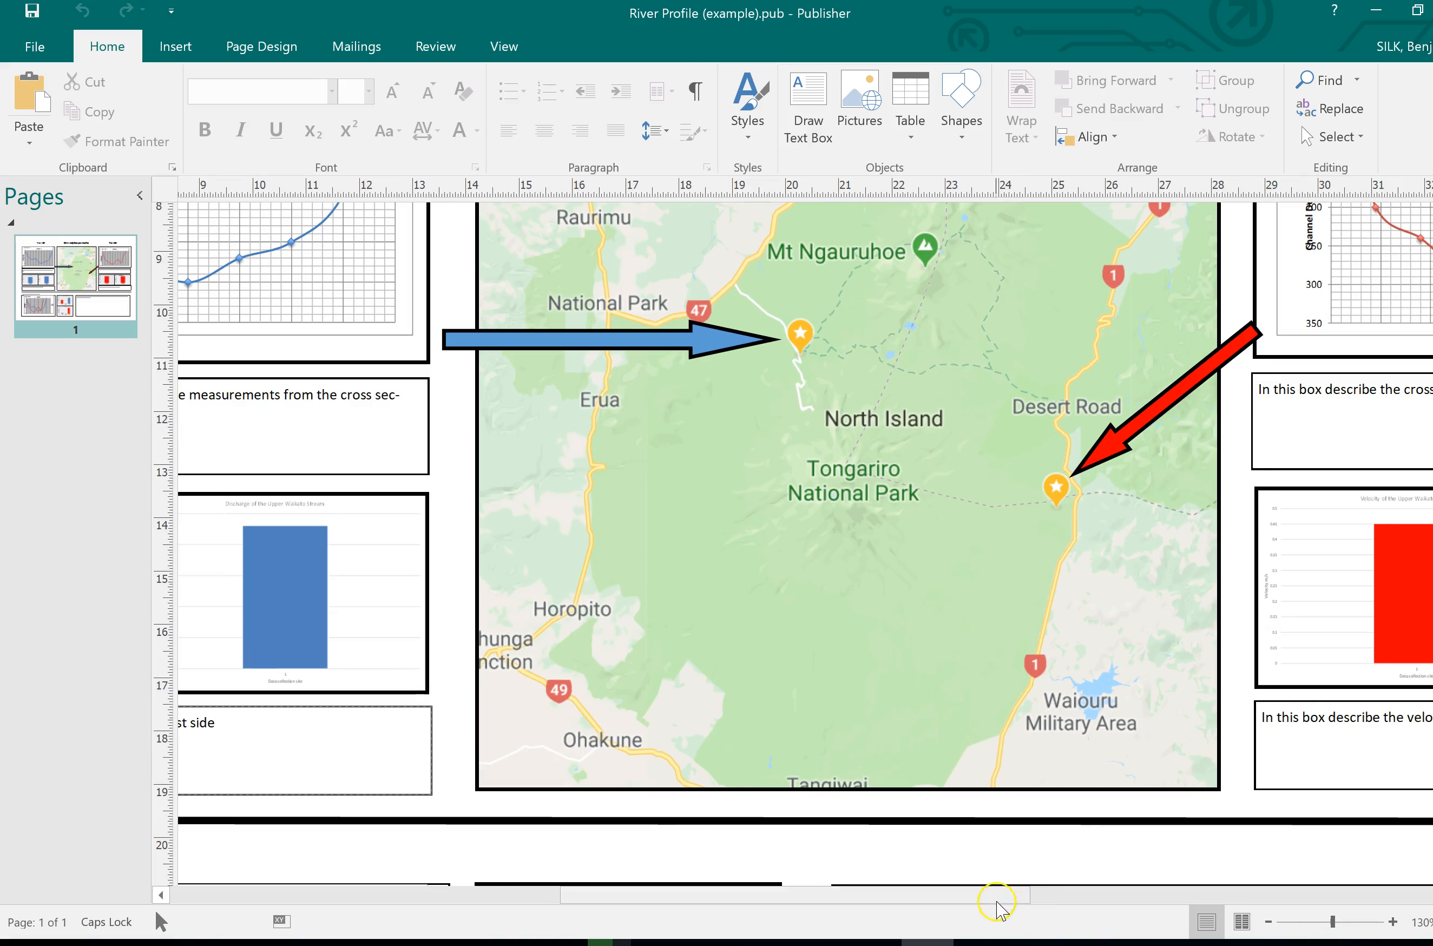
scroll("right", 3)
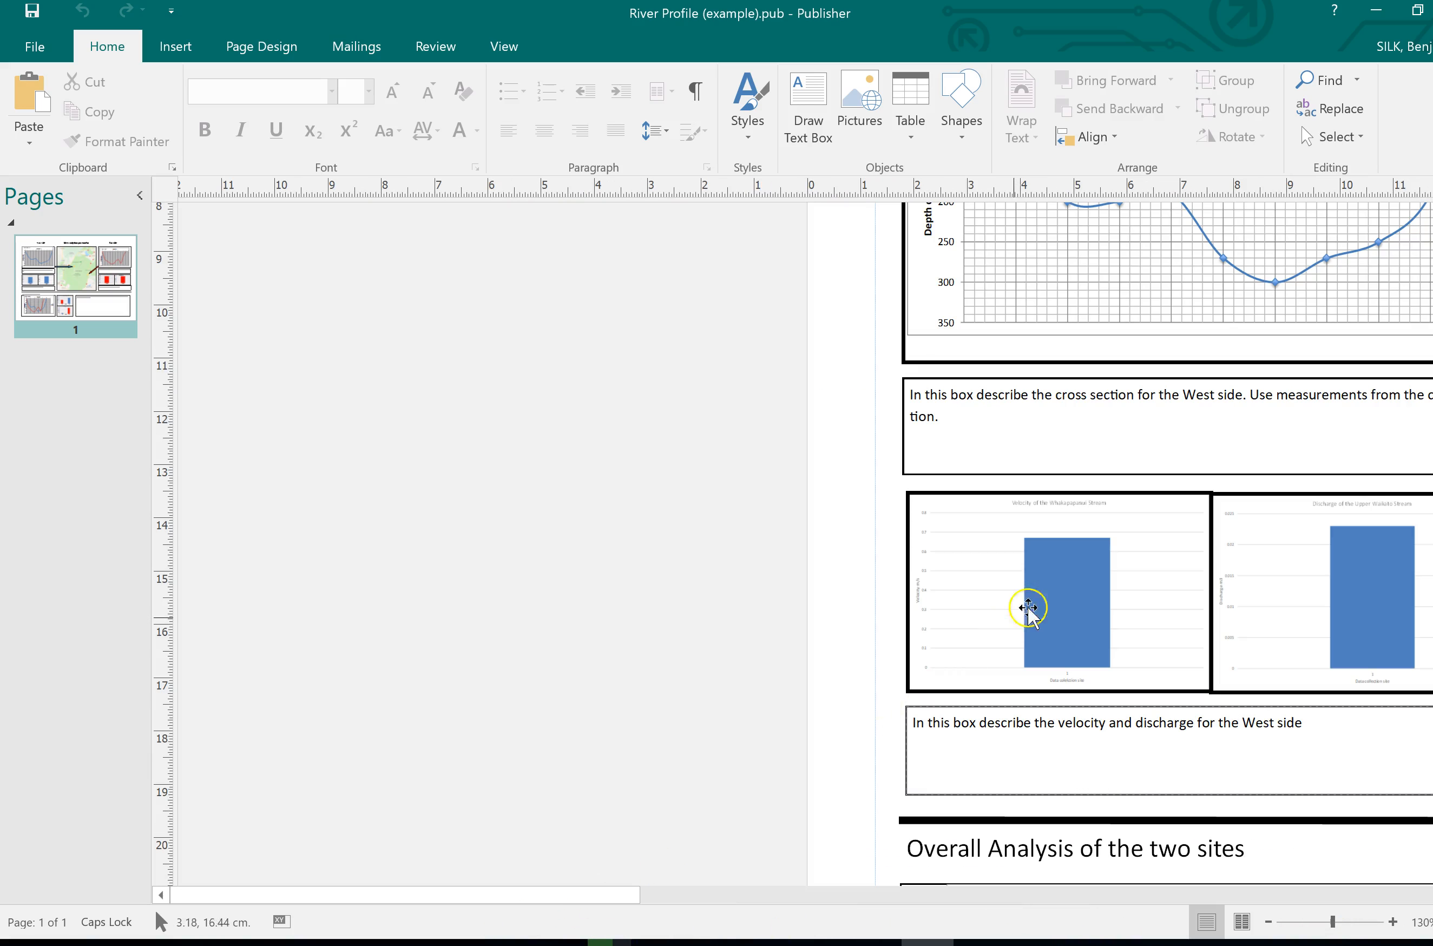
mouse_move(1024, 509)
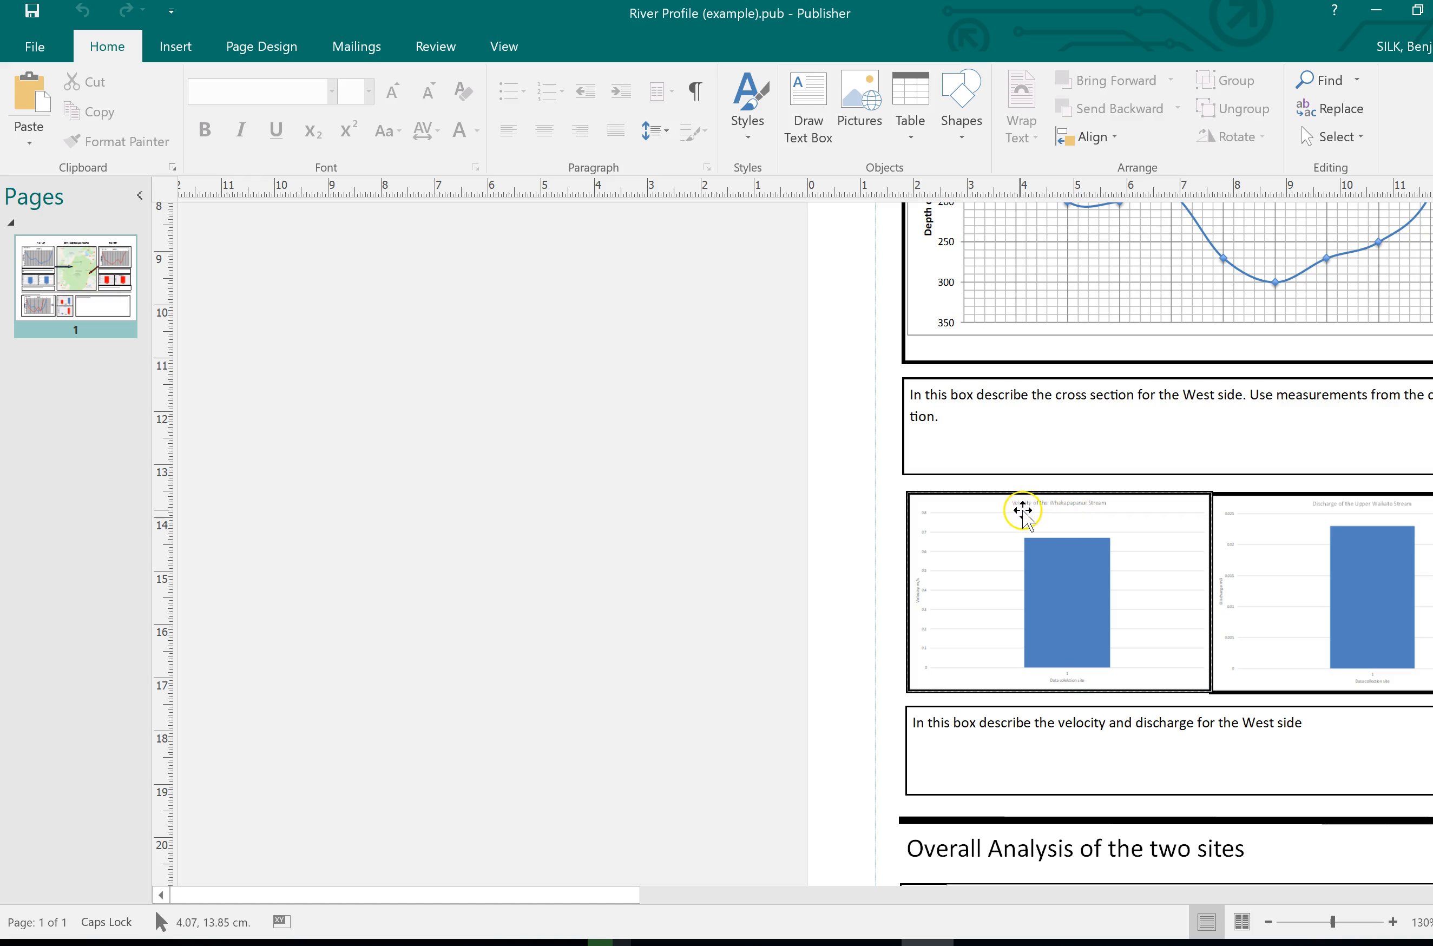
mouse_move(1330, 512)
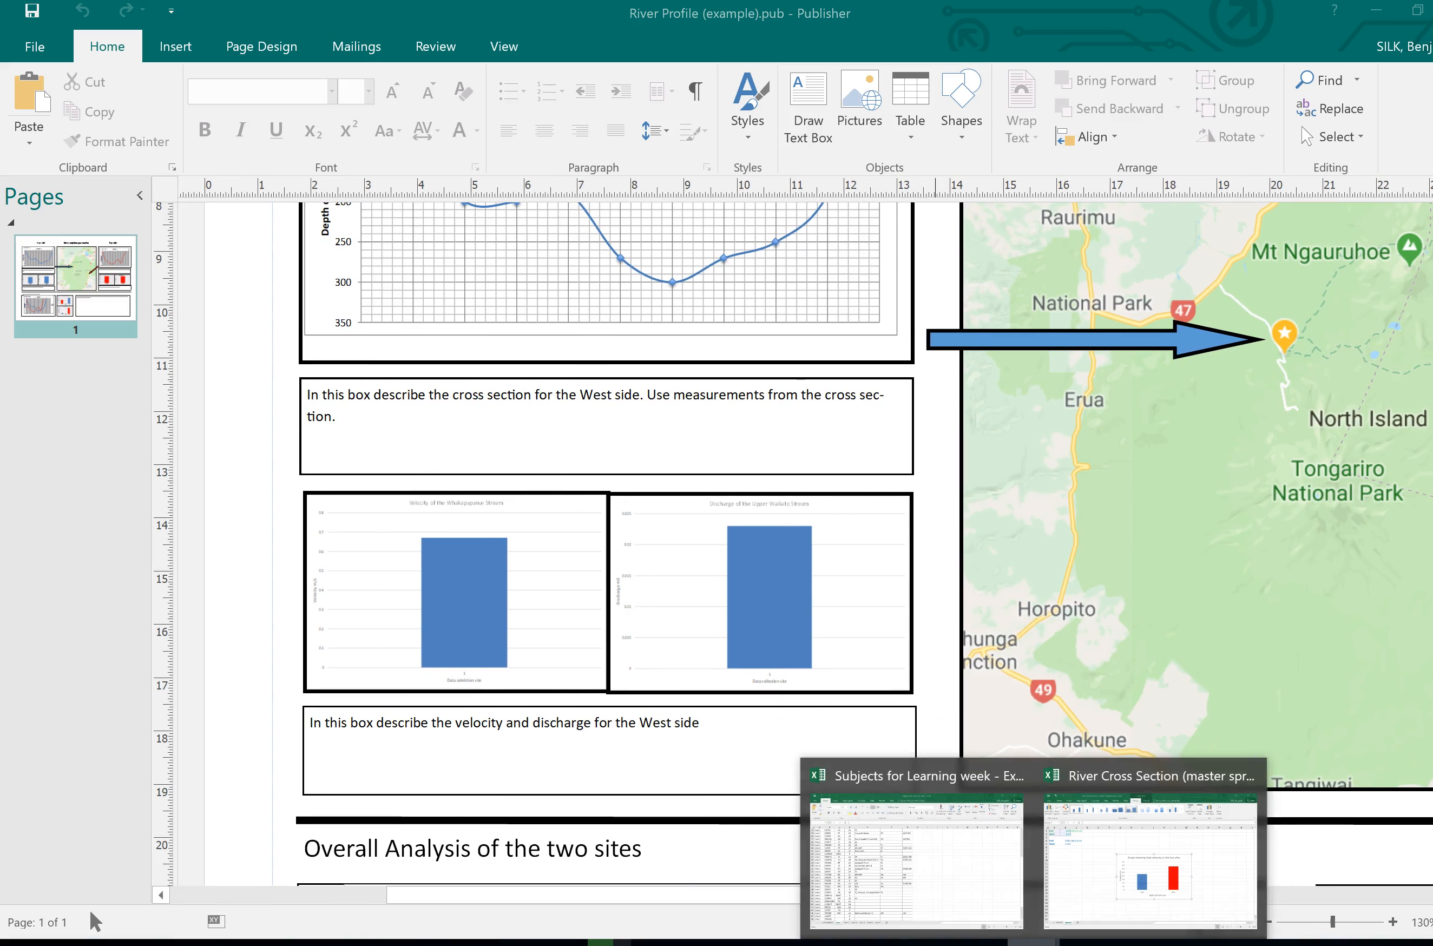
left_click(1149, 854)
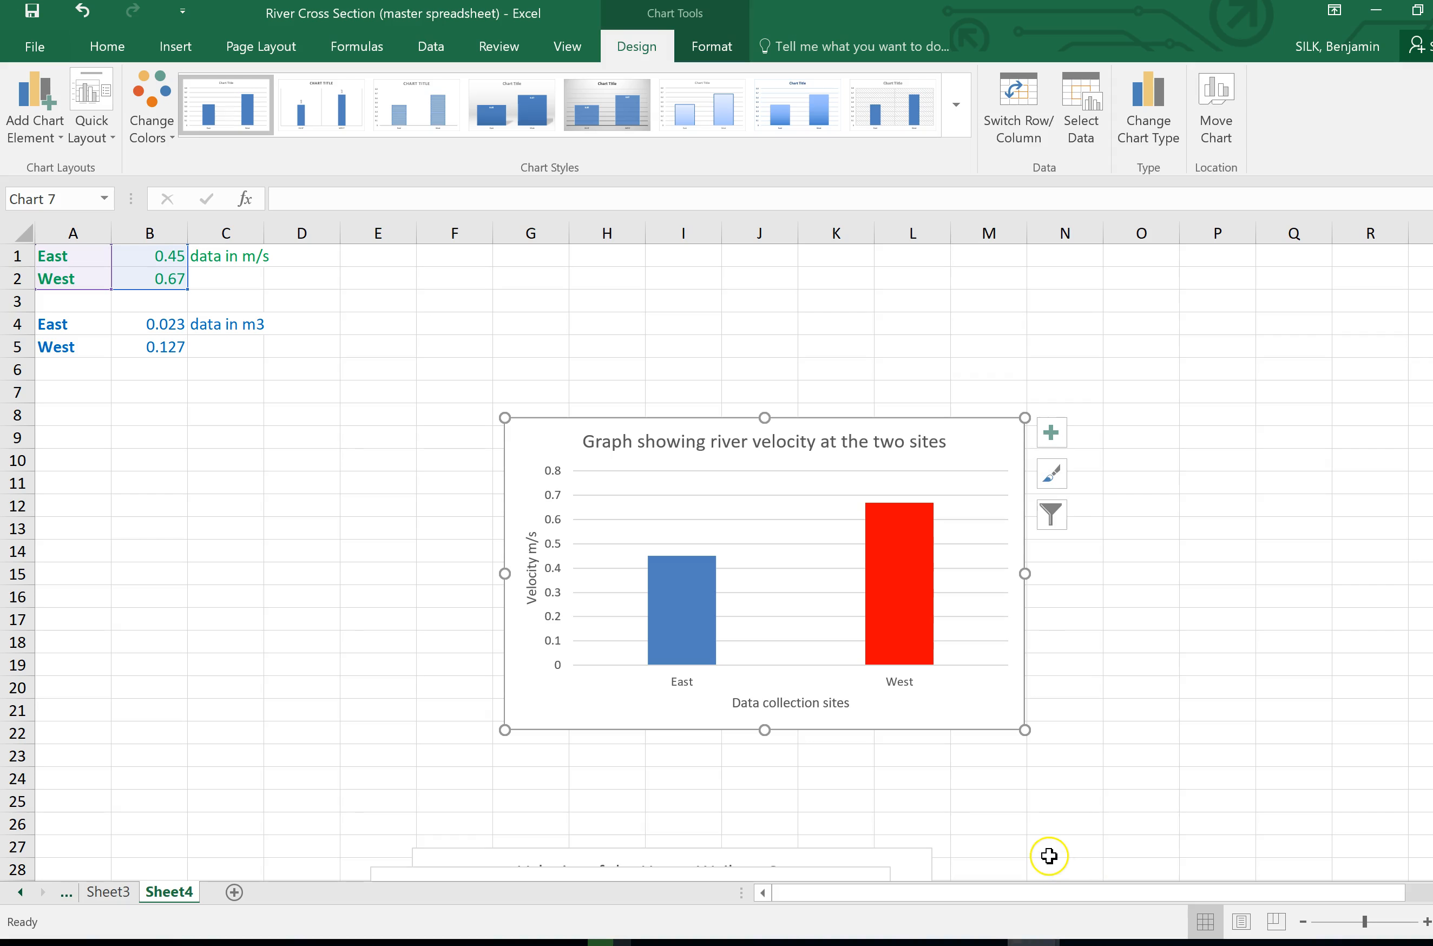